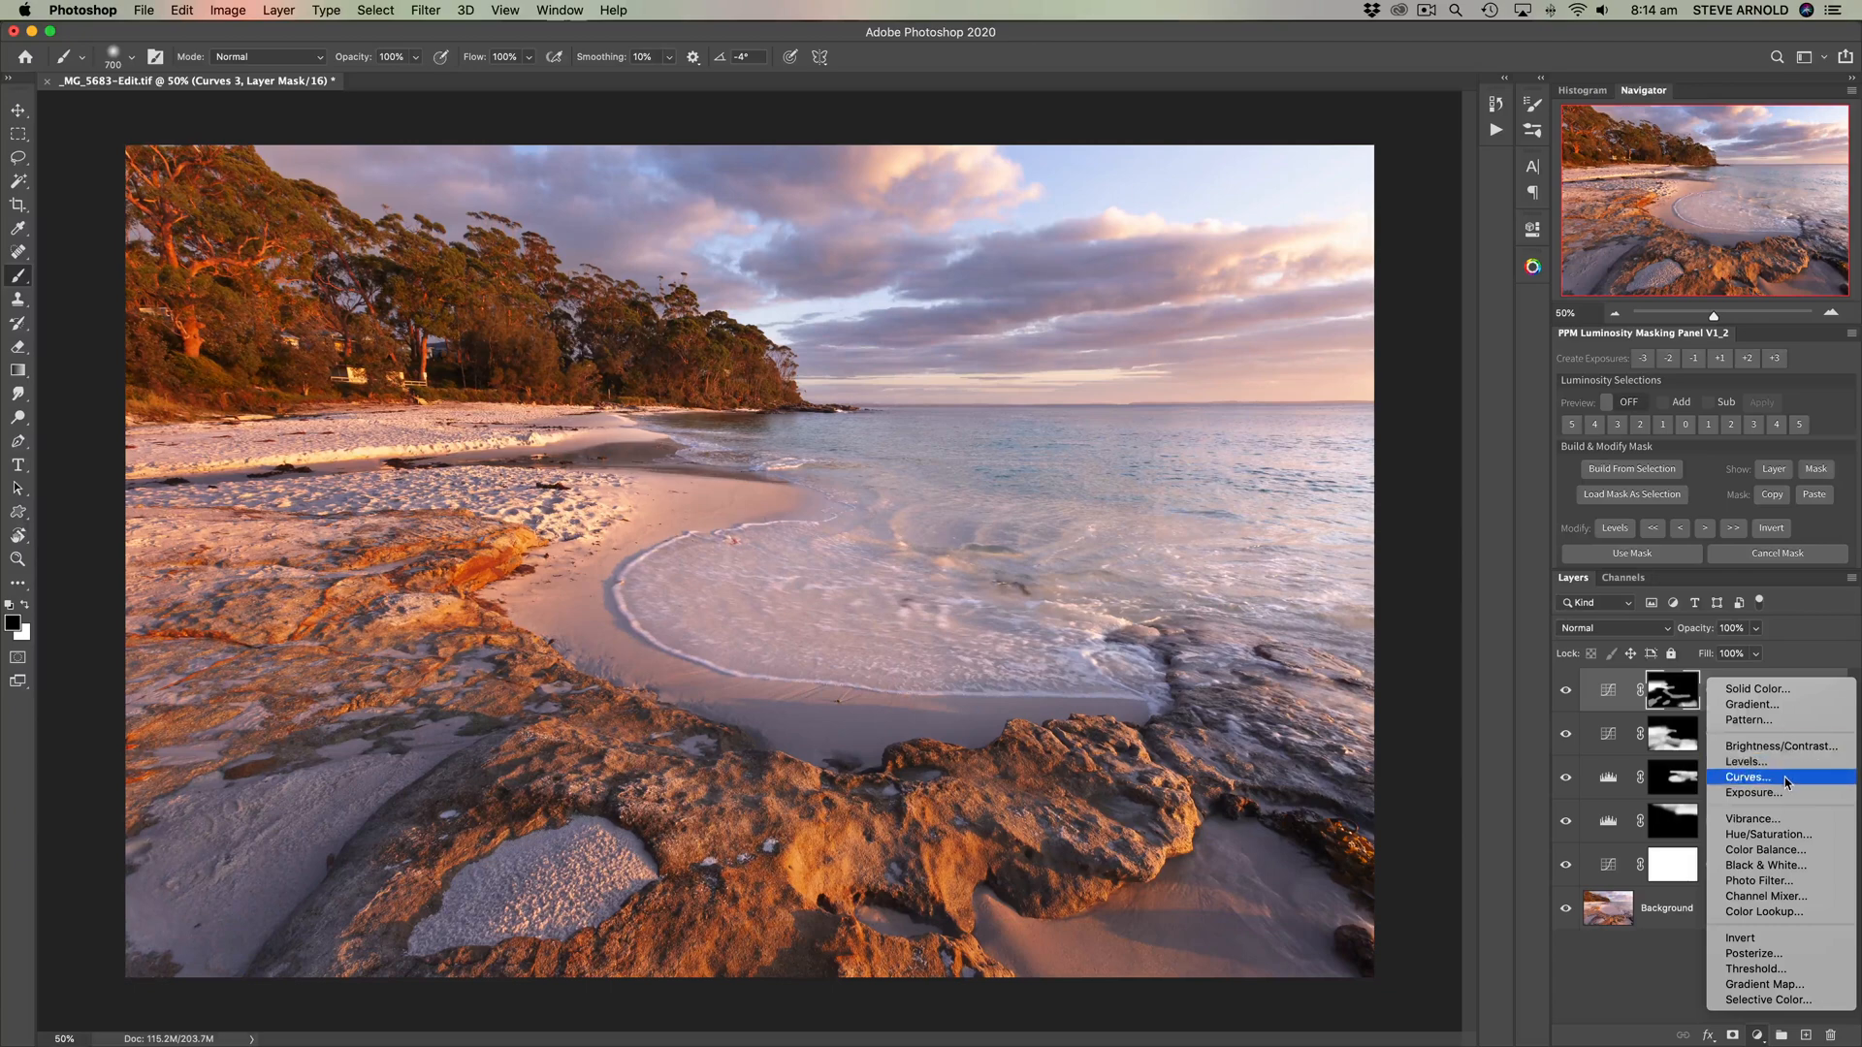
Step: Add a Curves 4 layer with a contrast S-curve, then close its settings and the colour picker
left_click(1747, 777)
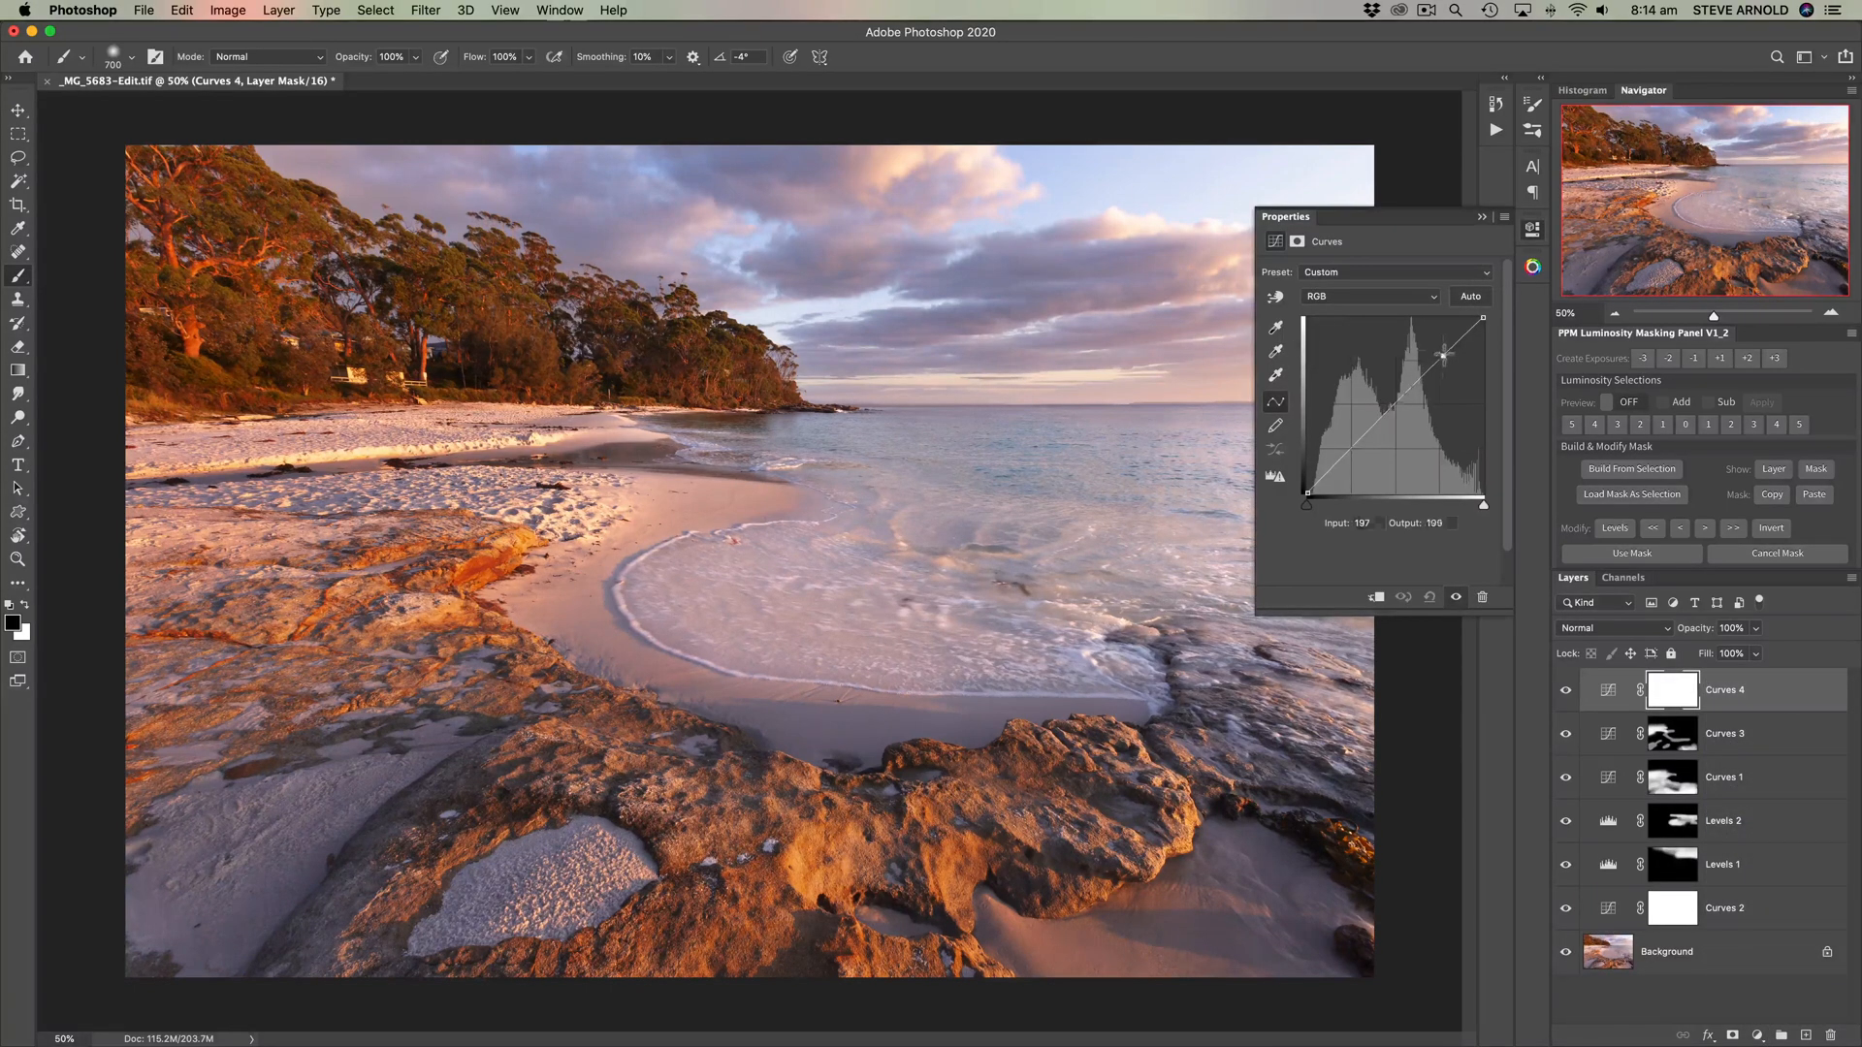
left_click_drag(1440, 354, 1387, 475)
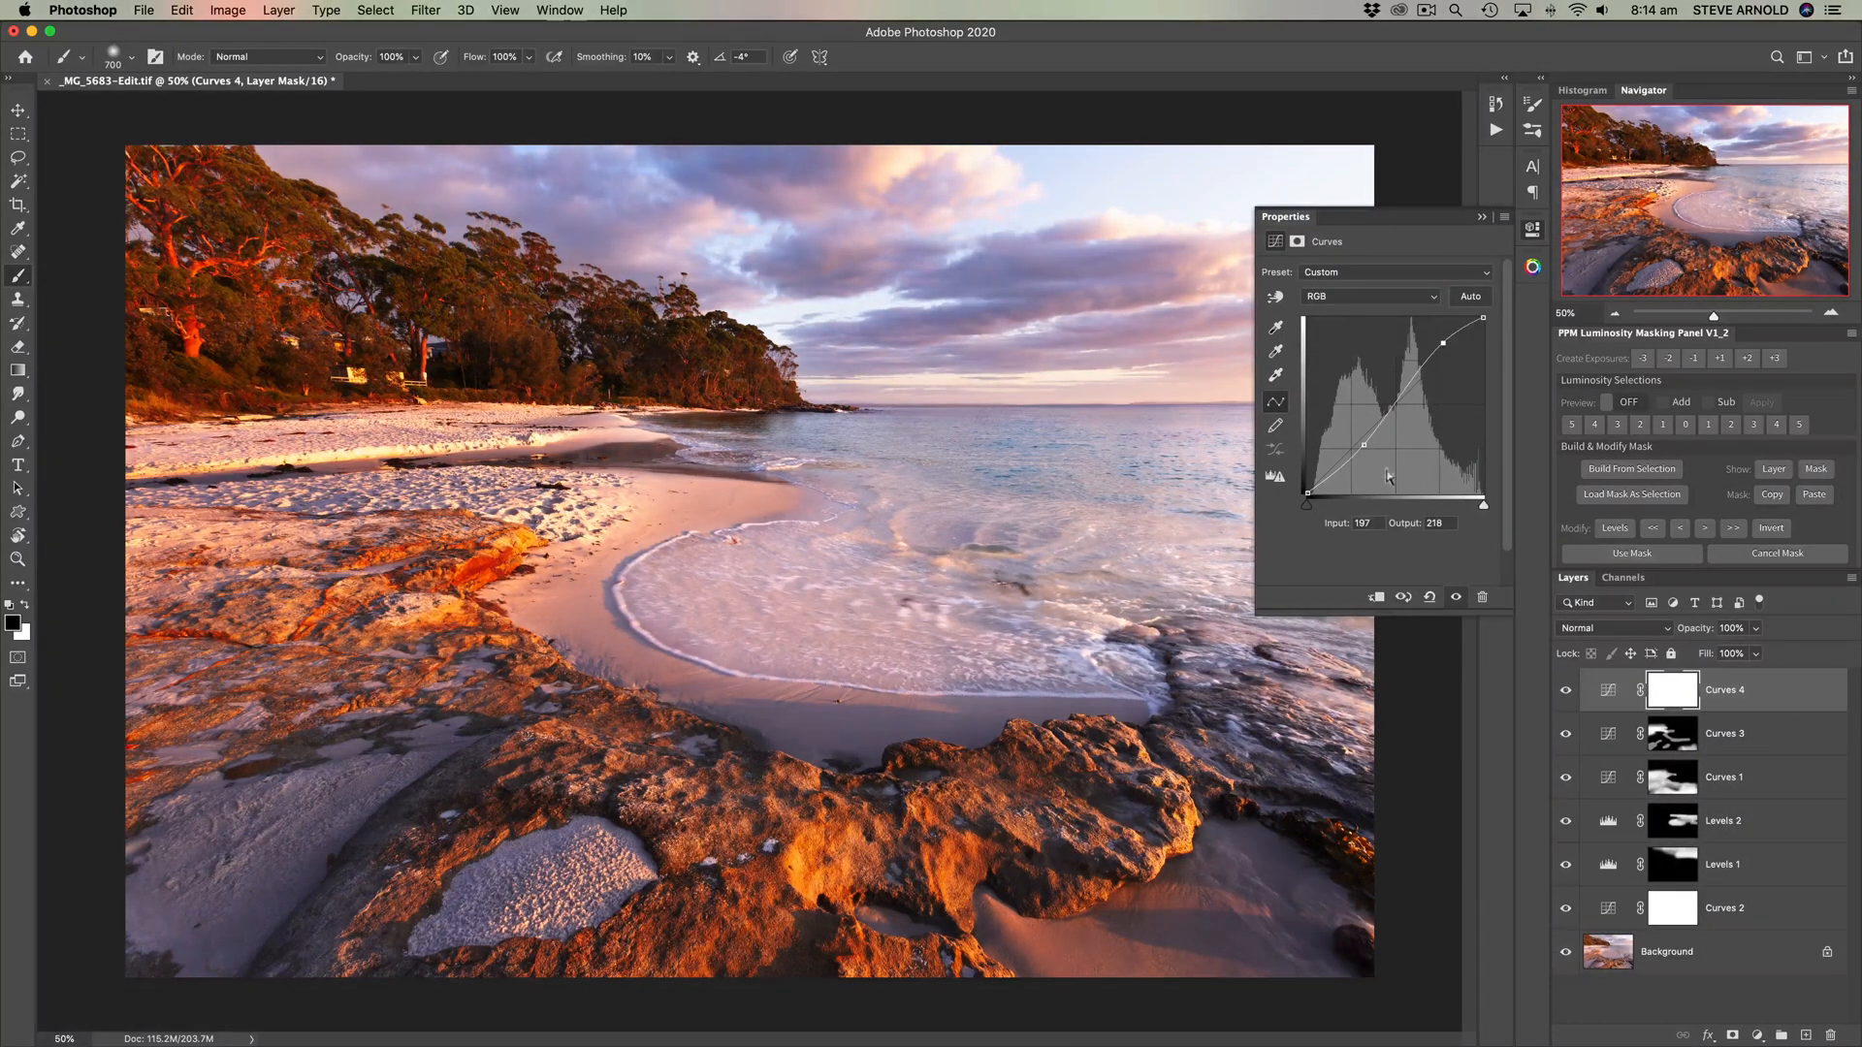
left_click_drag(1387, 475, 1387, 427)
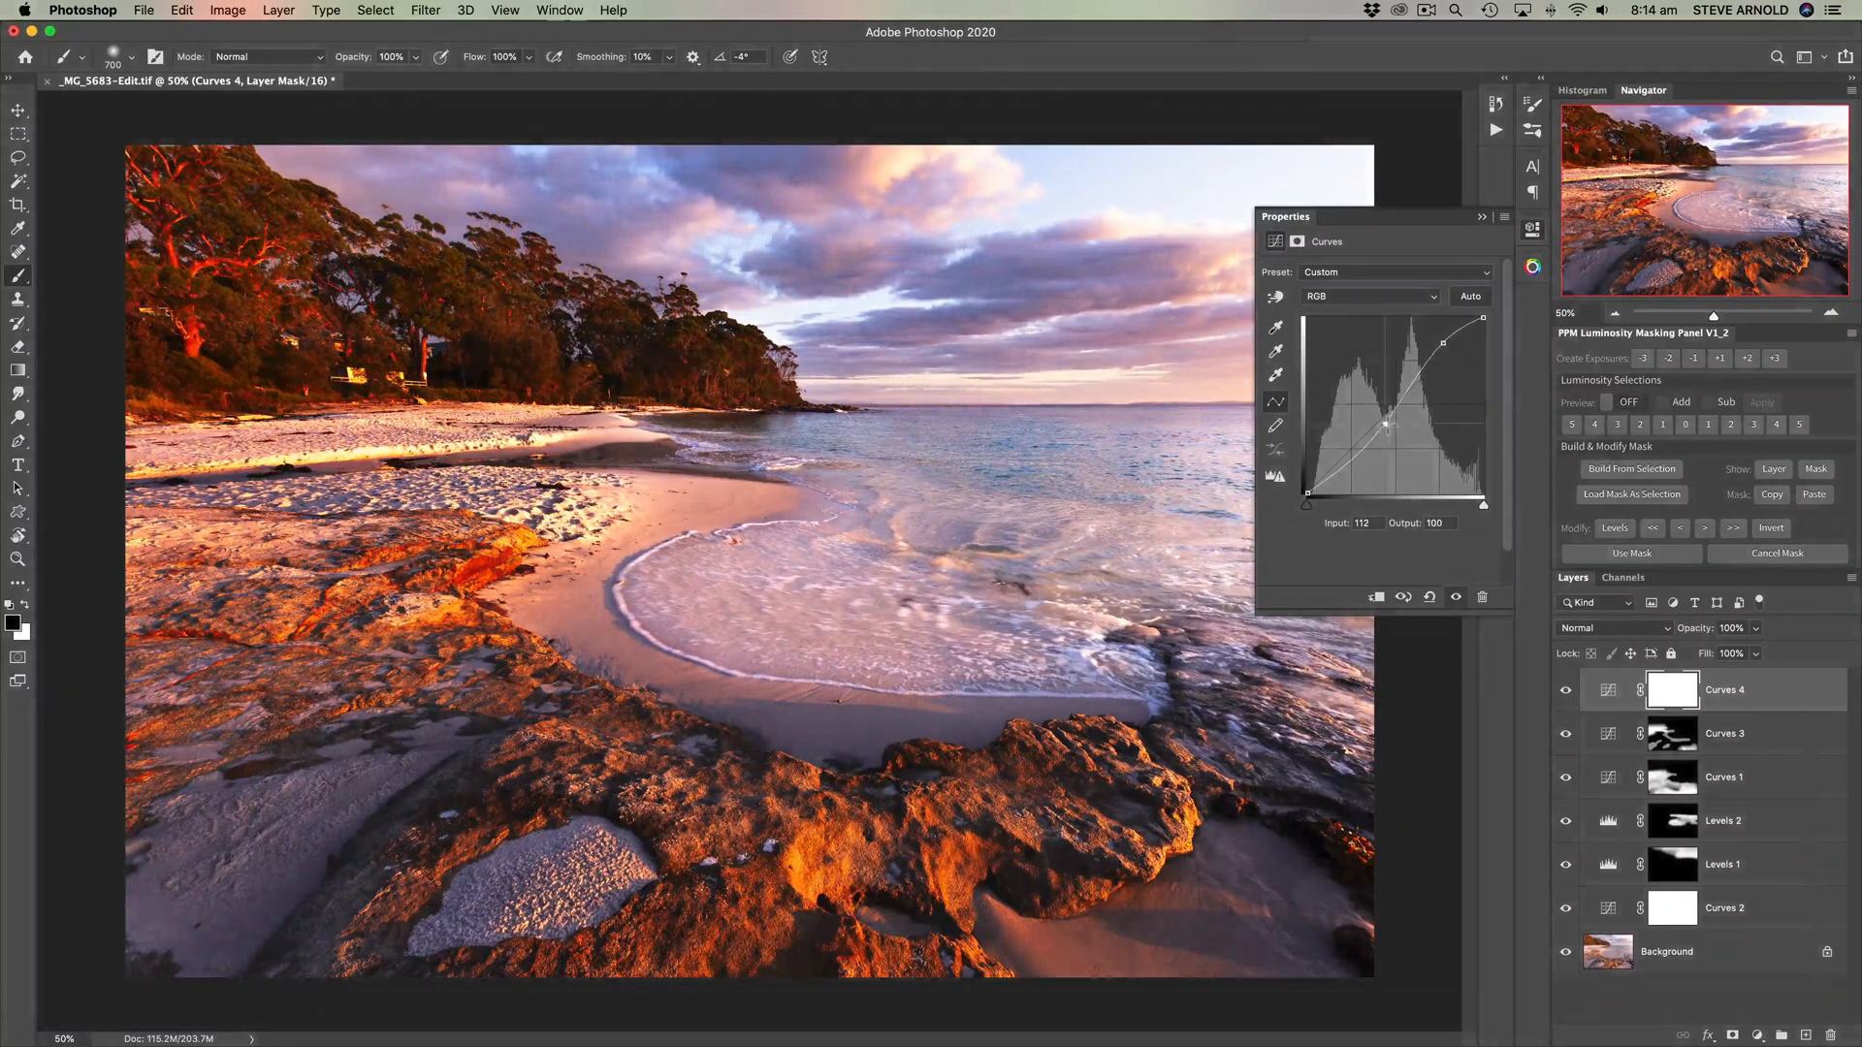
left_click_drag(1445, 338, 1445, 345)
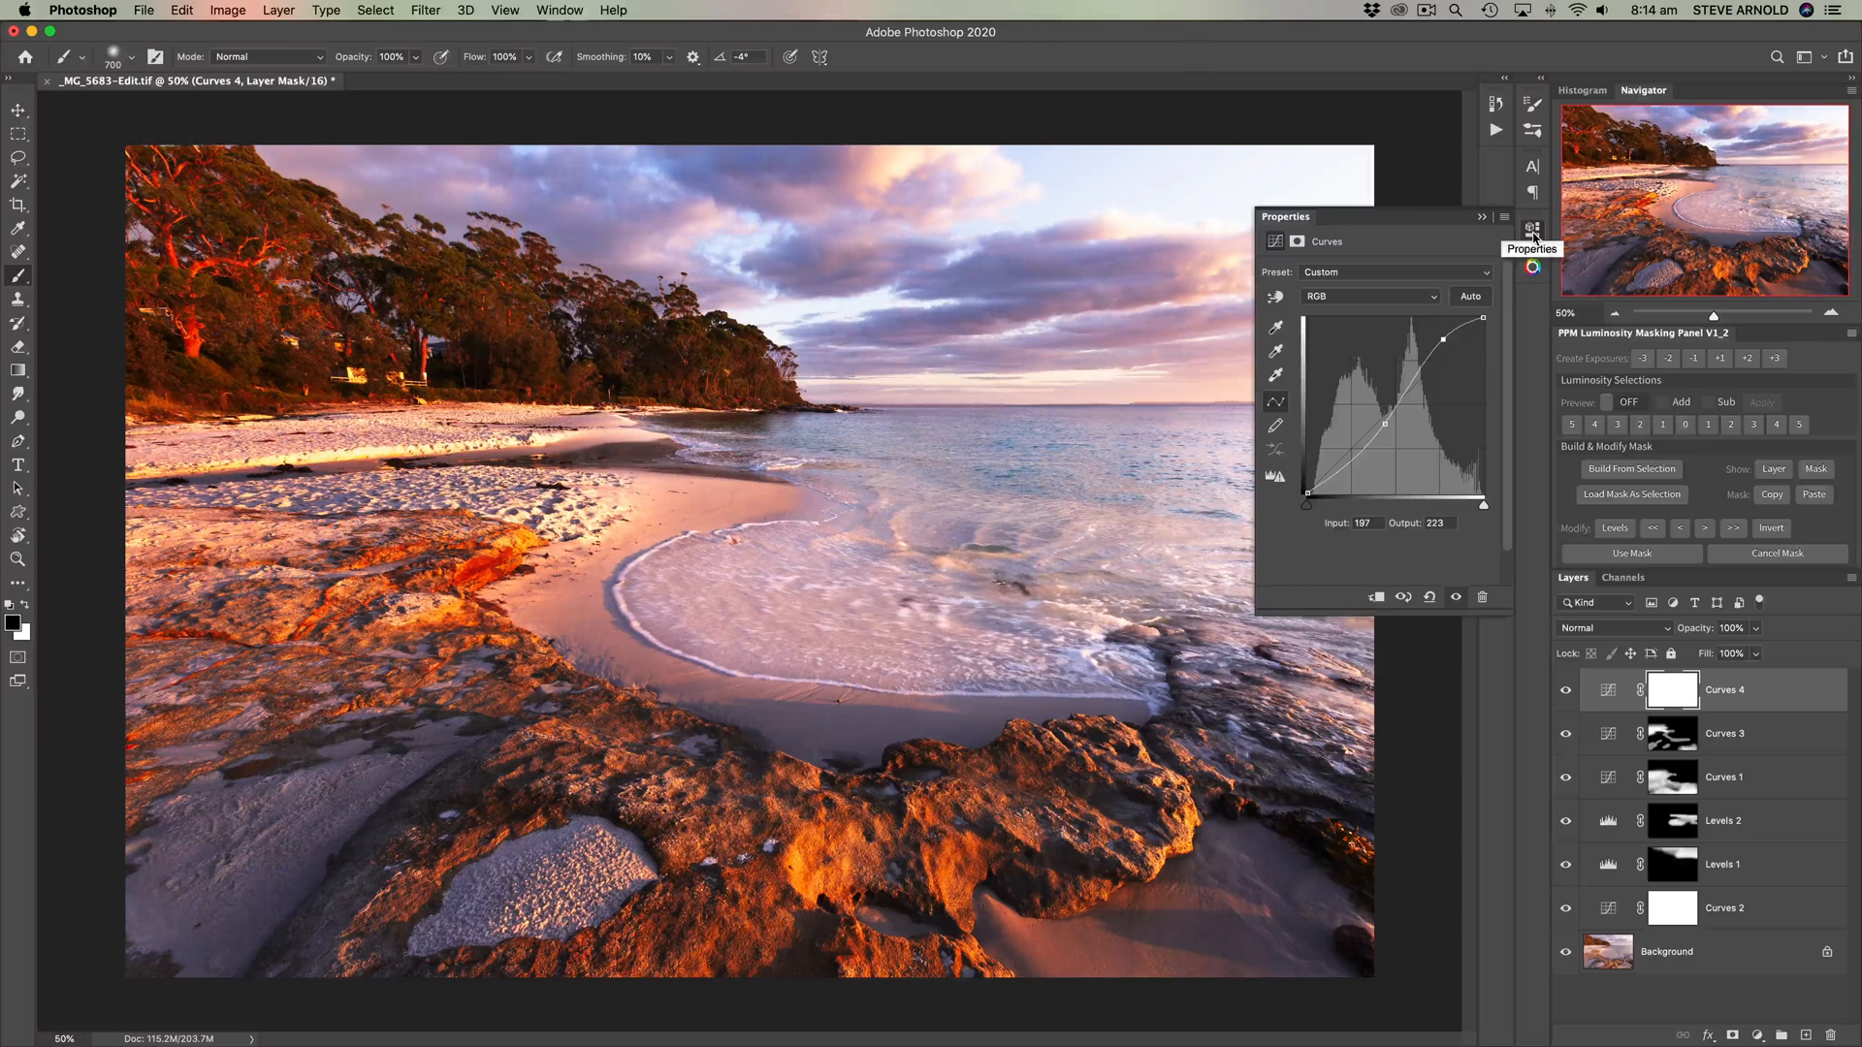
left_click(1532, 228)
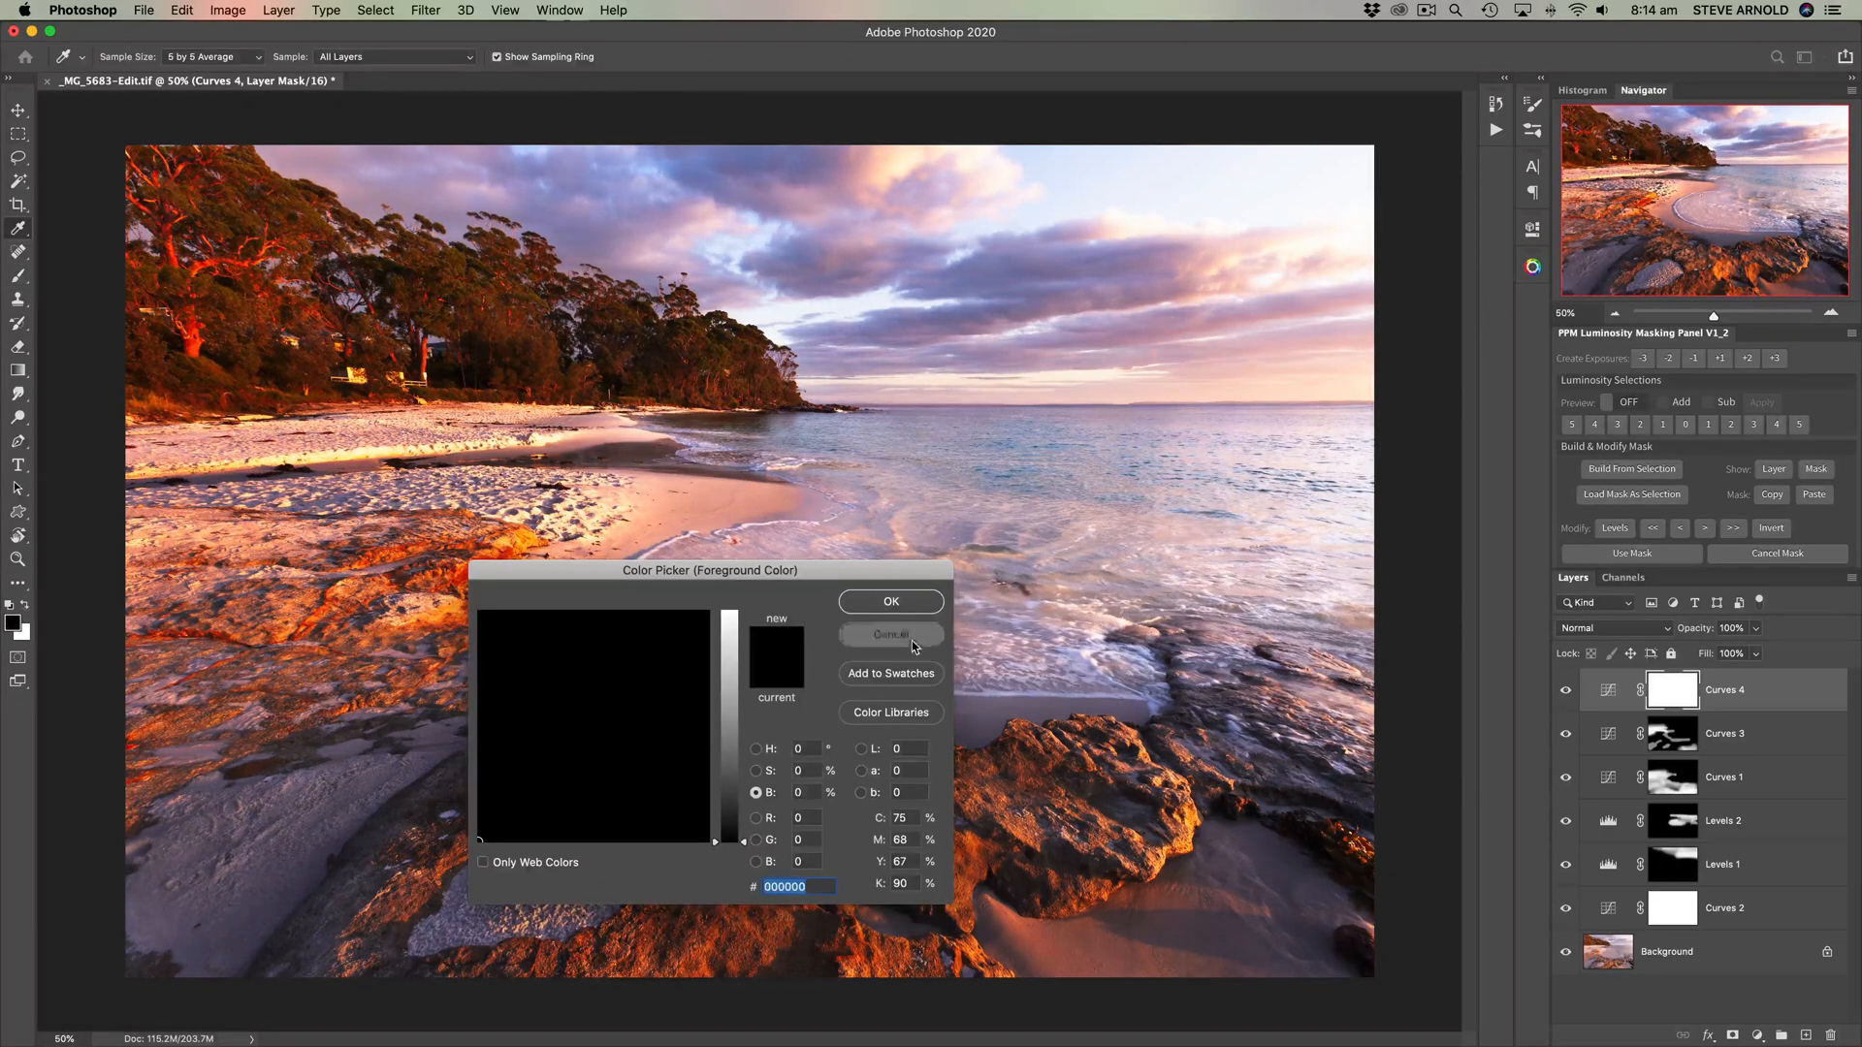
left_click(891, 634)
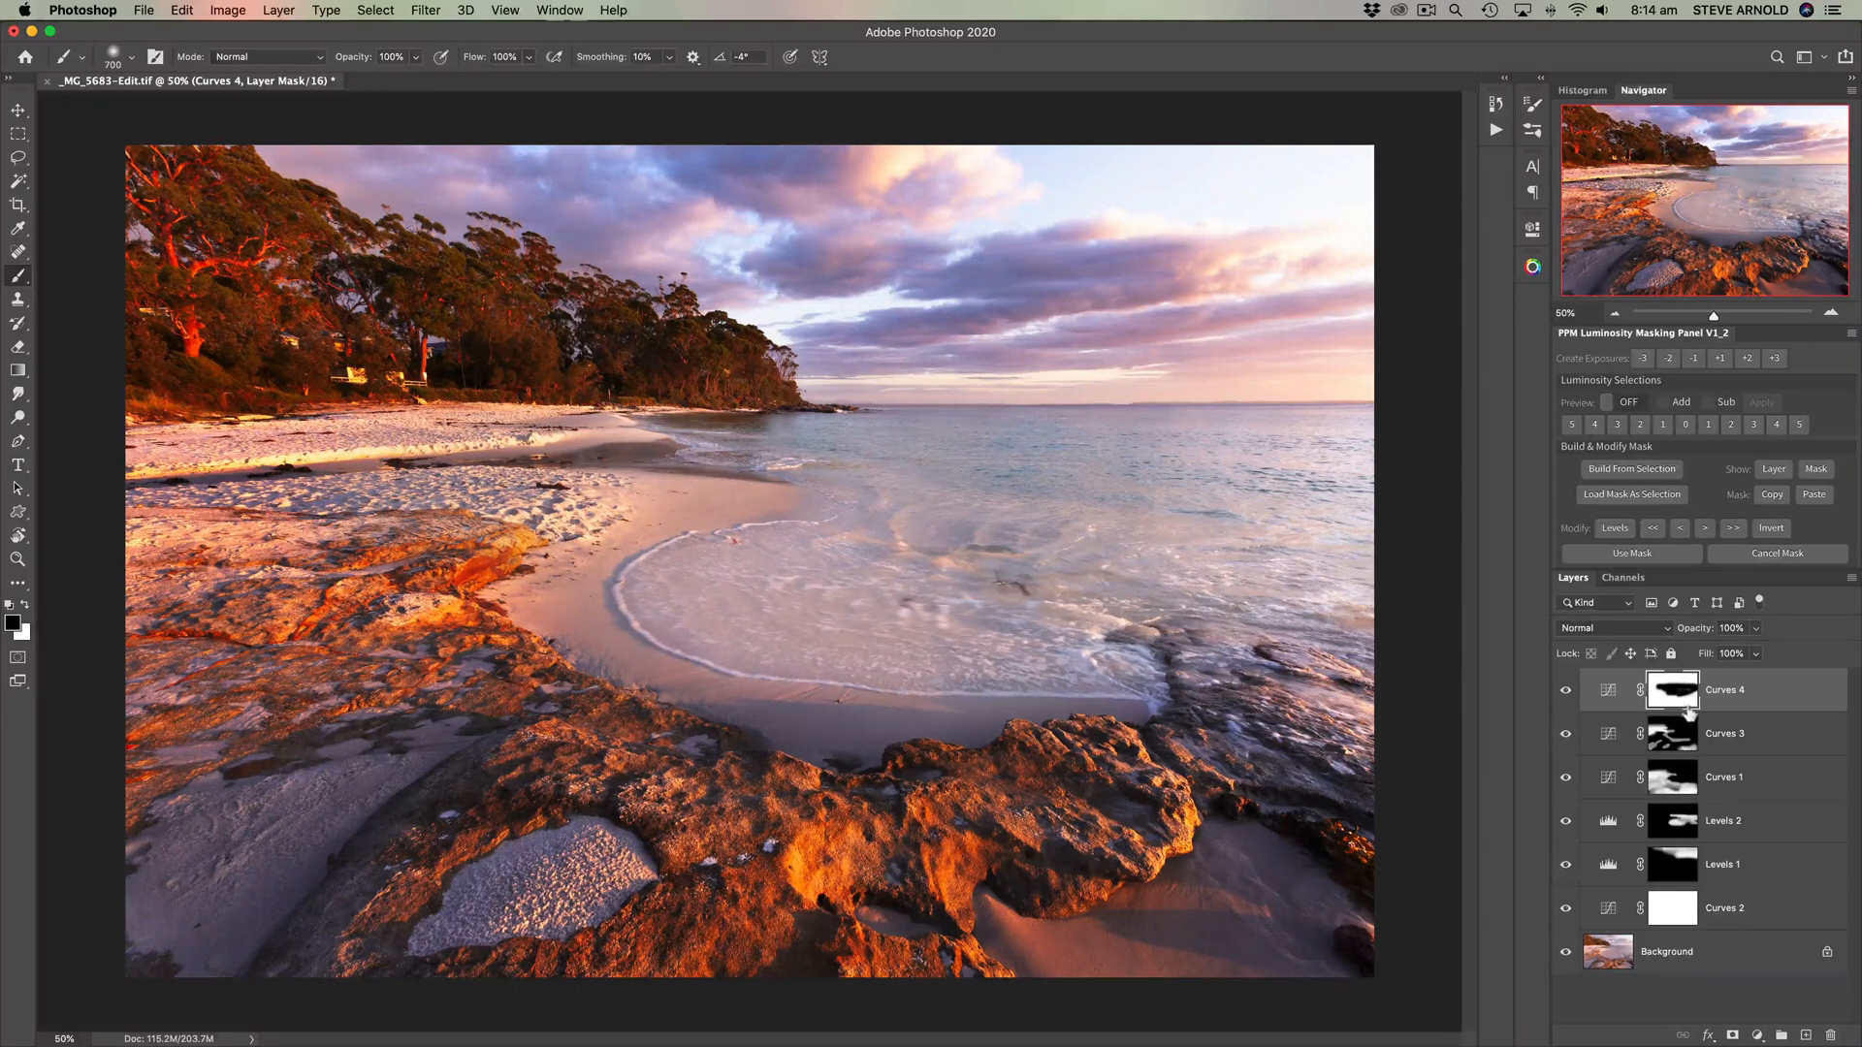
Step: Work on the beach photo with the Curves 4 mask targeted
left_click(819, 559)
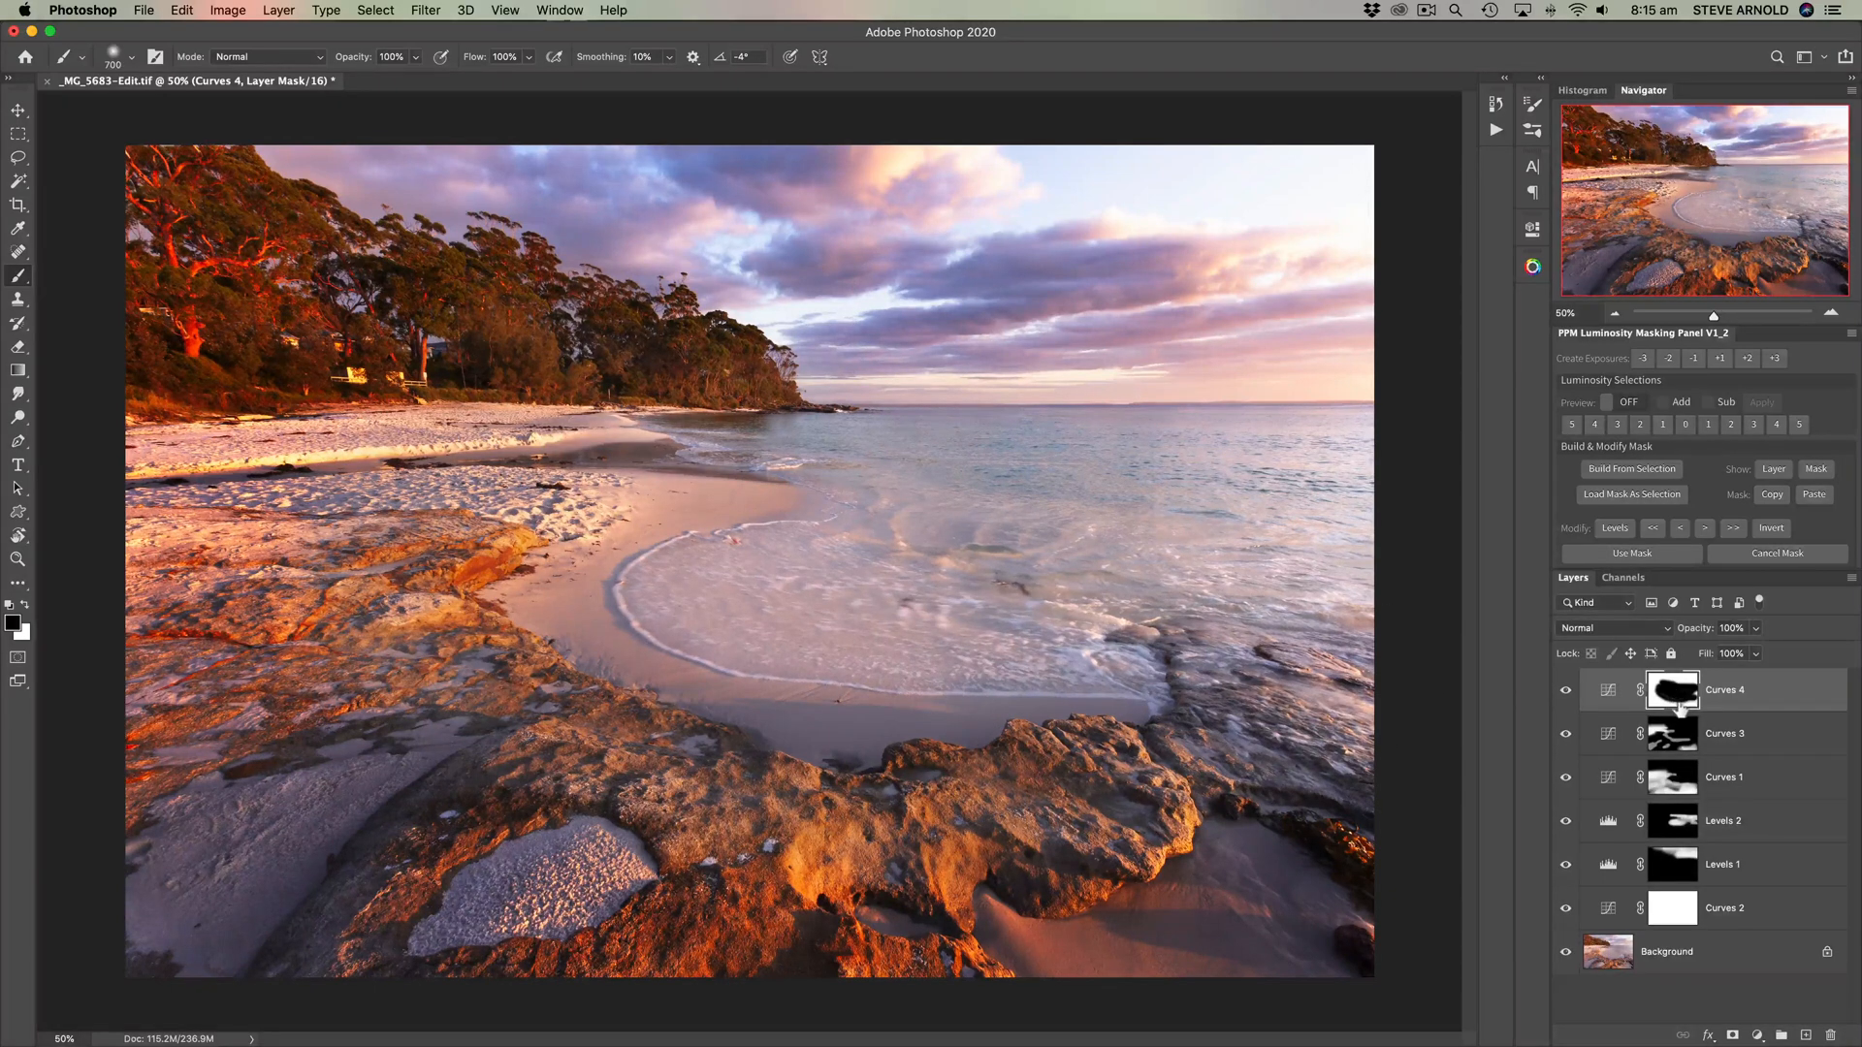
mouse_move(1671, 689)
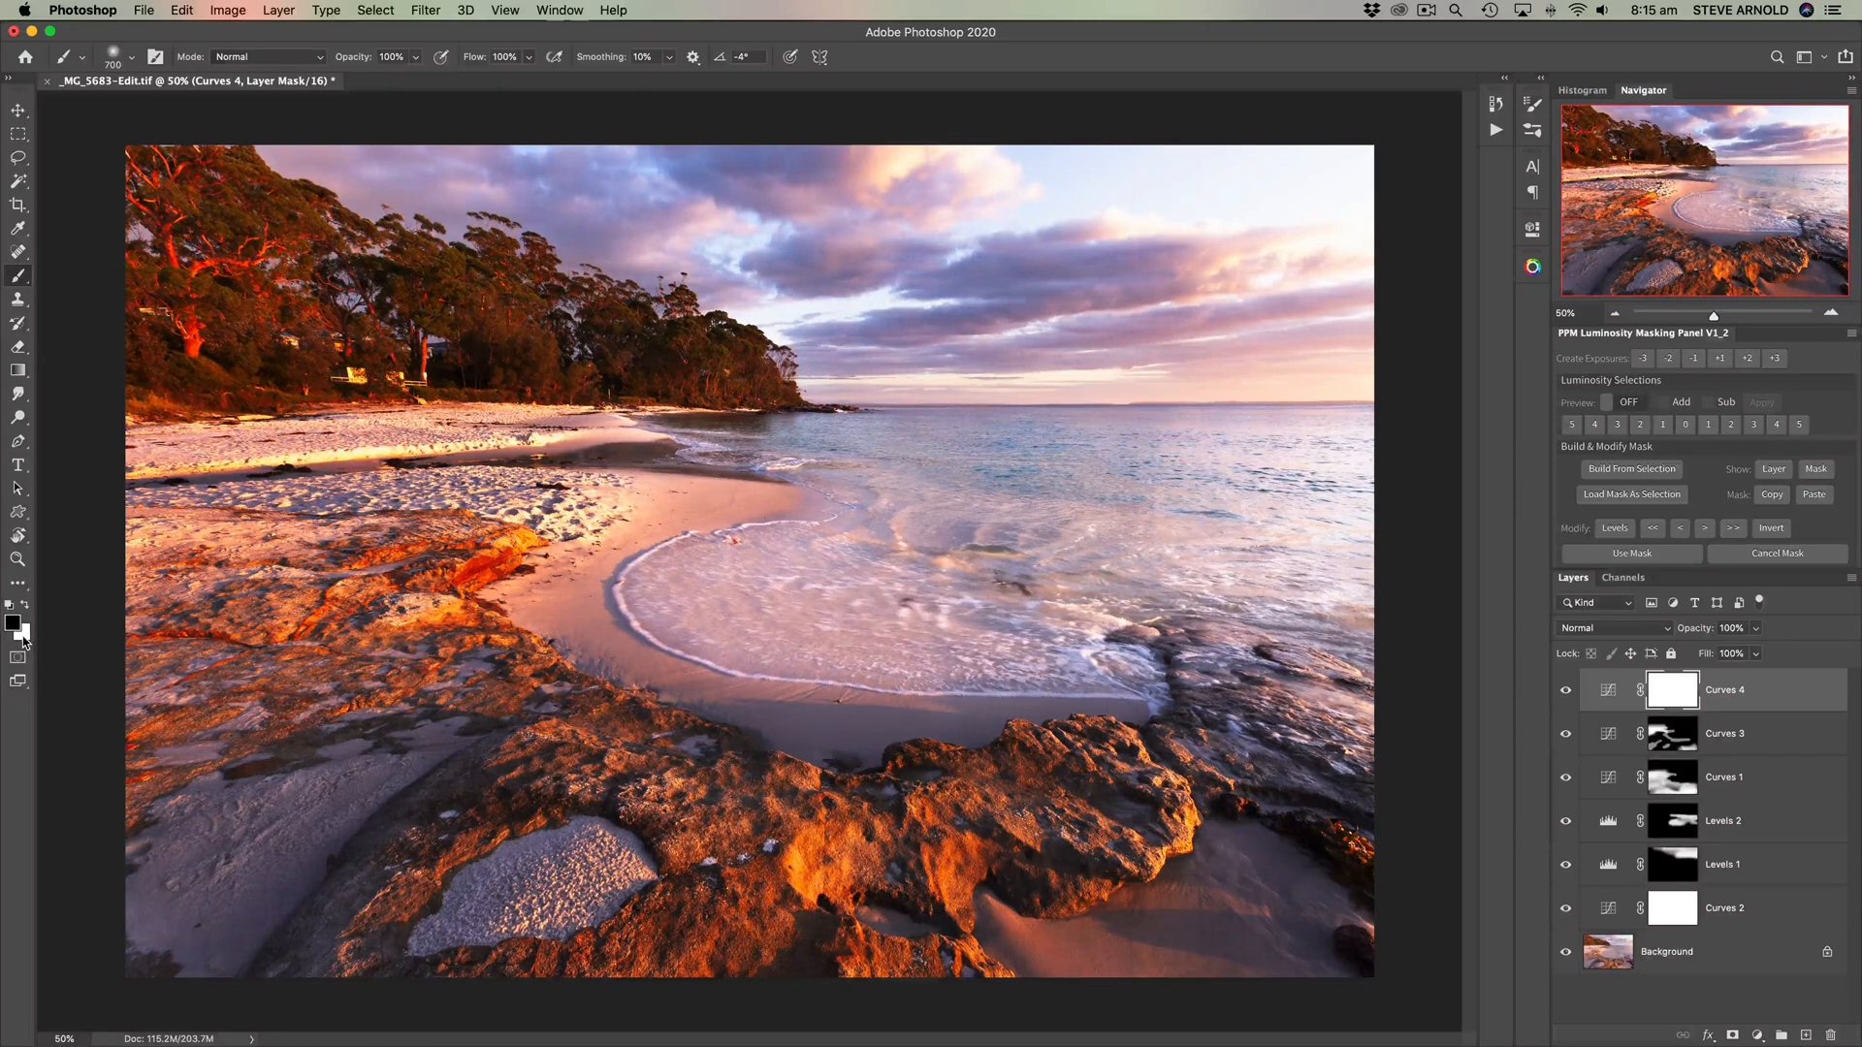
mouse_move(20, 641)
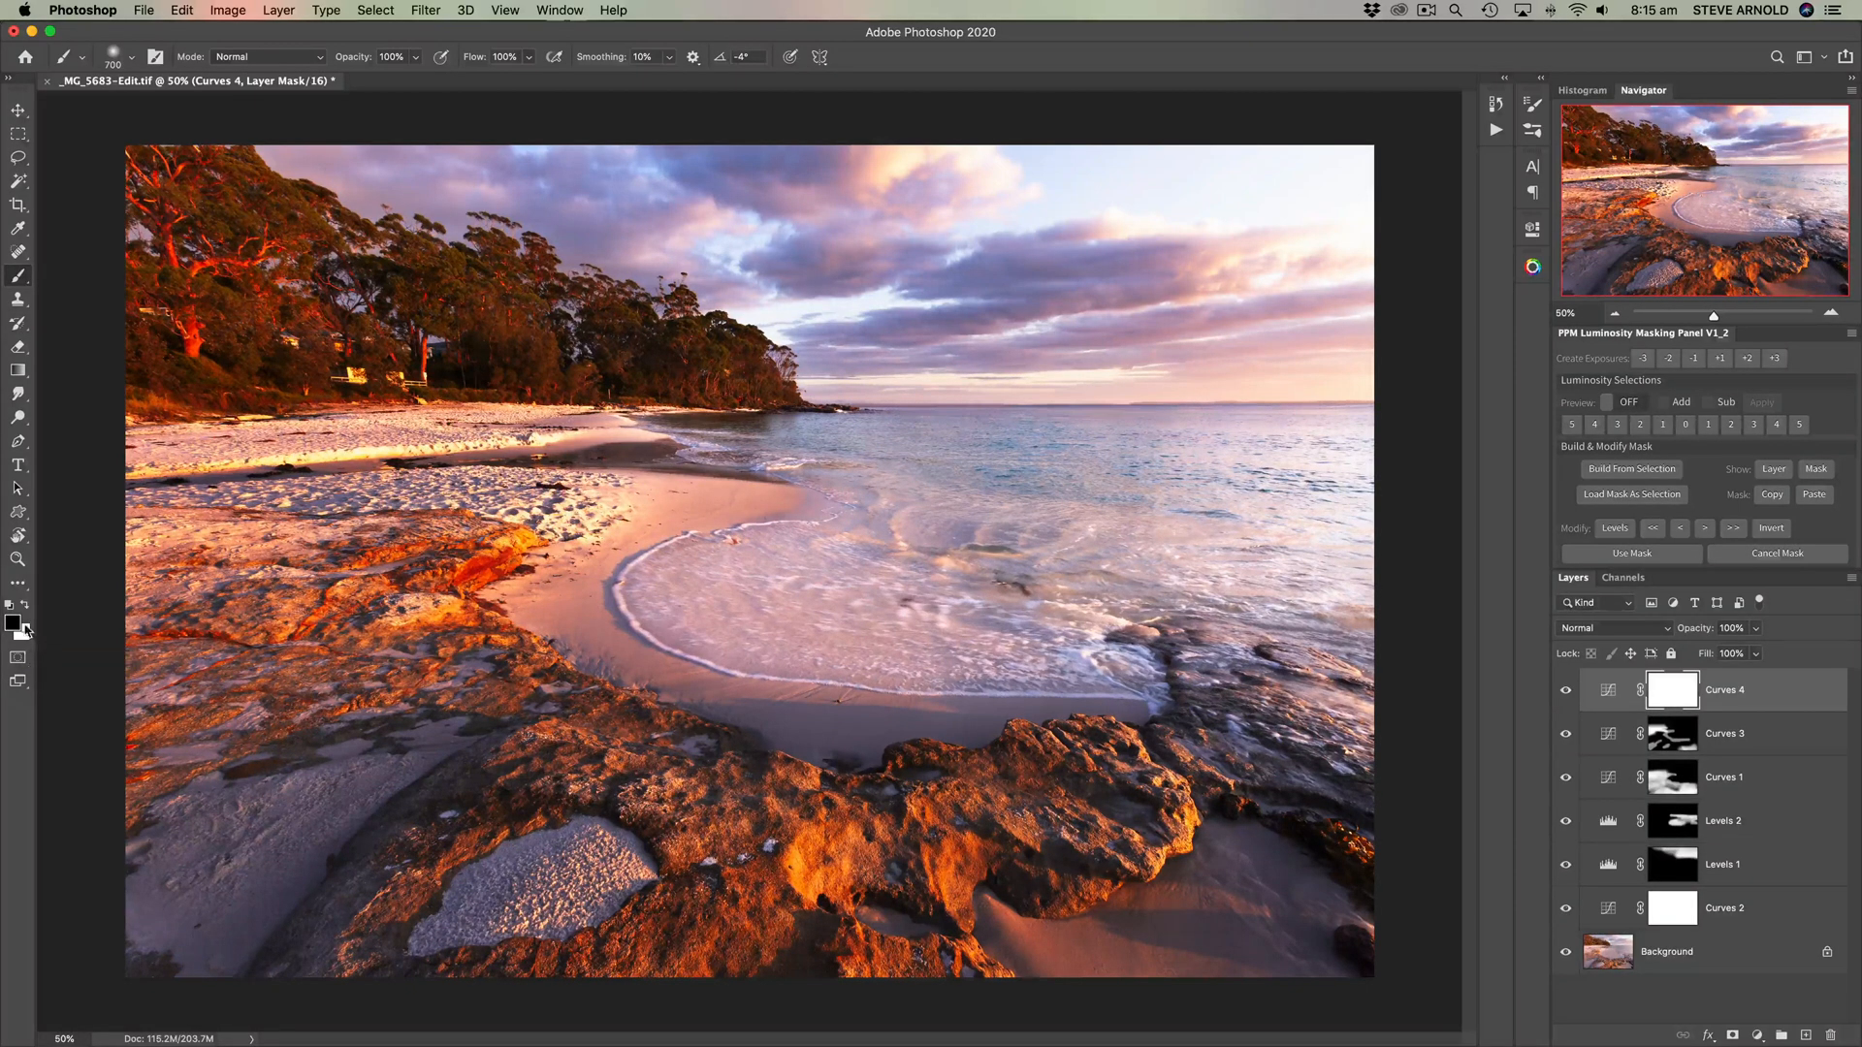
mouse_move(18, 626)
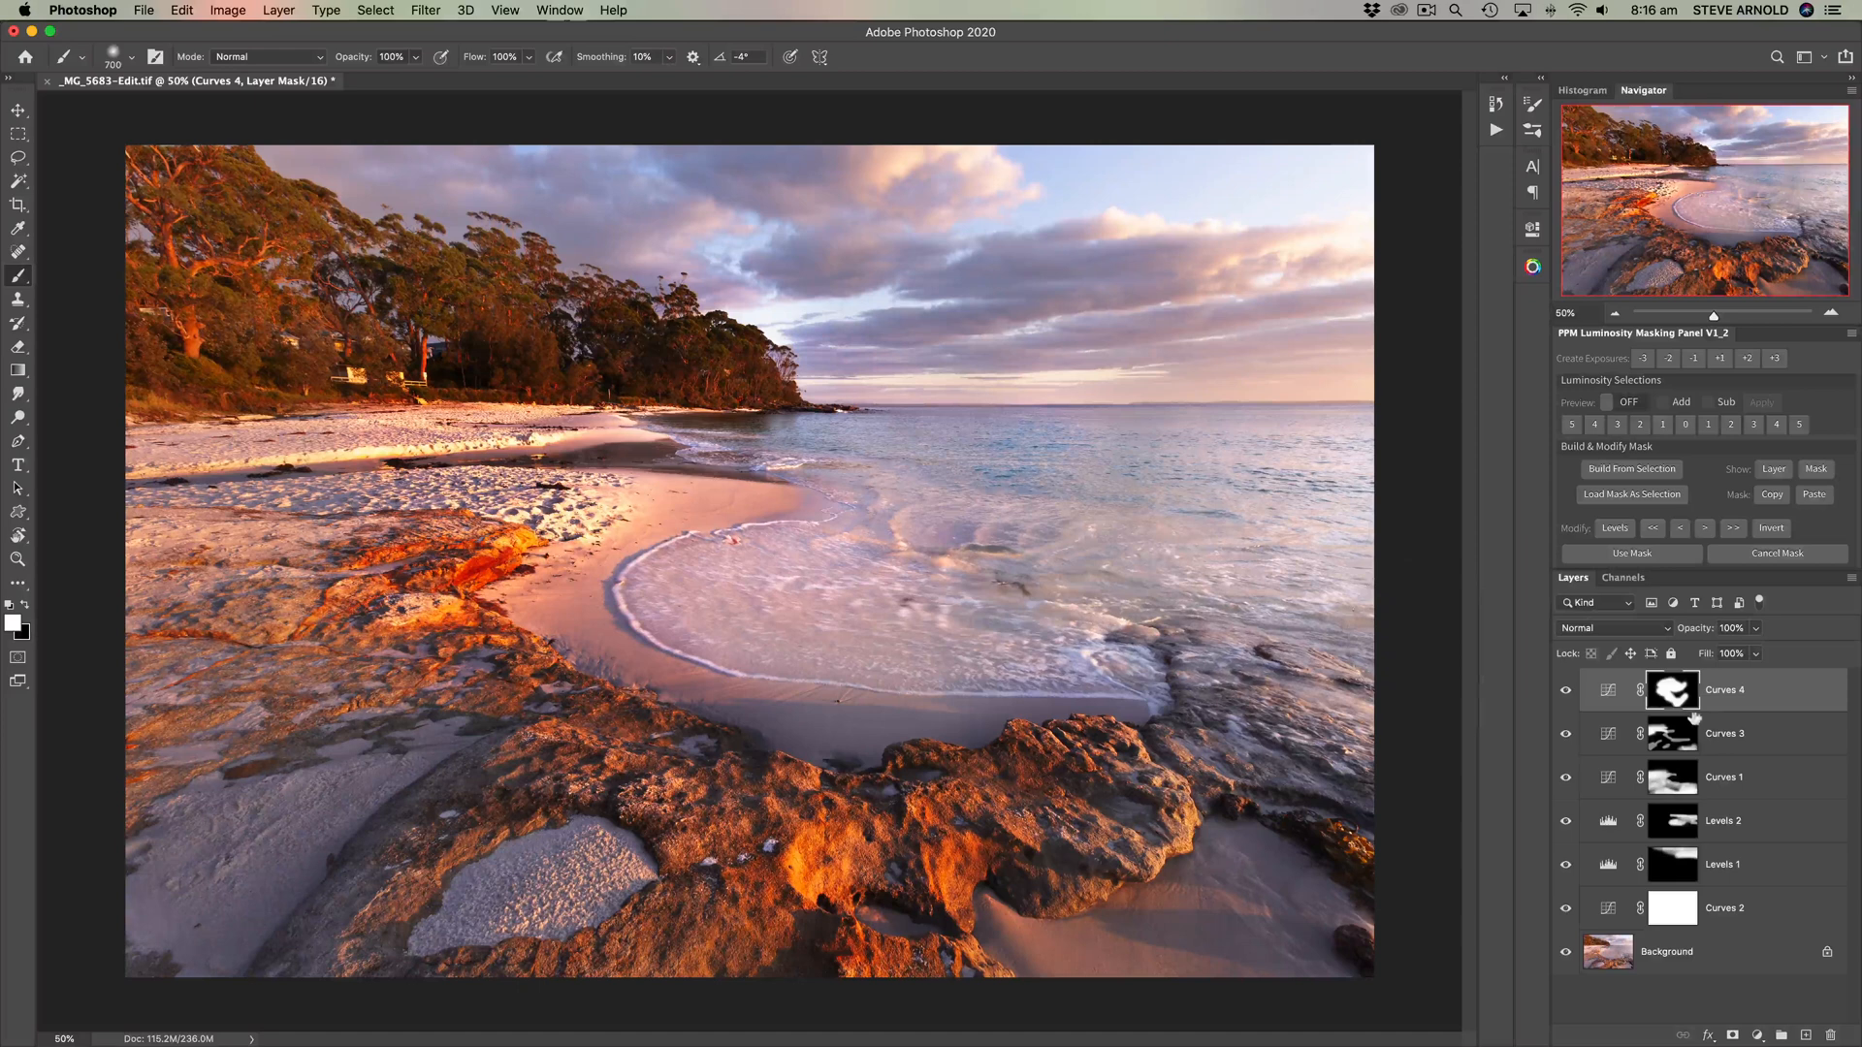
mouse_move(1672, 689)
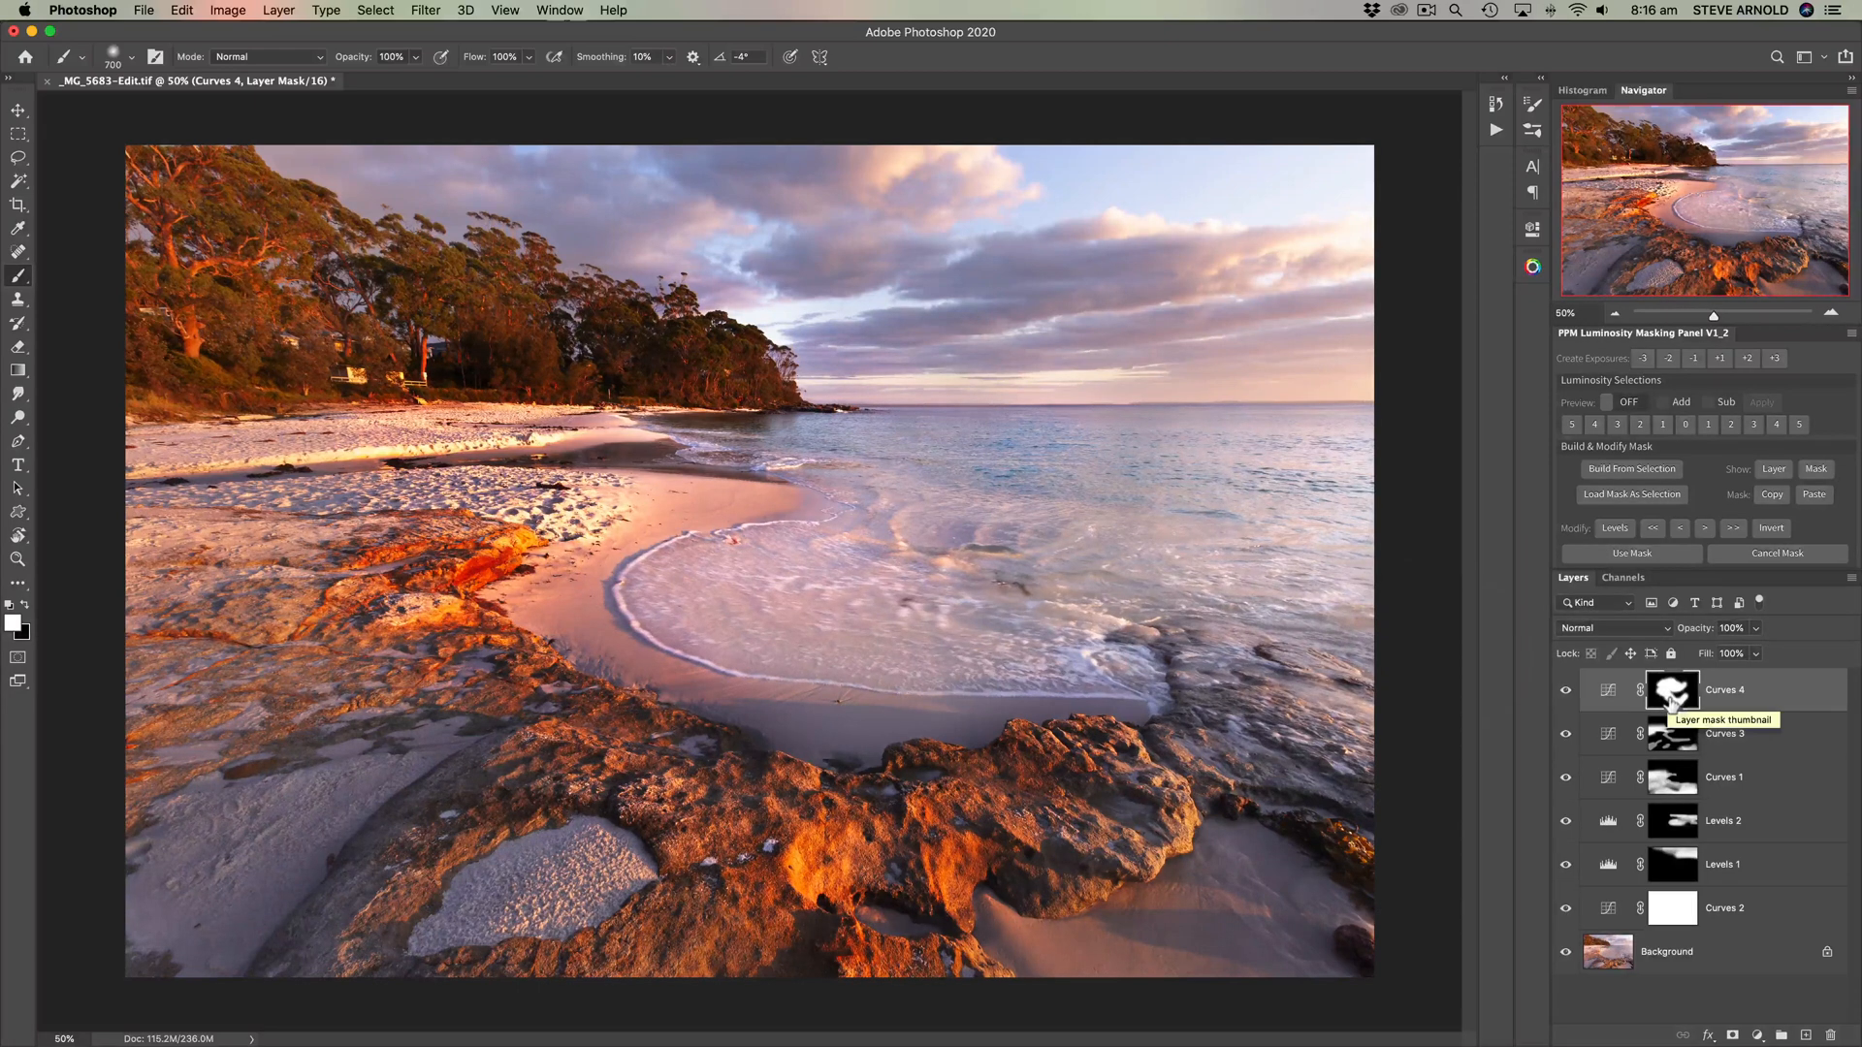
mouse_move(1717, 714)
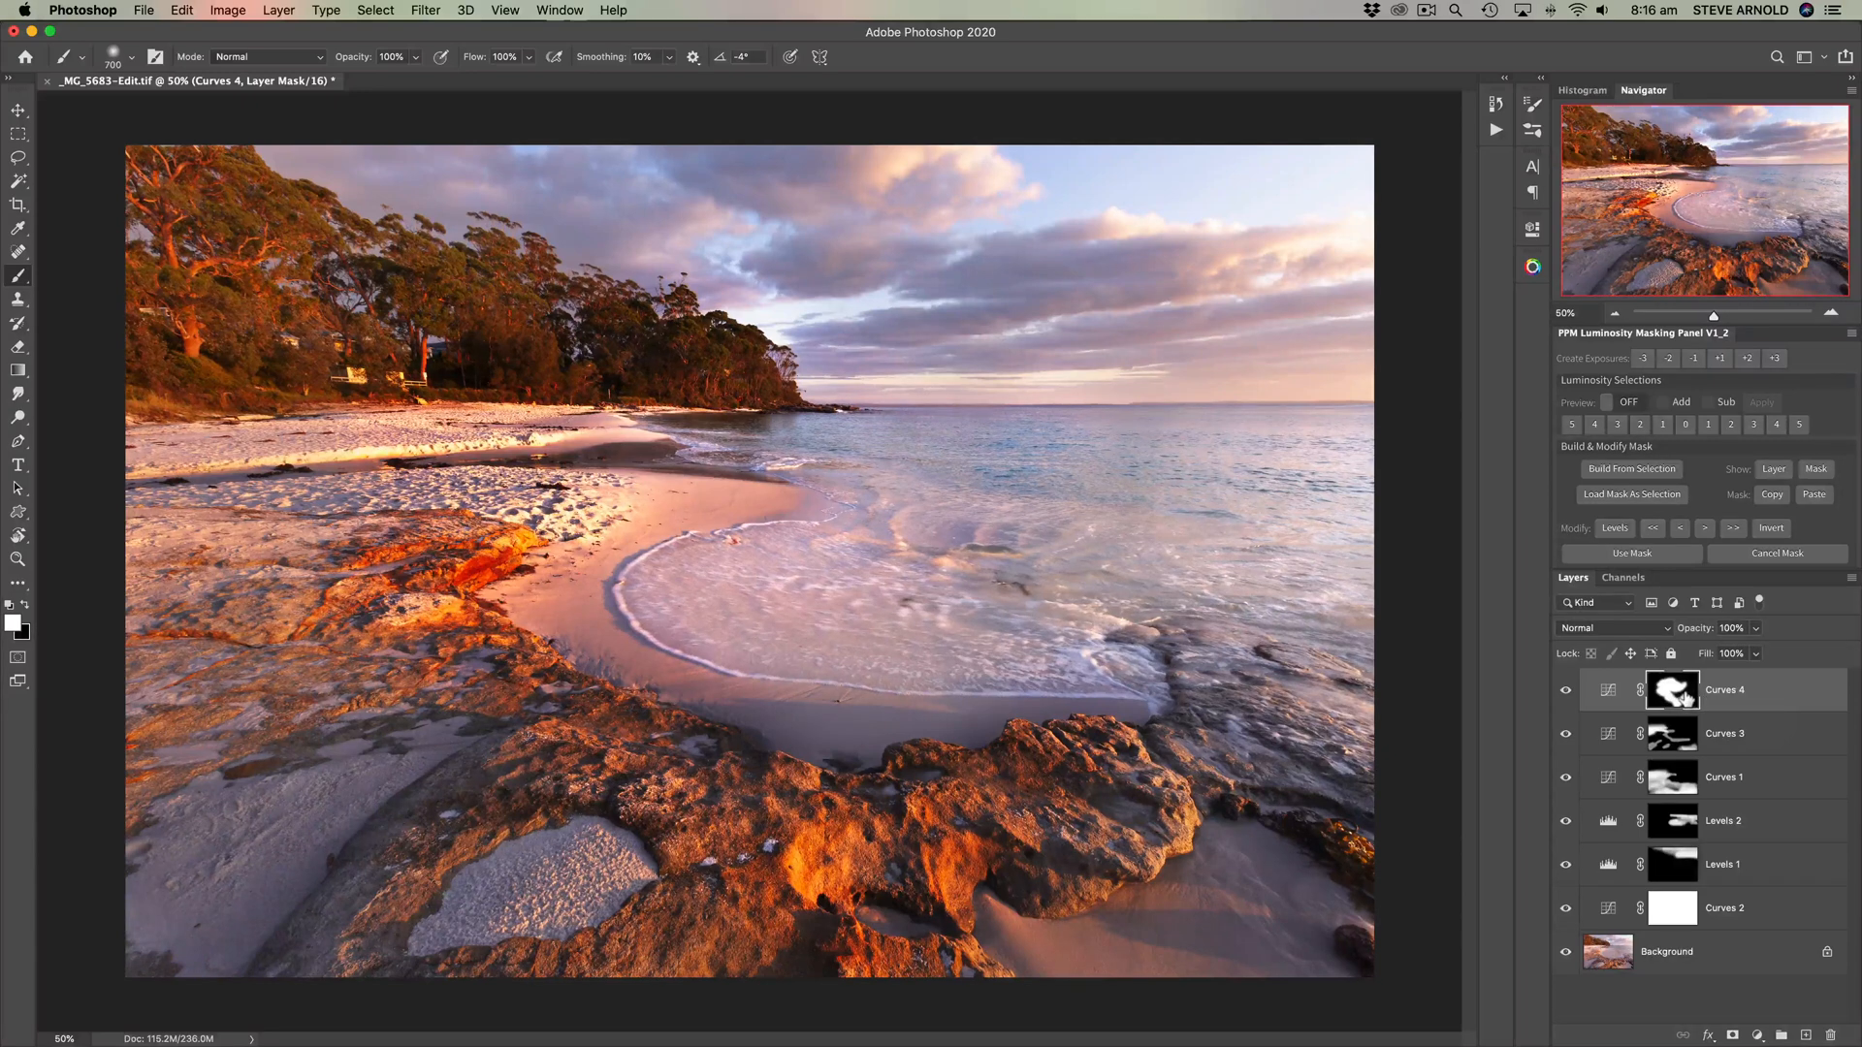
mouse_move(1672, 689)
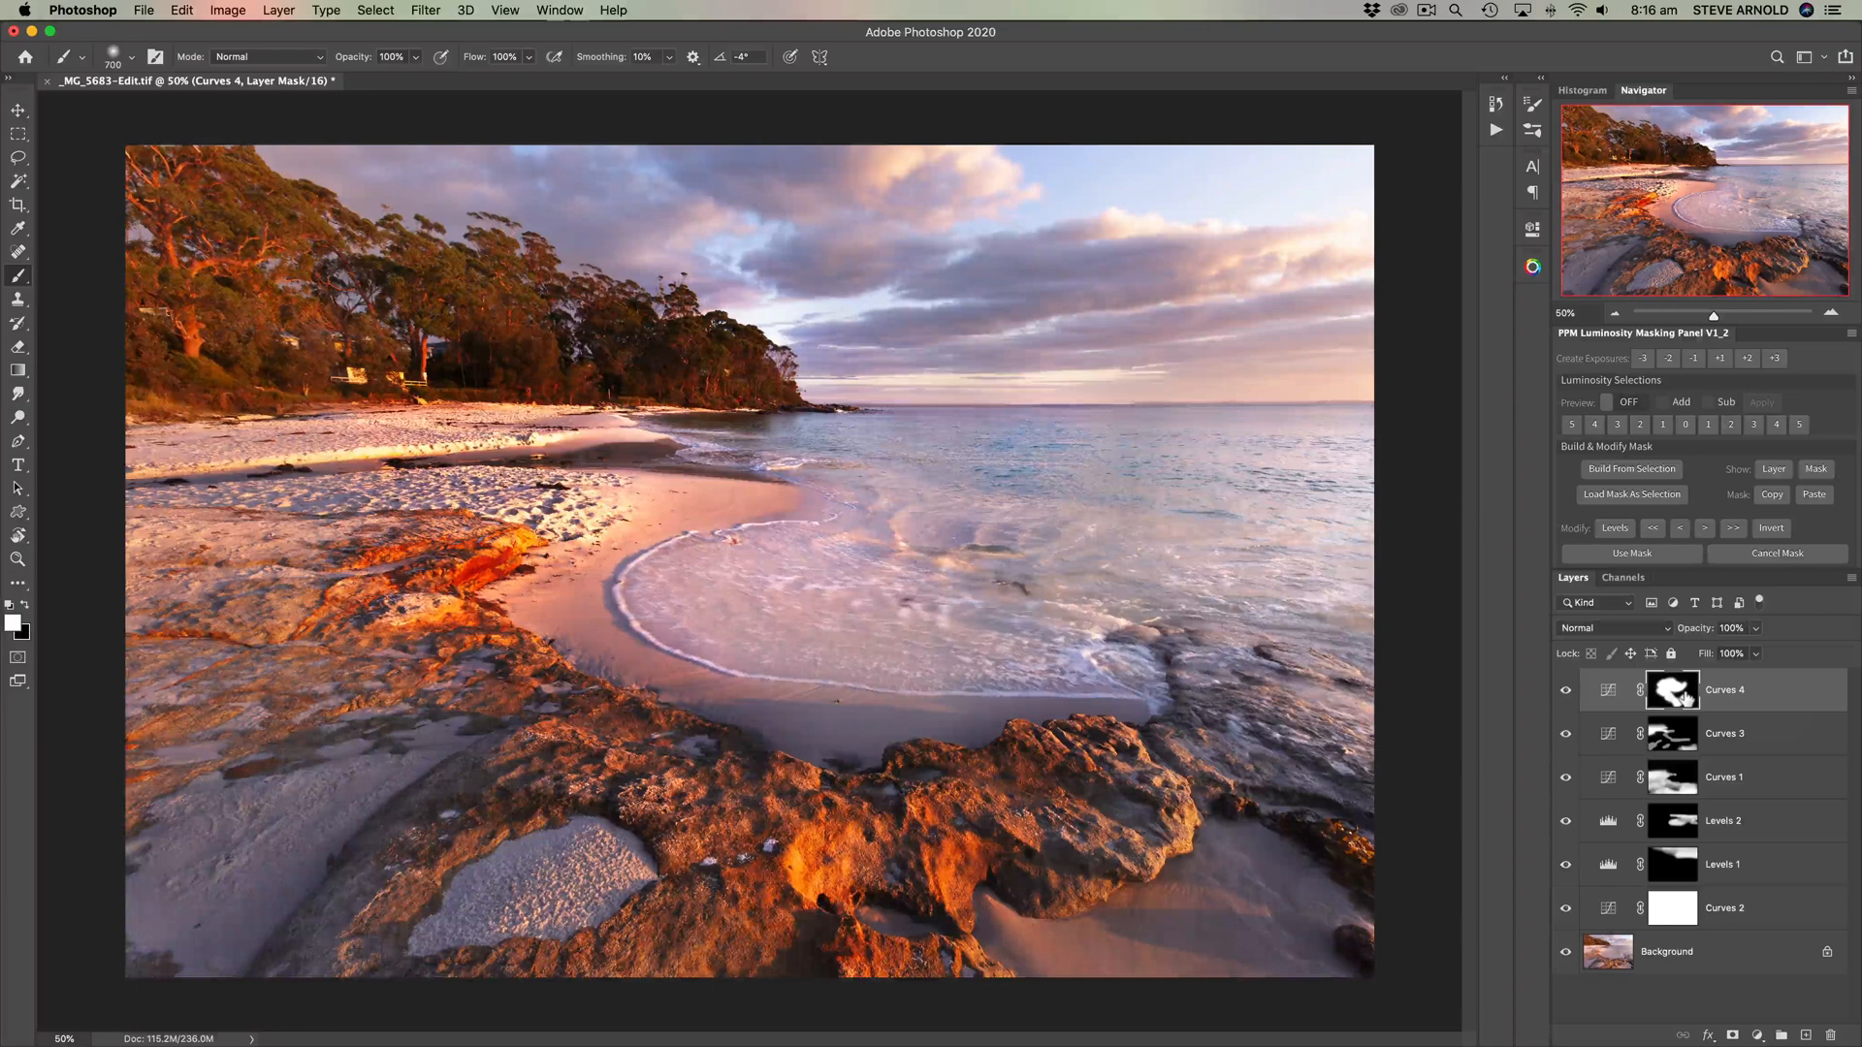
Step: View the Curves 4 mask alone and paint white across the upper middle and right side
left_click(1671, 690)
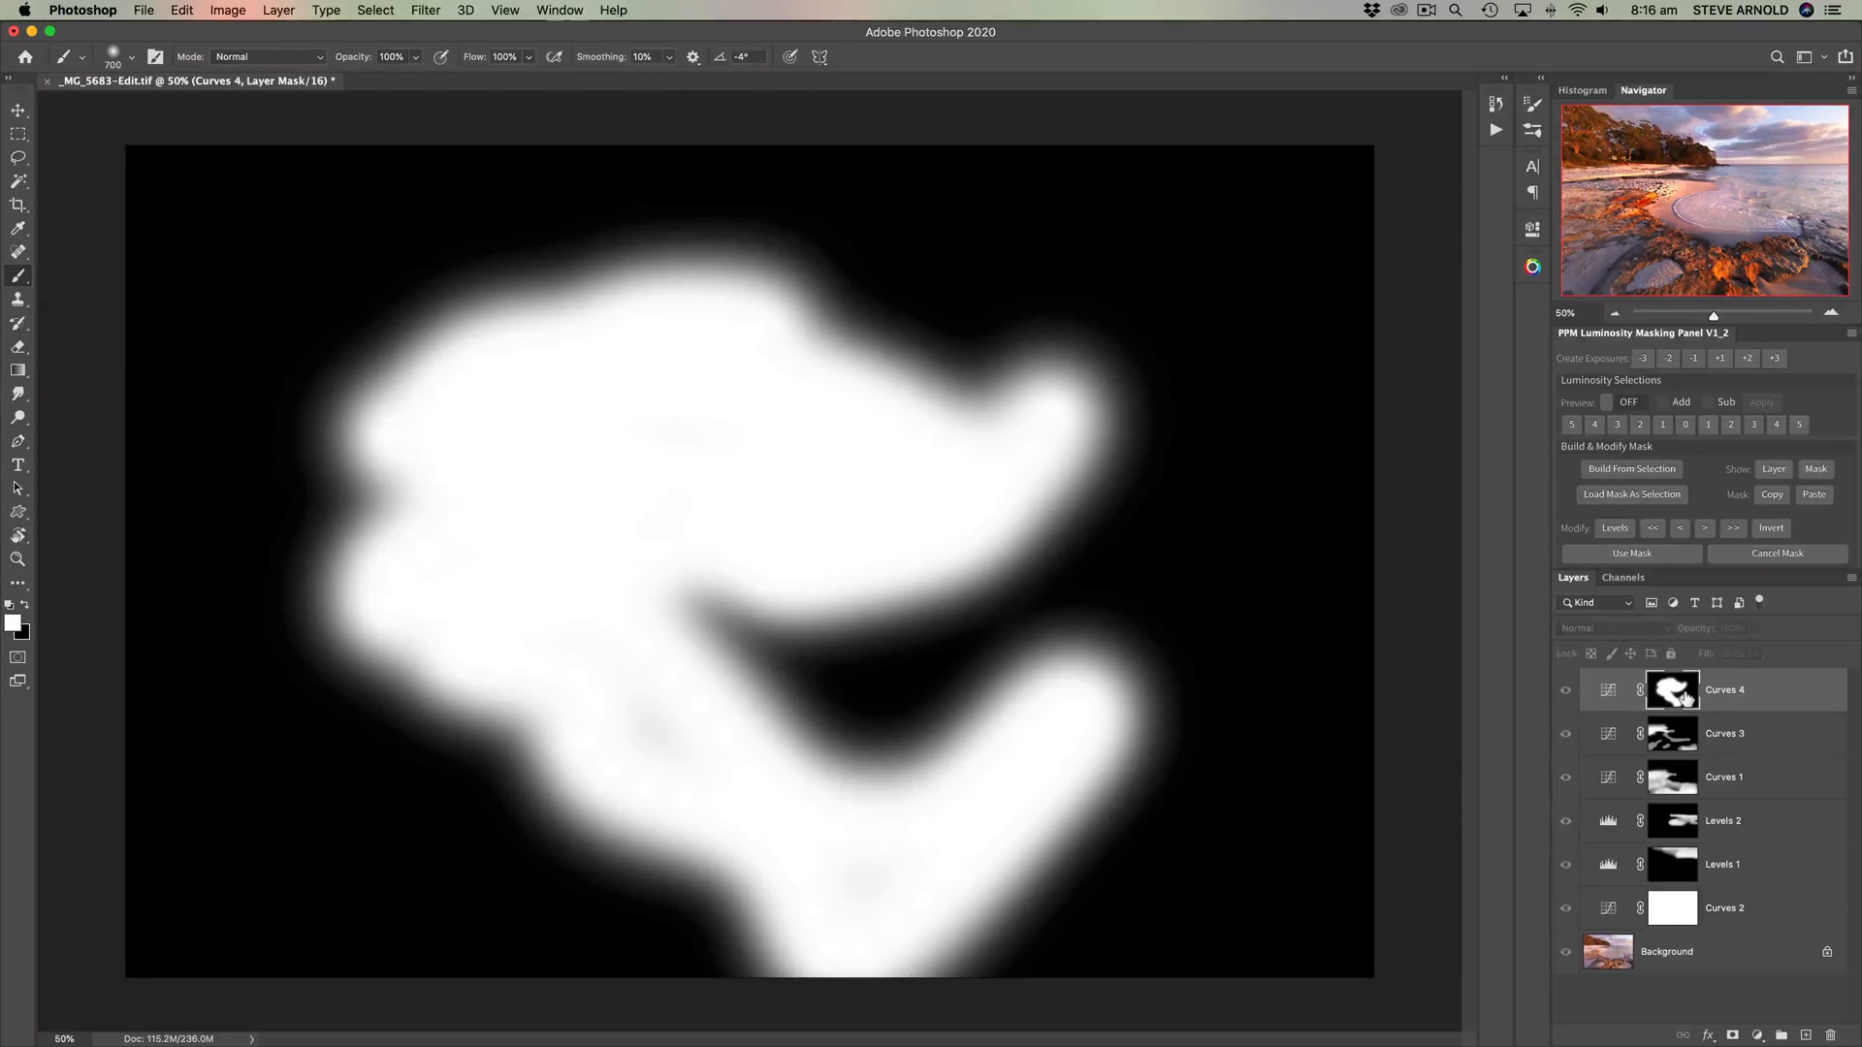
mouse_move(914, 677)
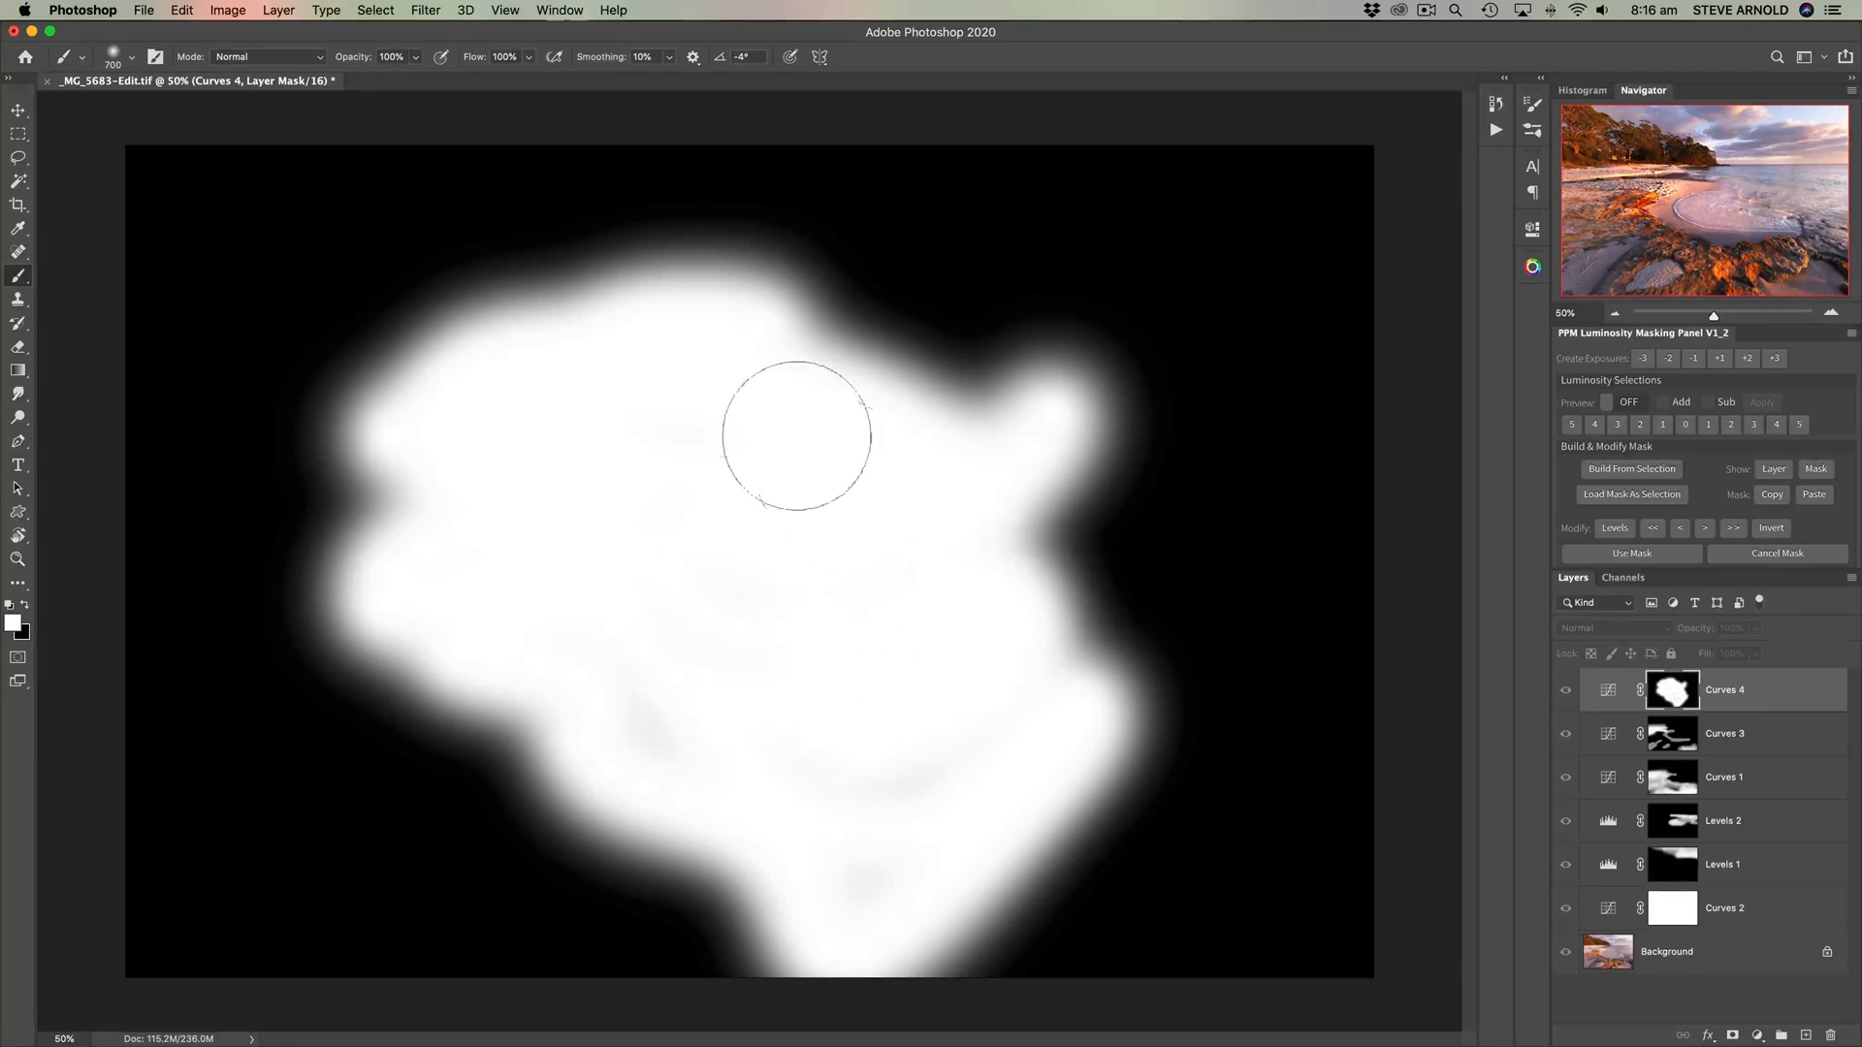
left_click_drag(798, 436, 1004, 321)
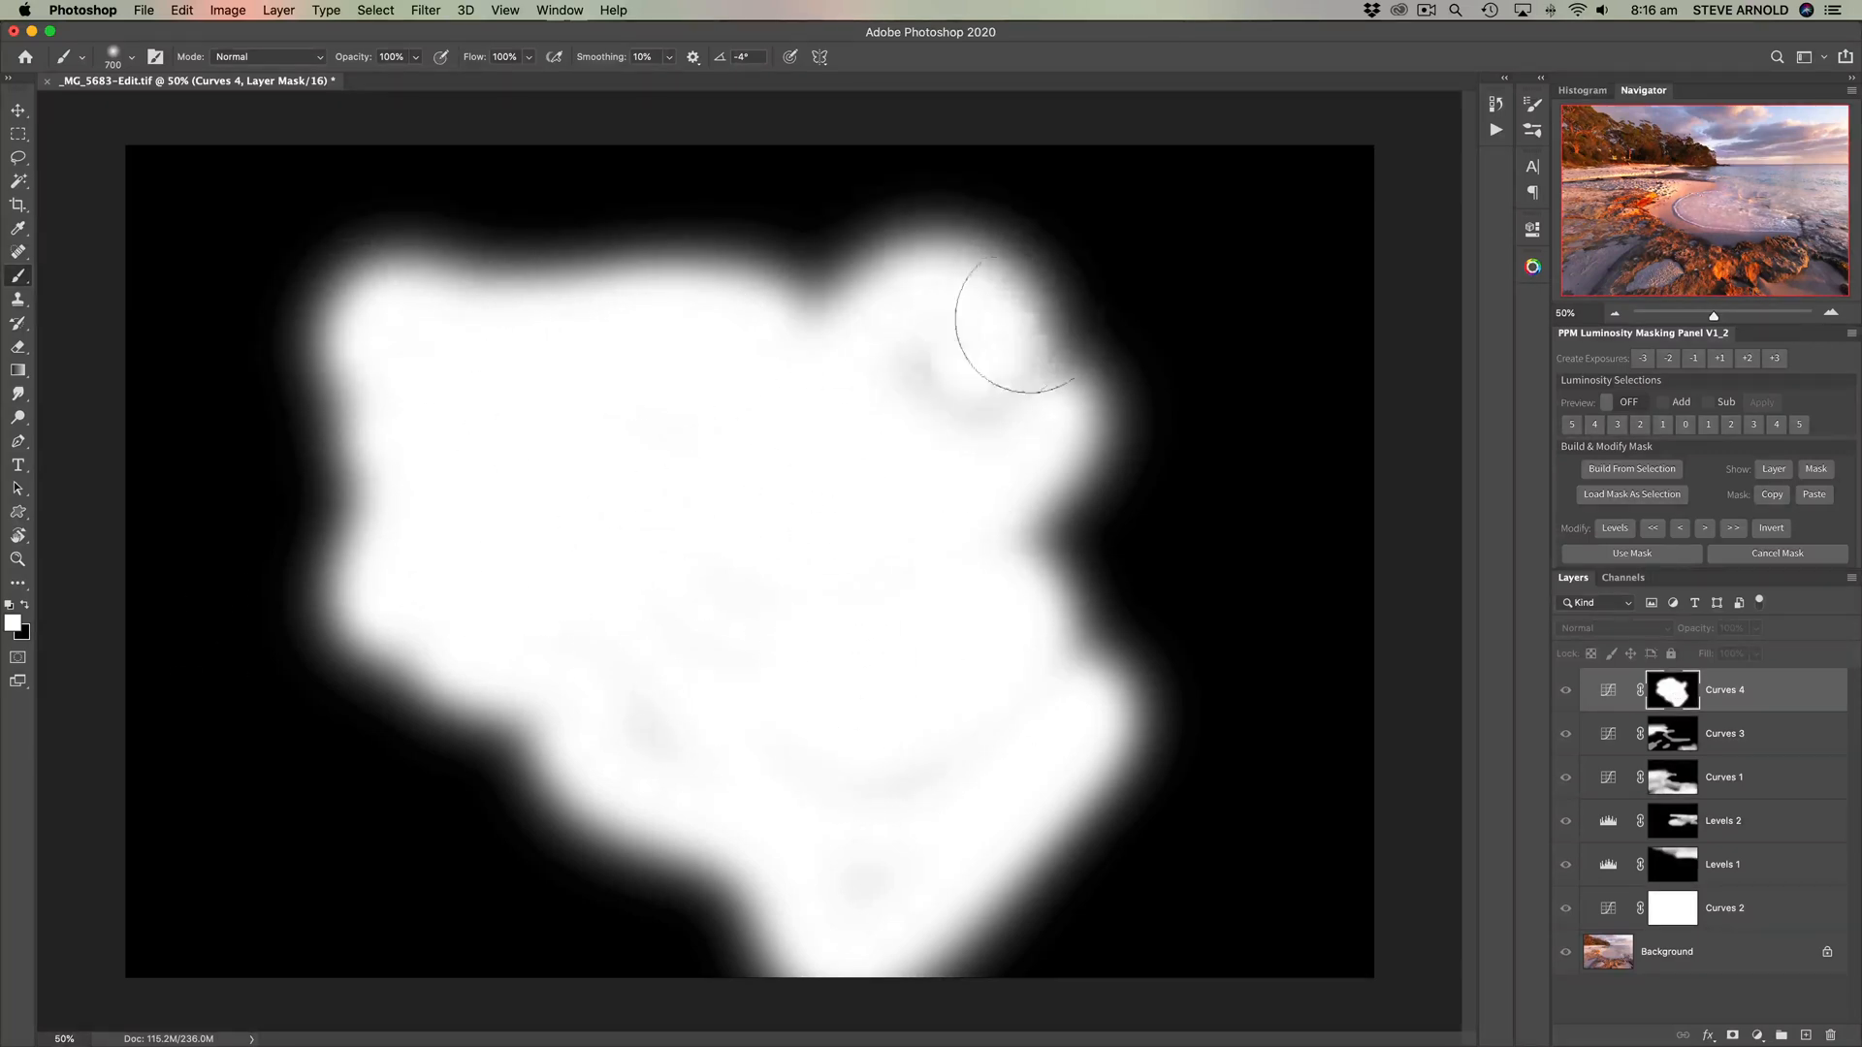
left_click_drag(997, 333, 930, 422)
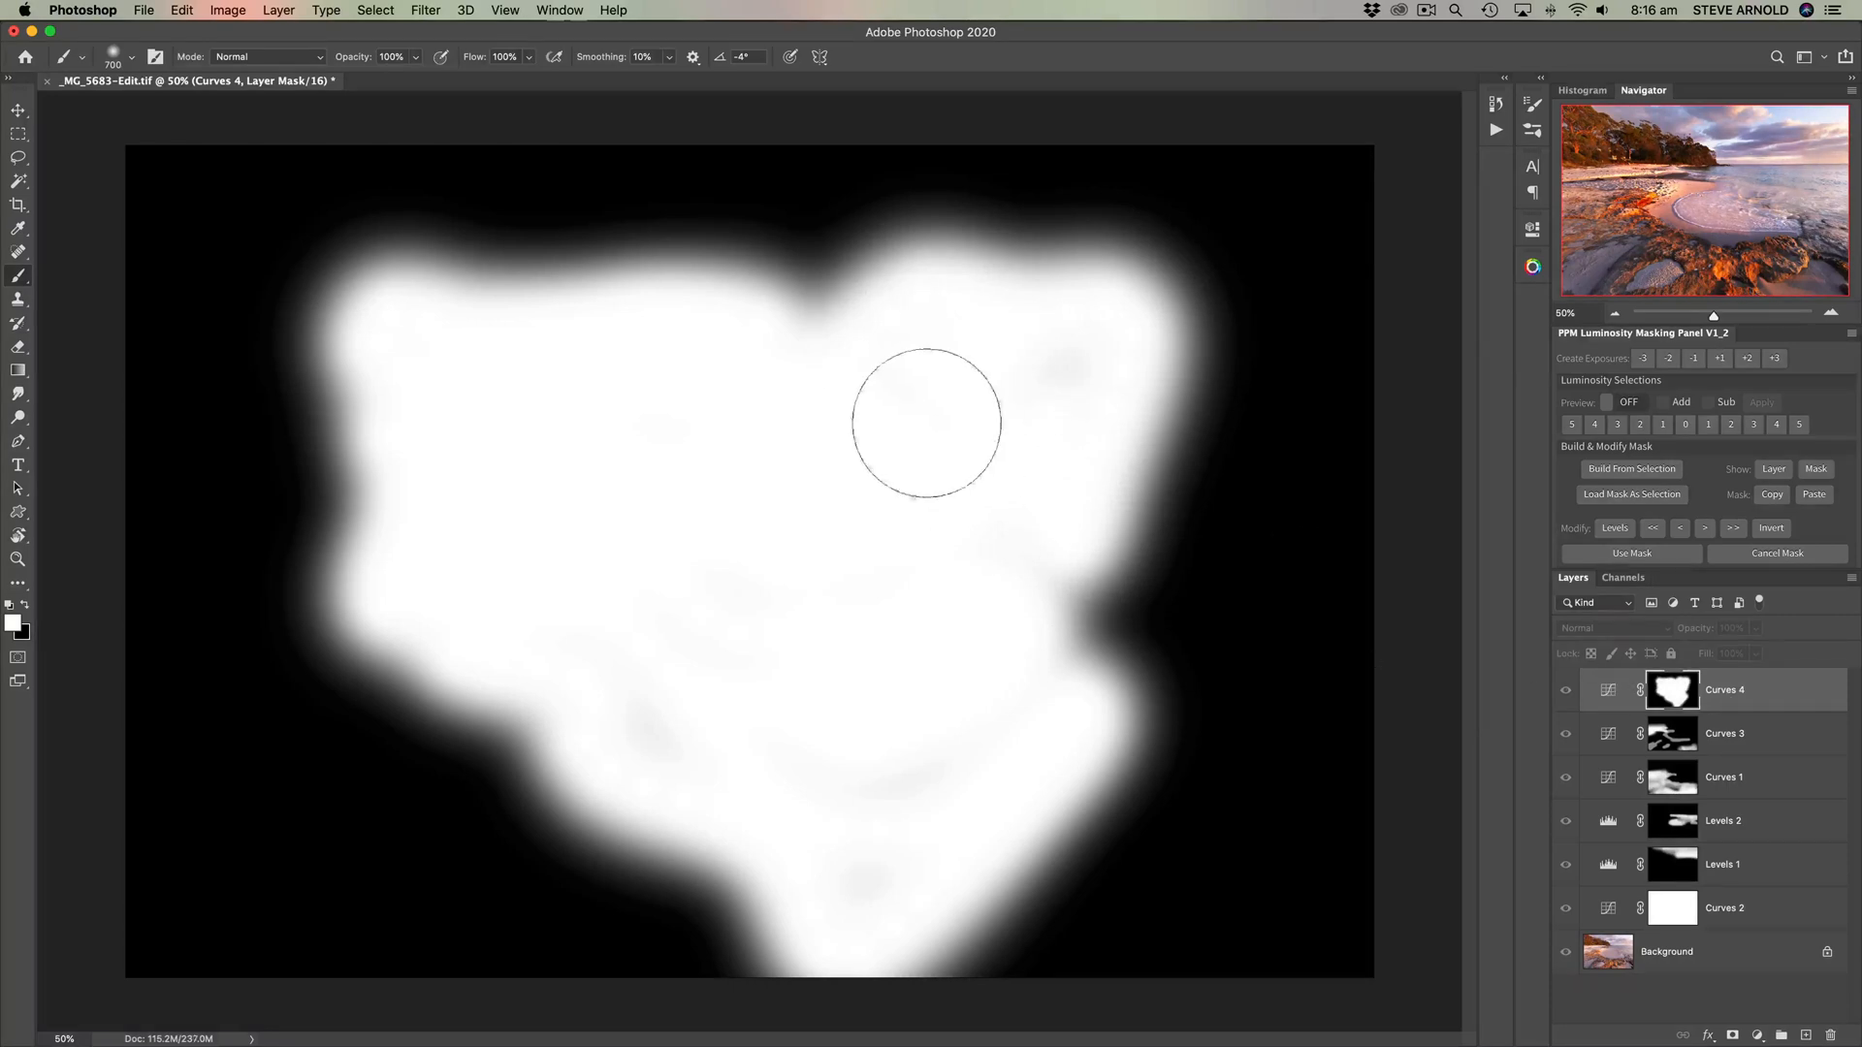
mouse_move(1149, 492)
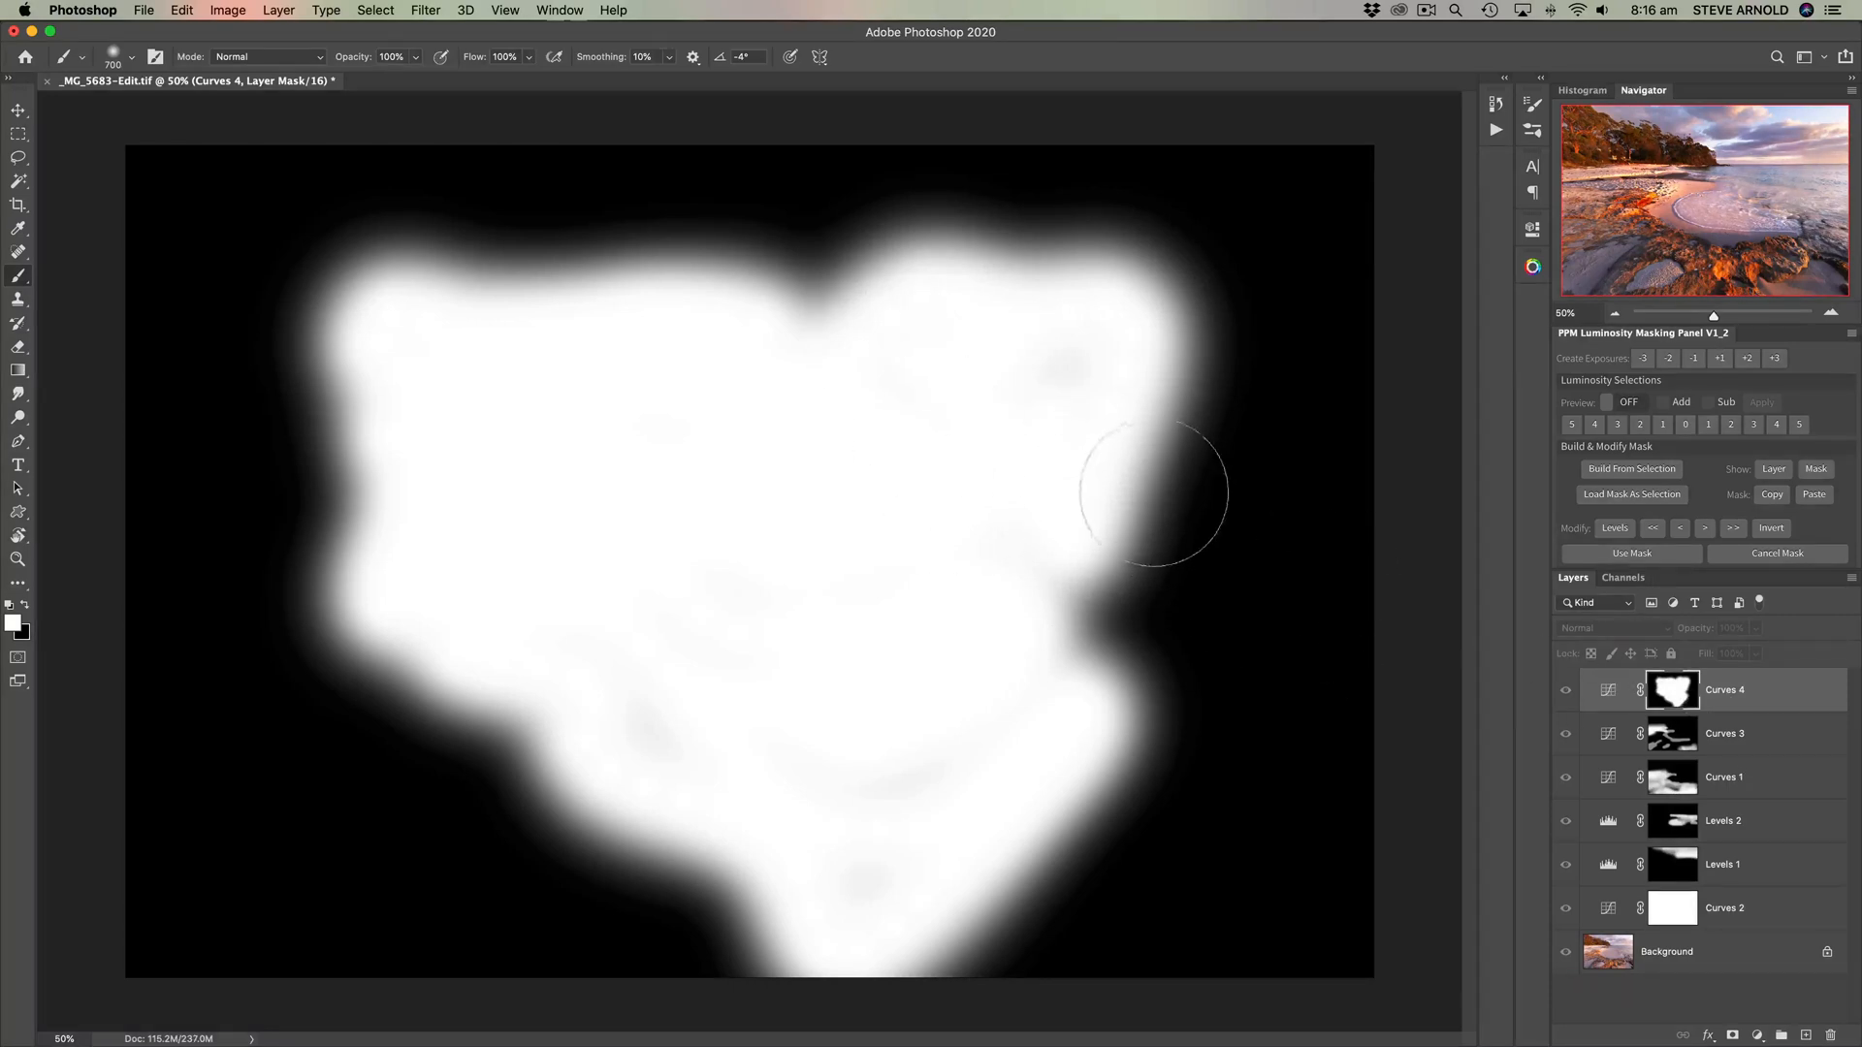
left_click_drag(1152, 491, 1127, 249)
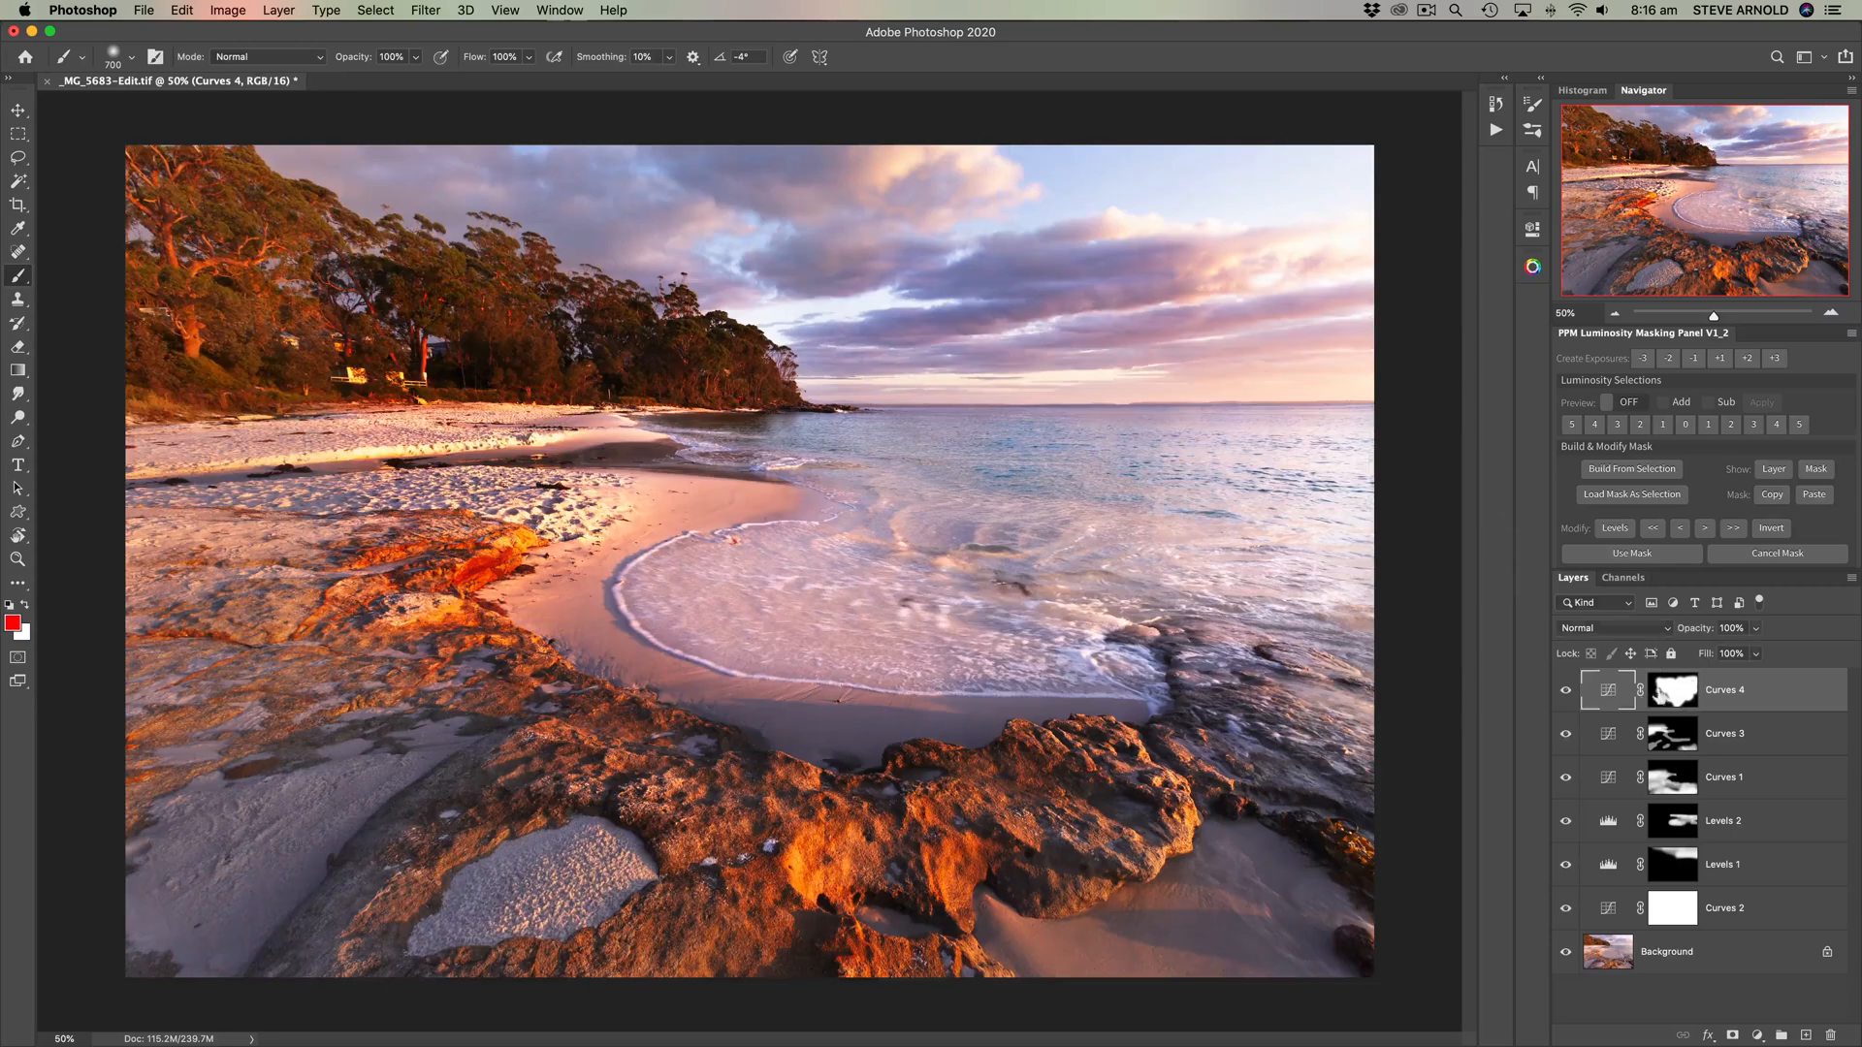
Step: Re-target the Curves 4 mask and then the adjustment to return to the full photo
left_click(1672, 689)
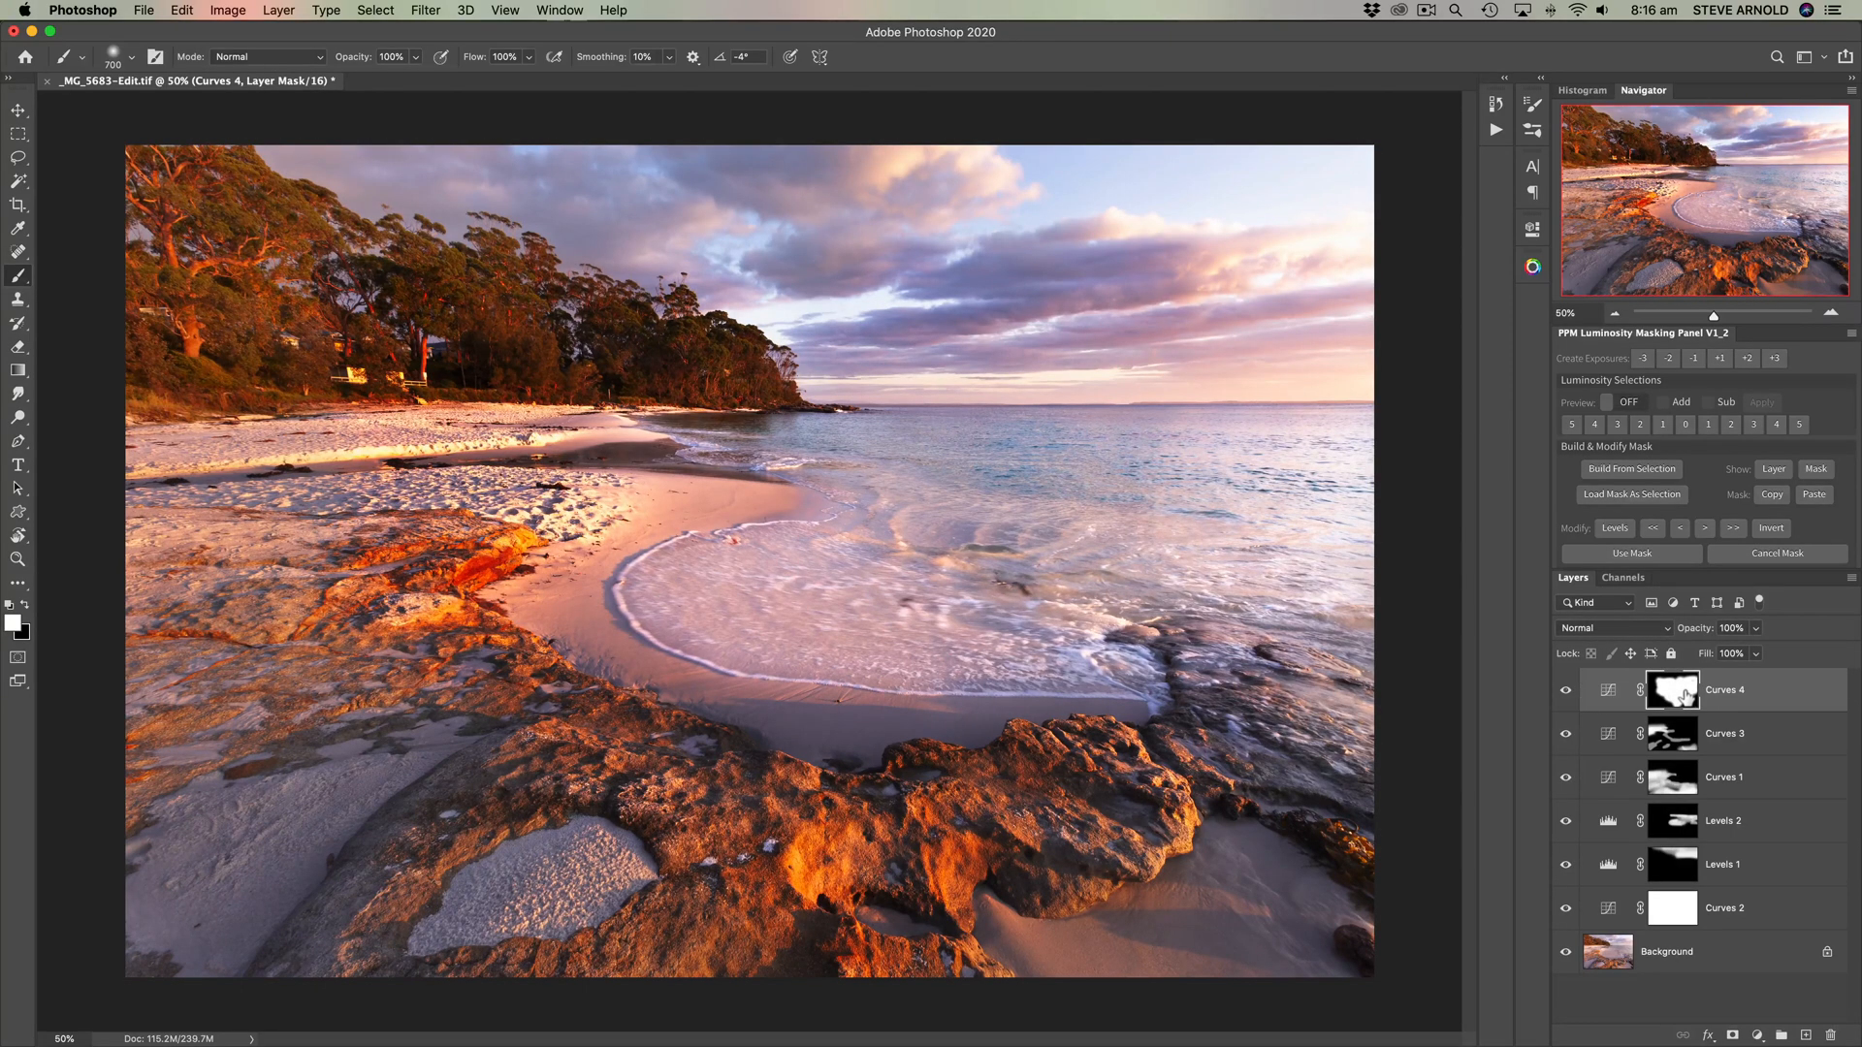
left_click(1672, 690)
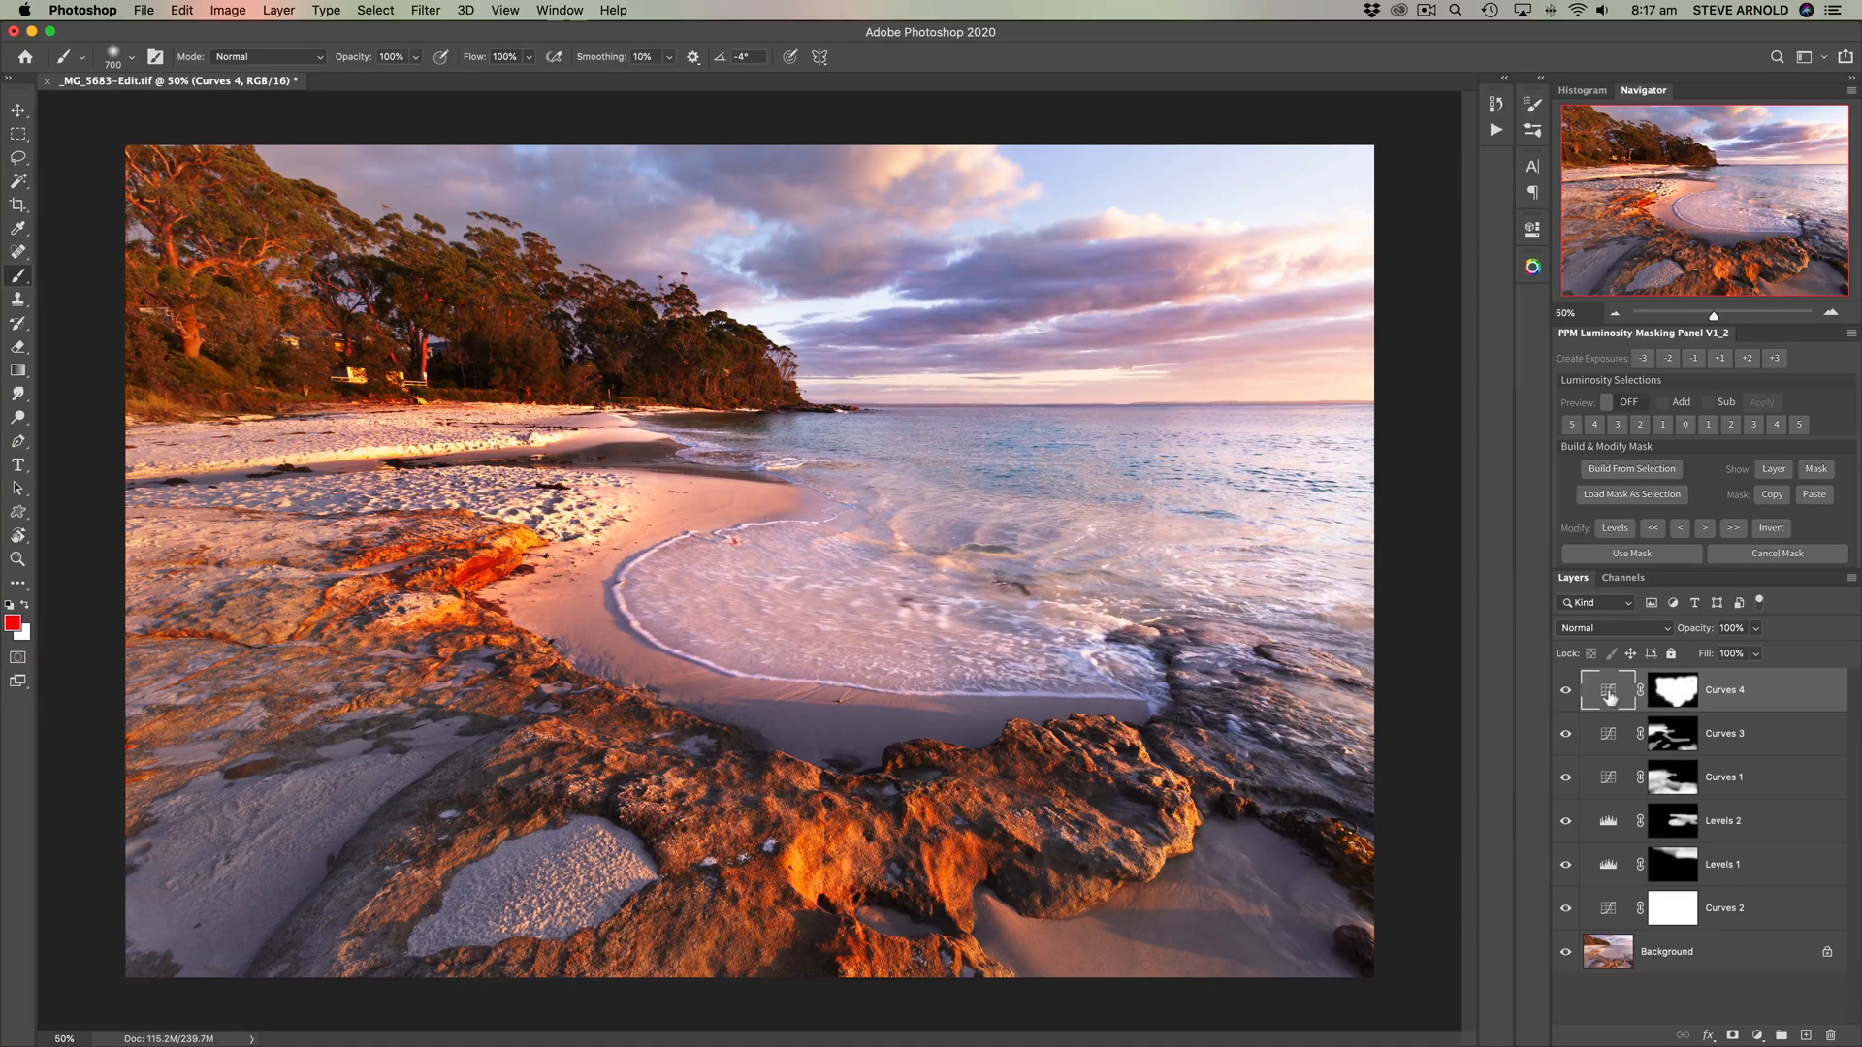
mouse_move(1608, 690)
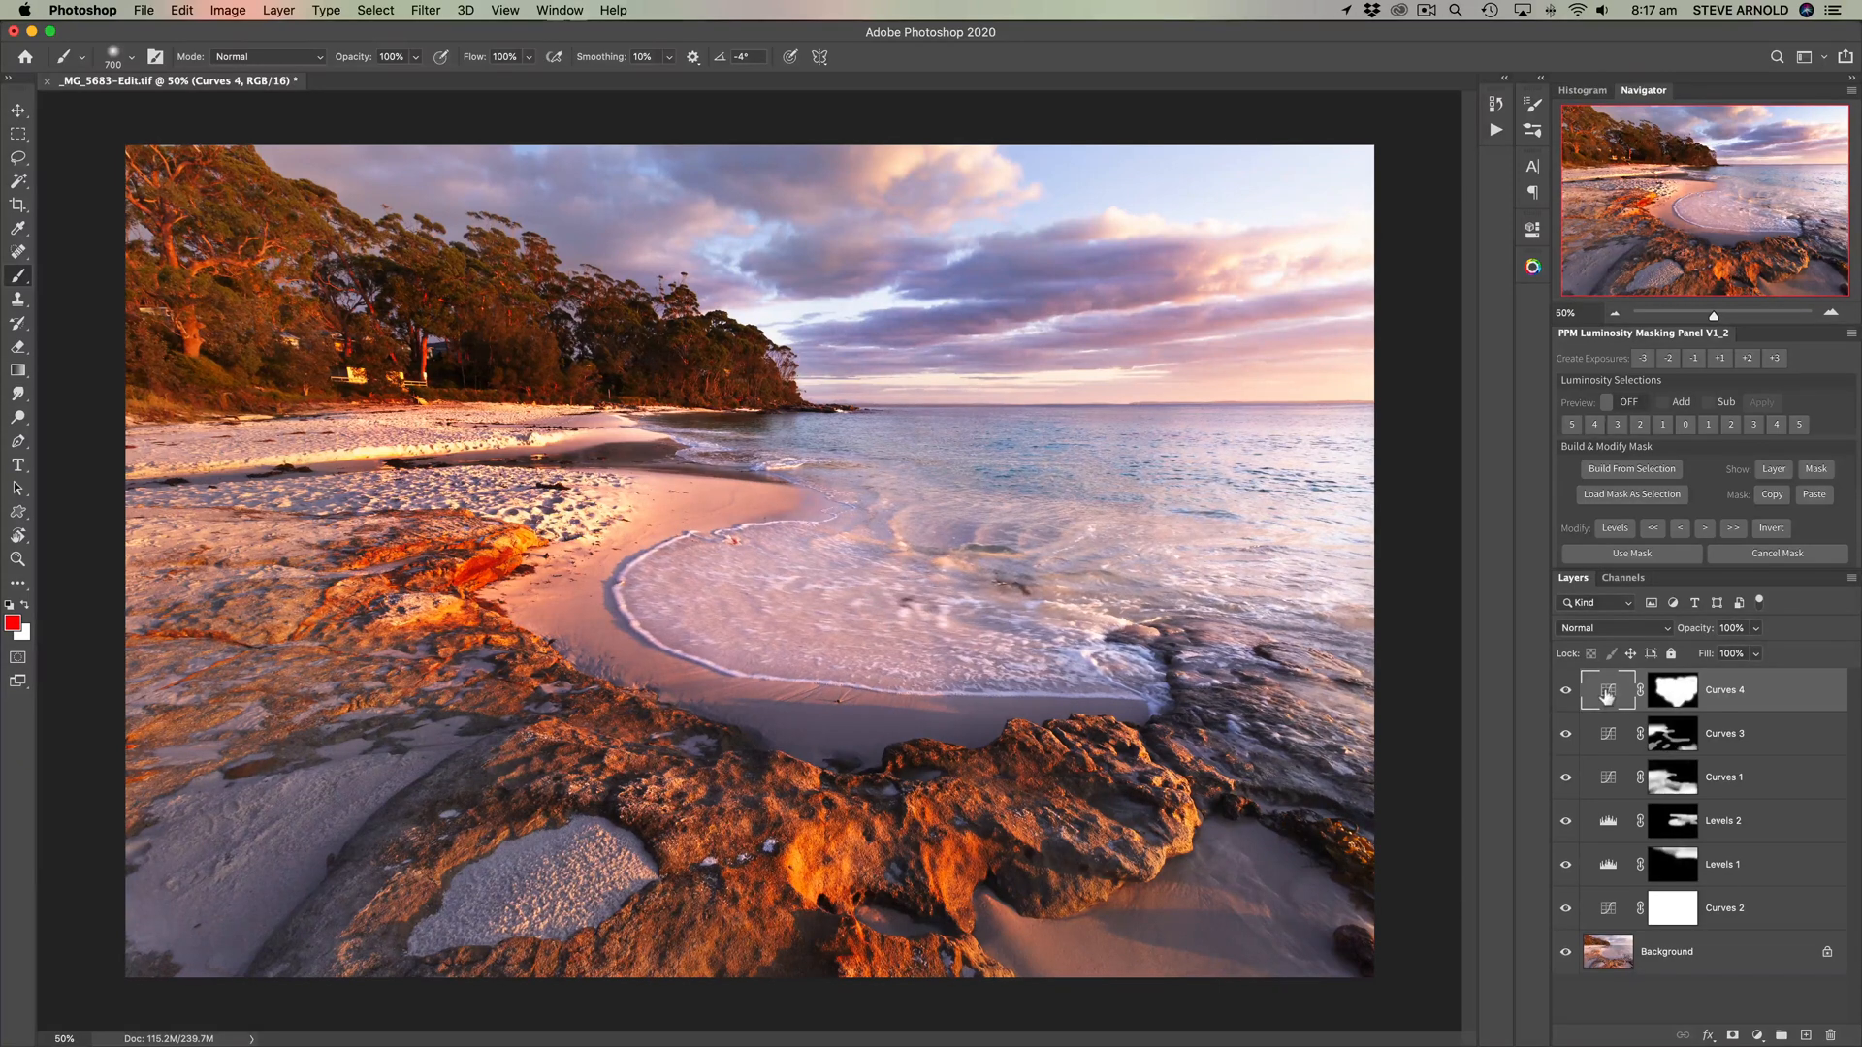
mouse_move(1607, 690)
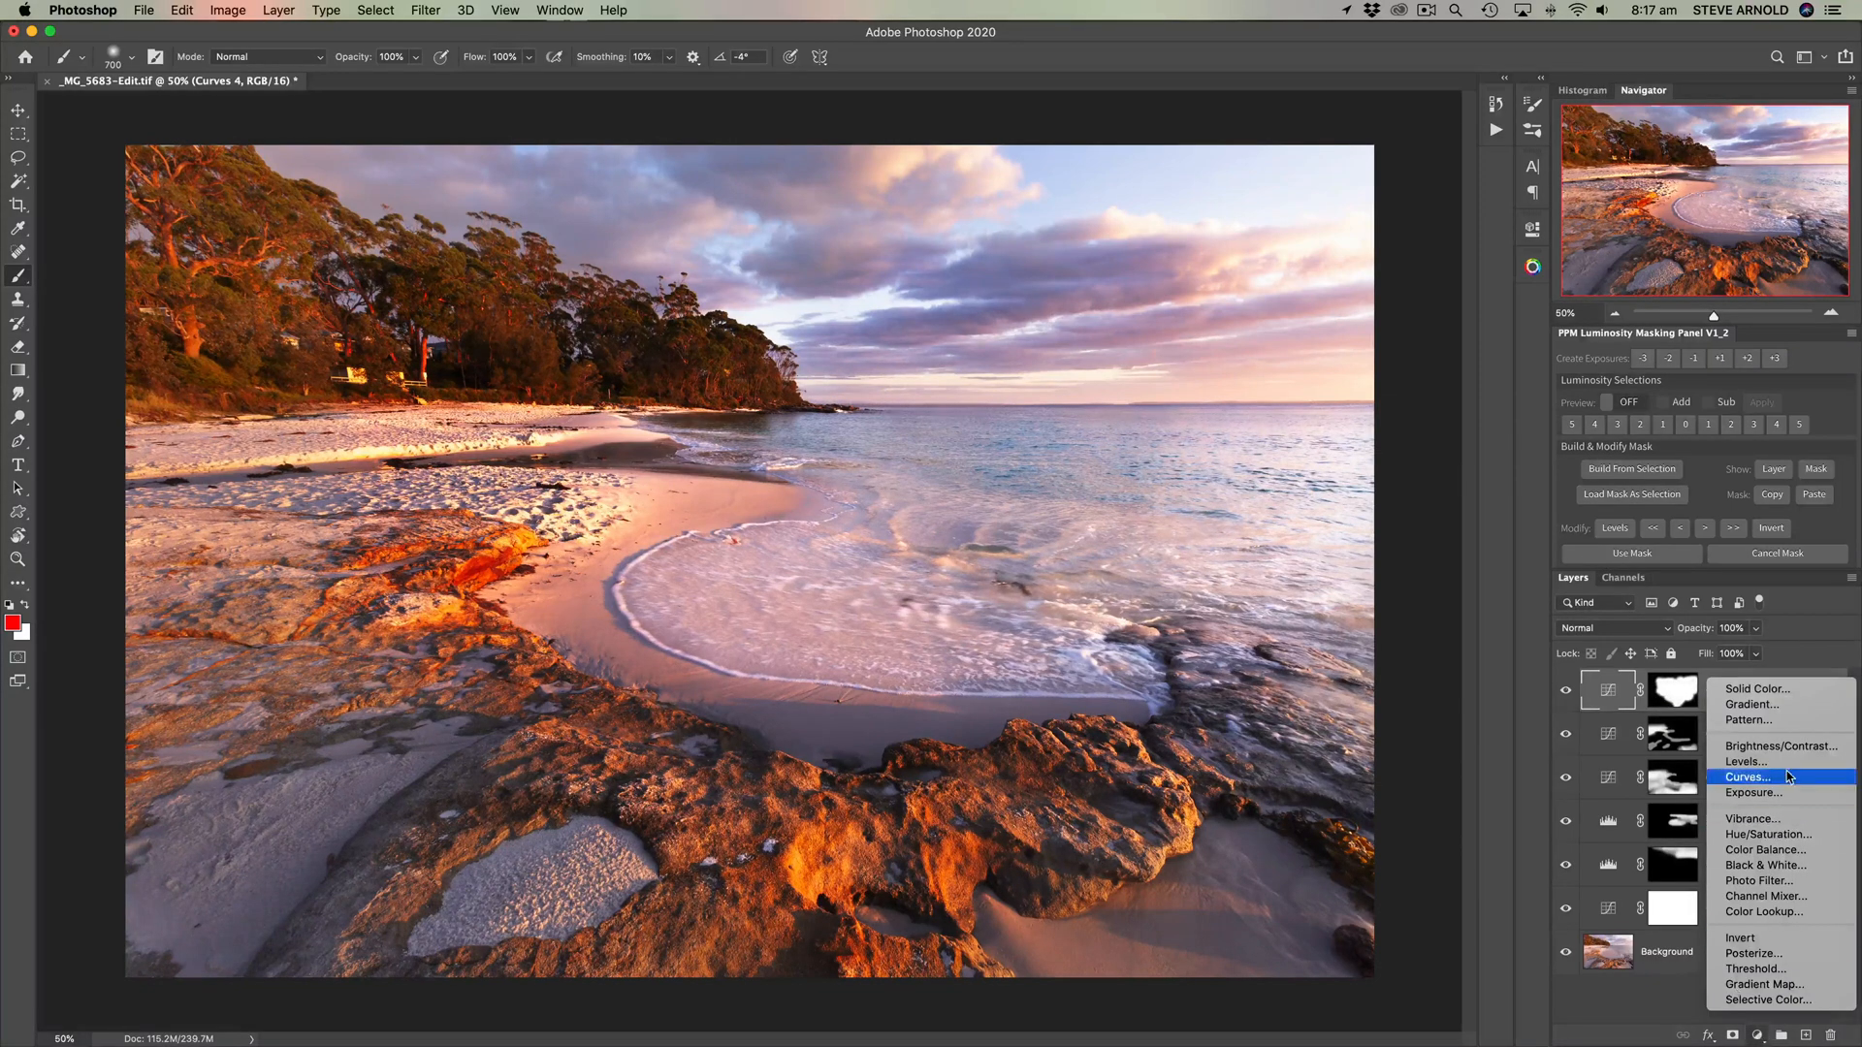
Step: Add a Curves layer with its midpoint raised, then select the Curves 4 mask
left_click(1750, 777)
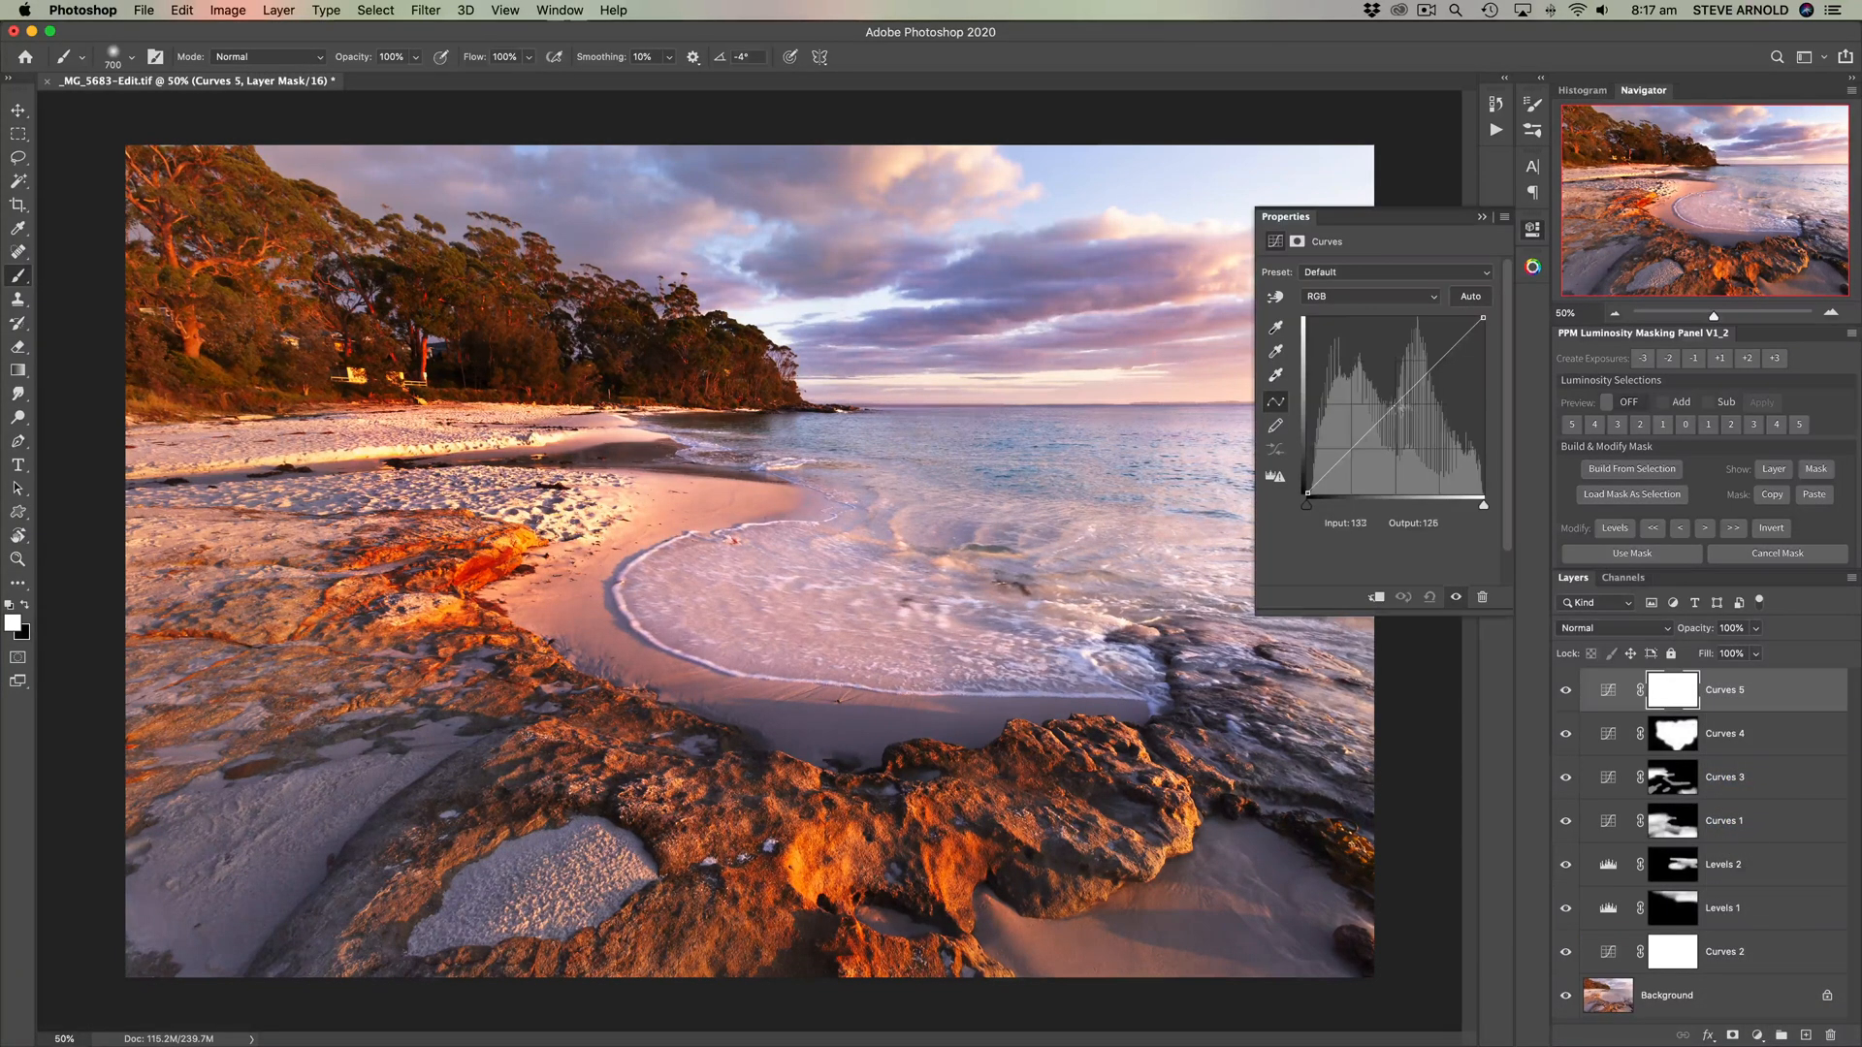
left_click_drag(1401, 404, 1390, 369)
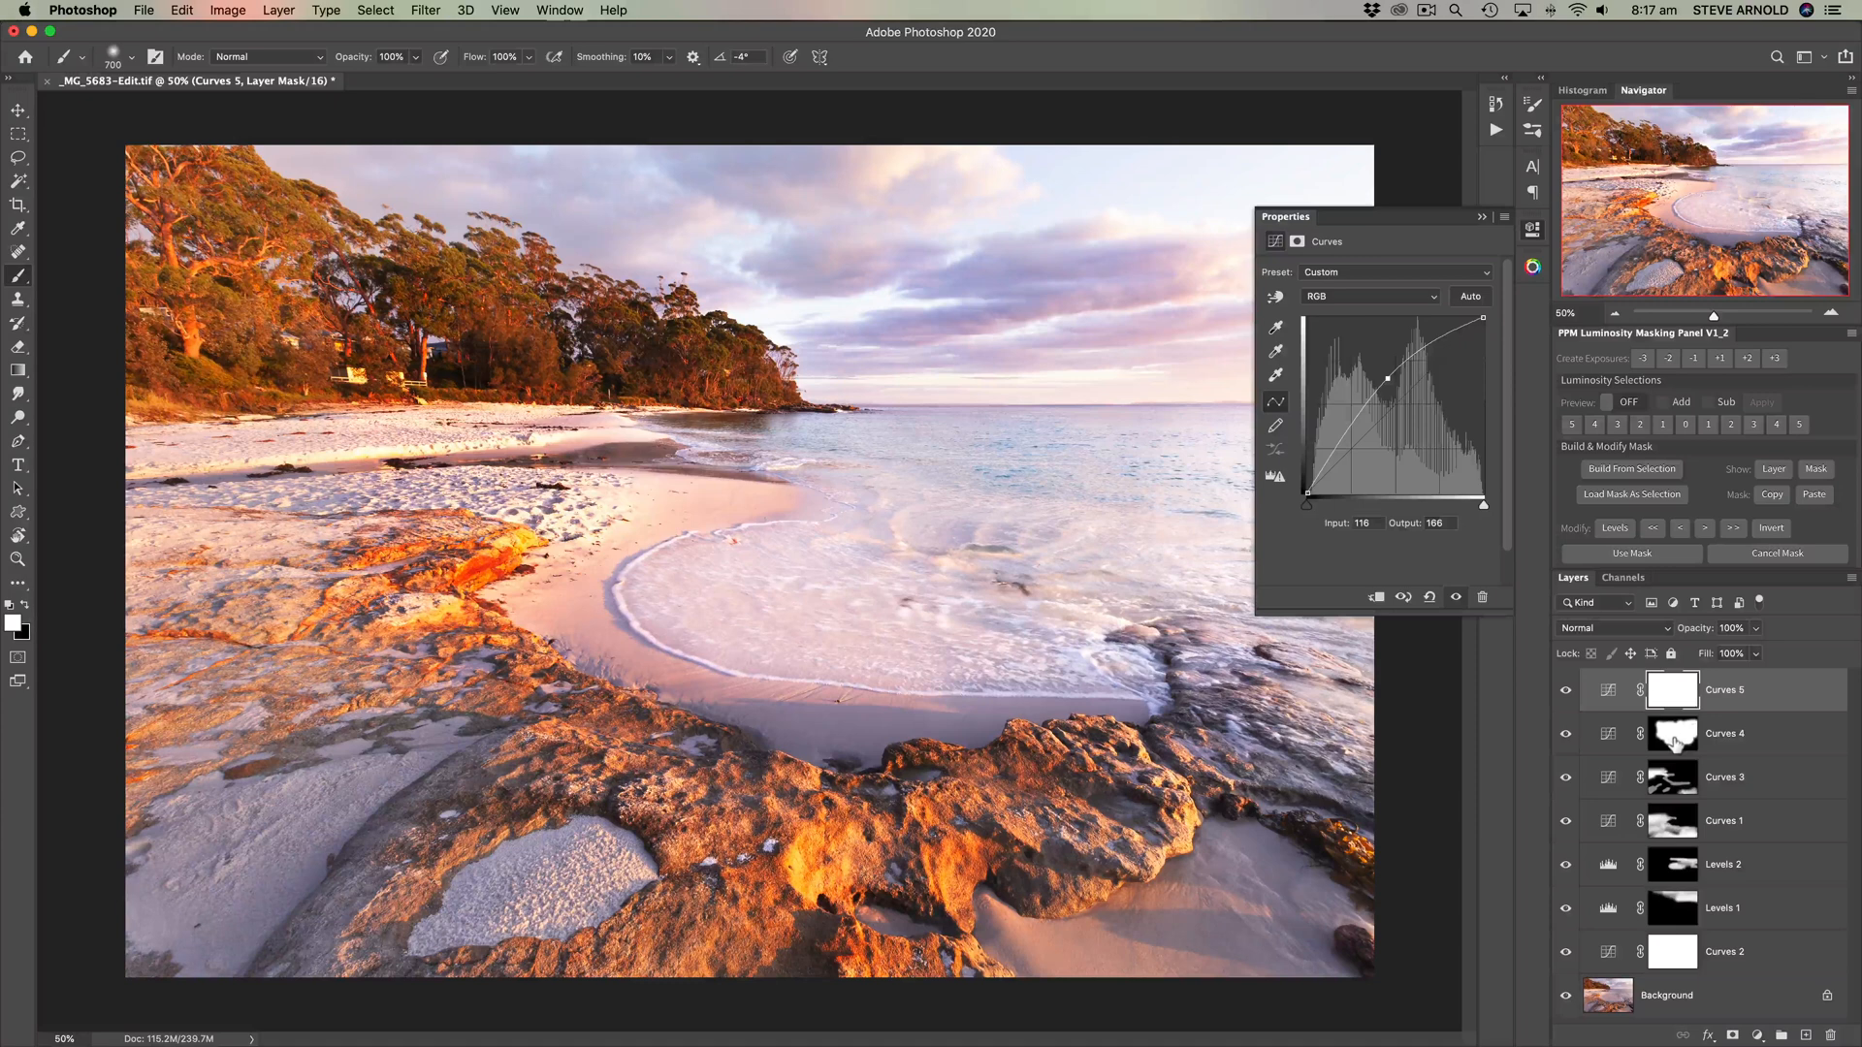
left_click(1671, 733)
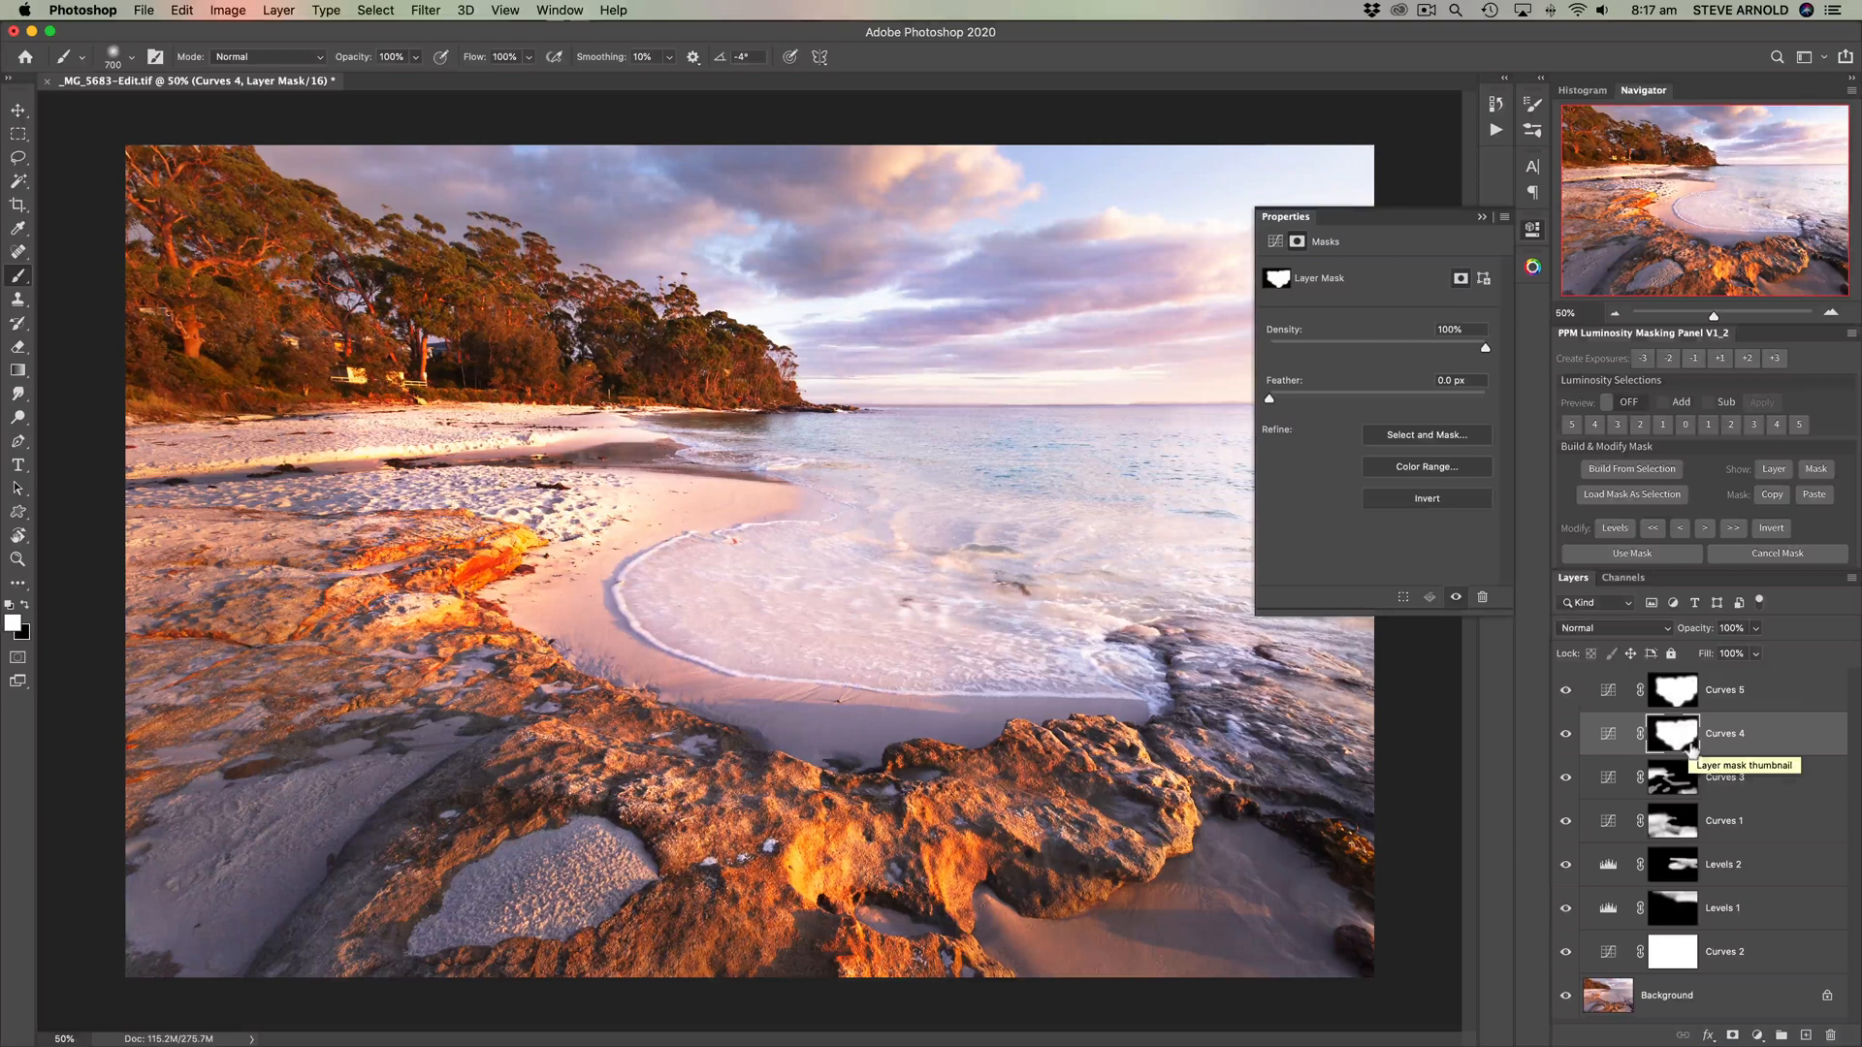
left_click(1672, 690)
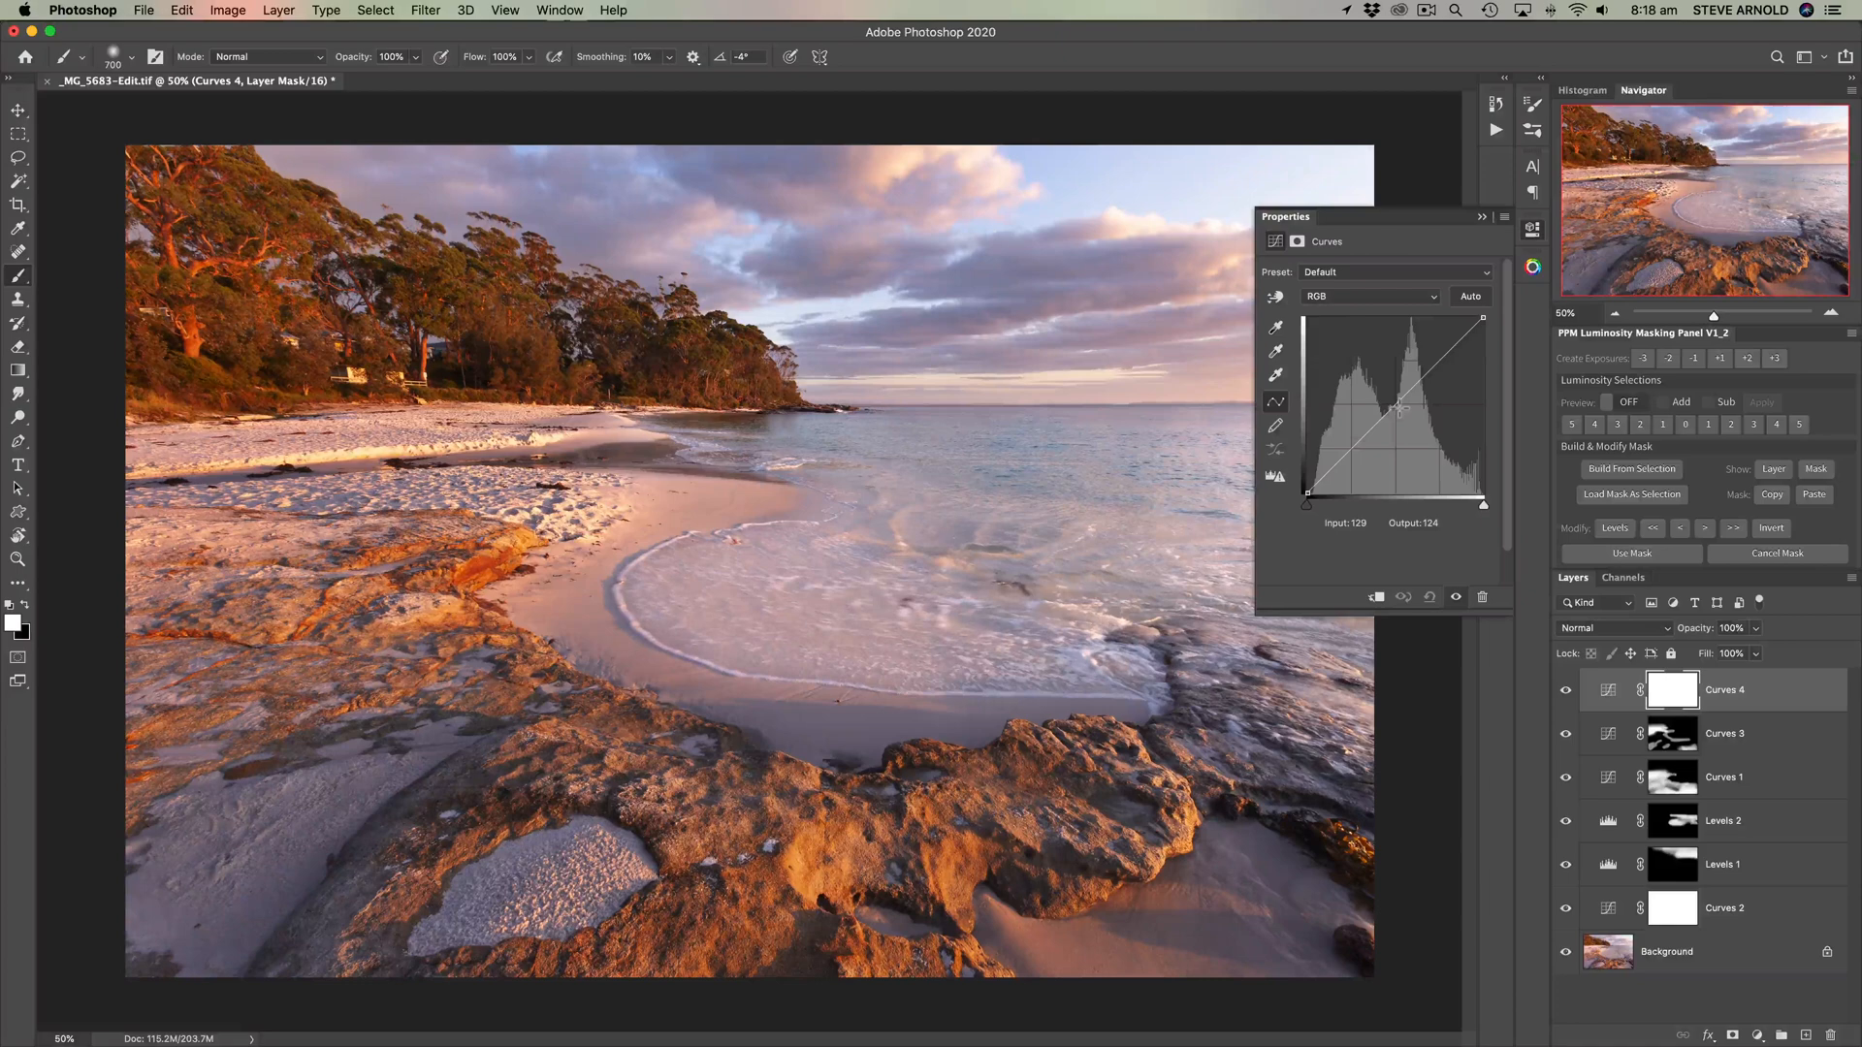
Step: Lower the curve's midtones, apply a gradient to the Curves 4 mask, and hide Properties
left_click_drag(1398, 408, 1398, 429)
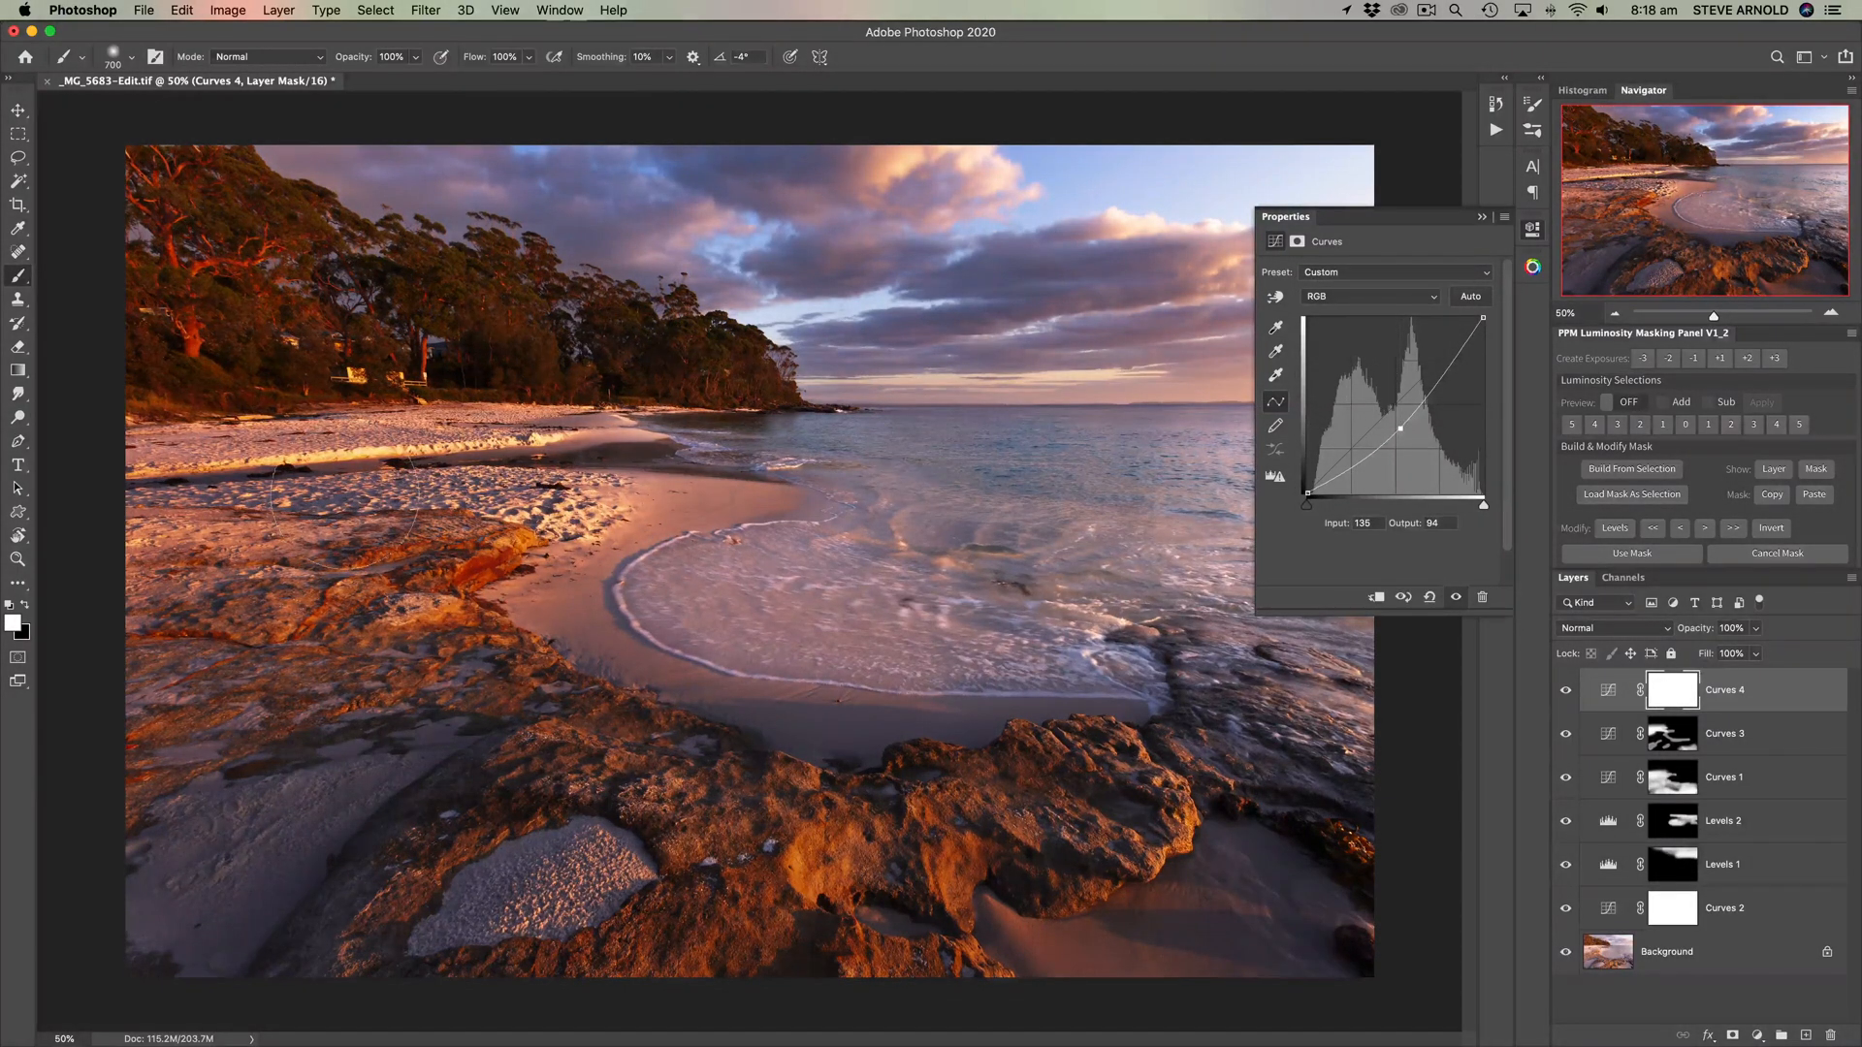
left_click(17, 371)
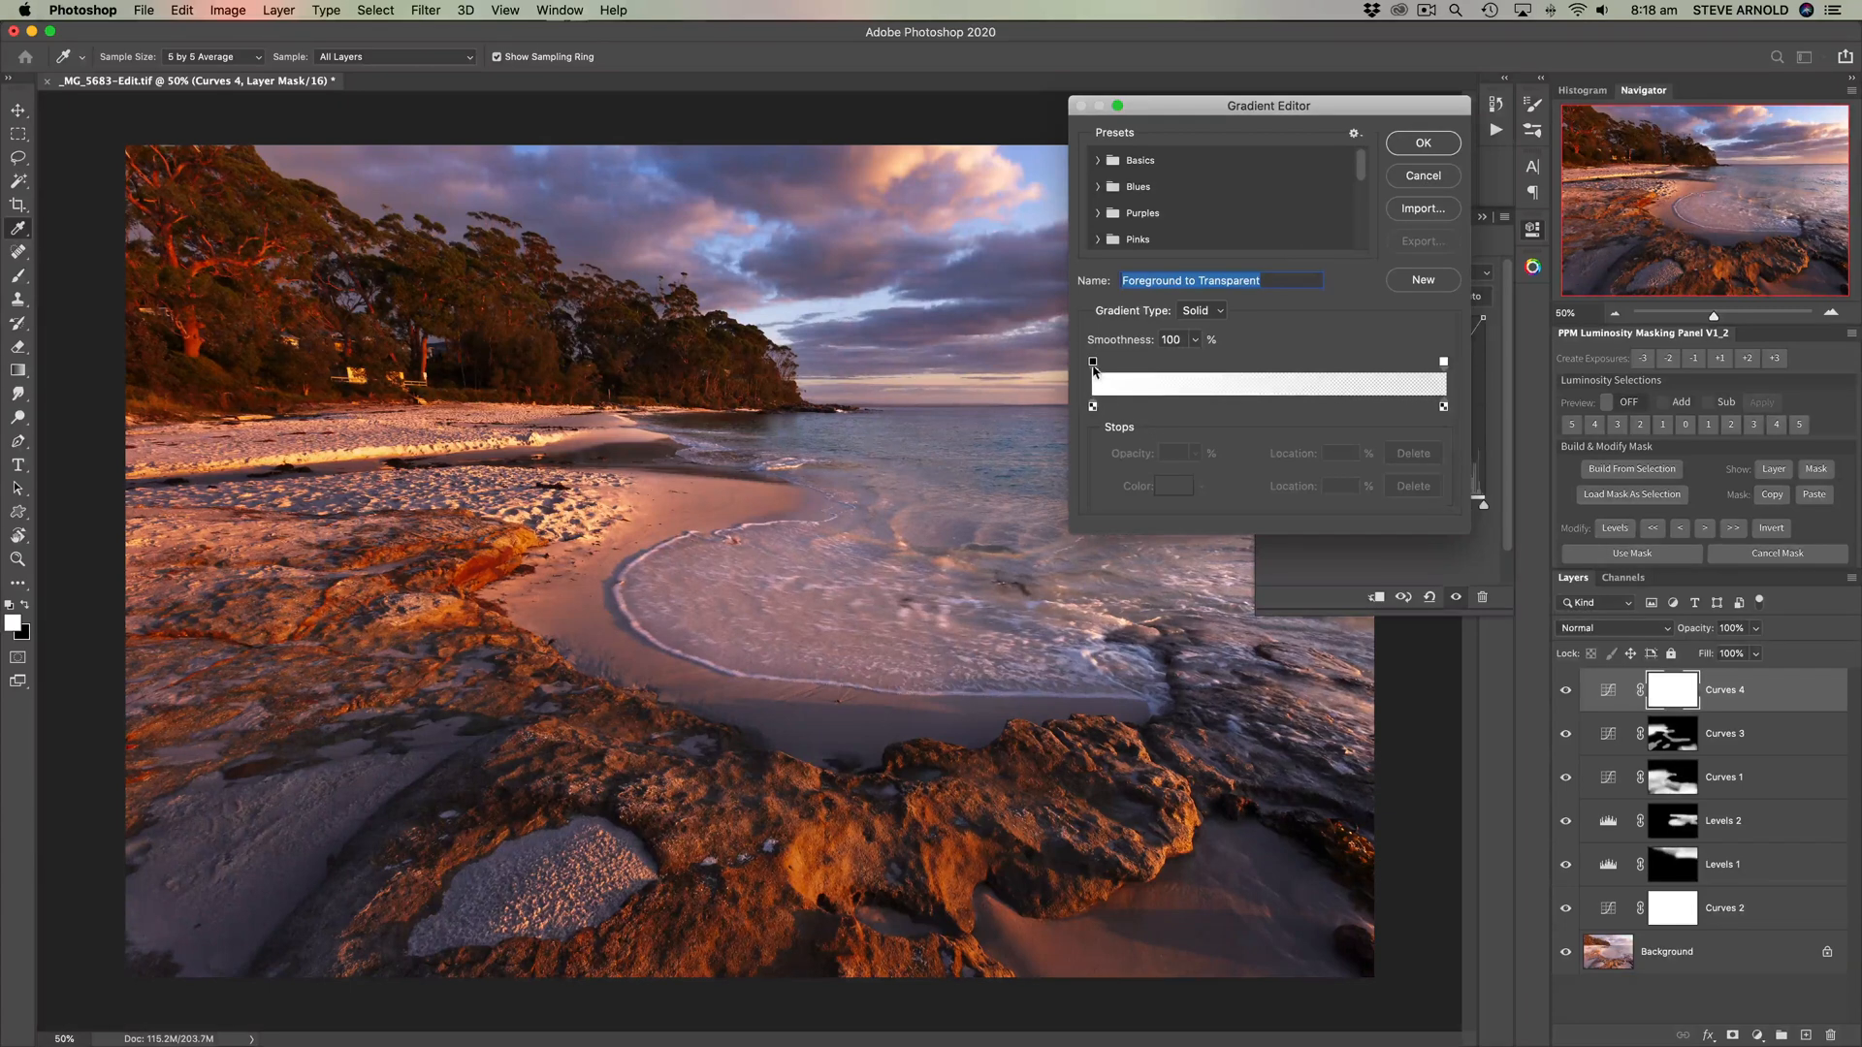
left_click(1097, 159)
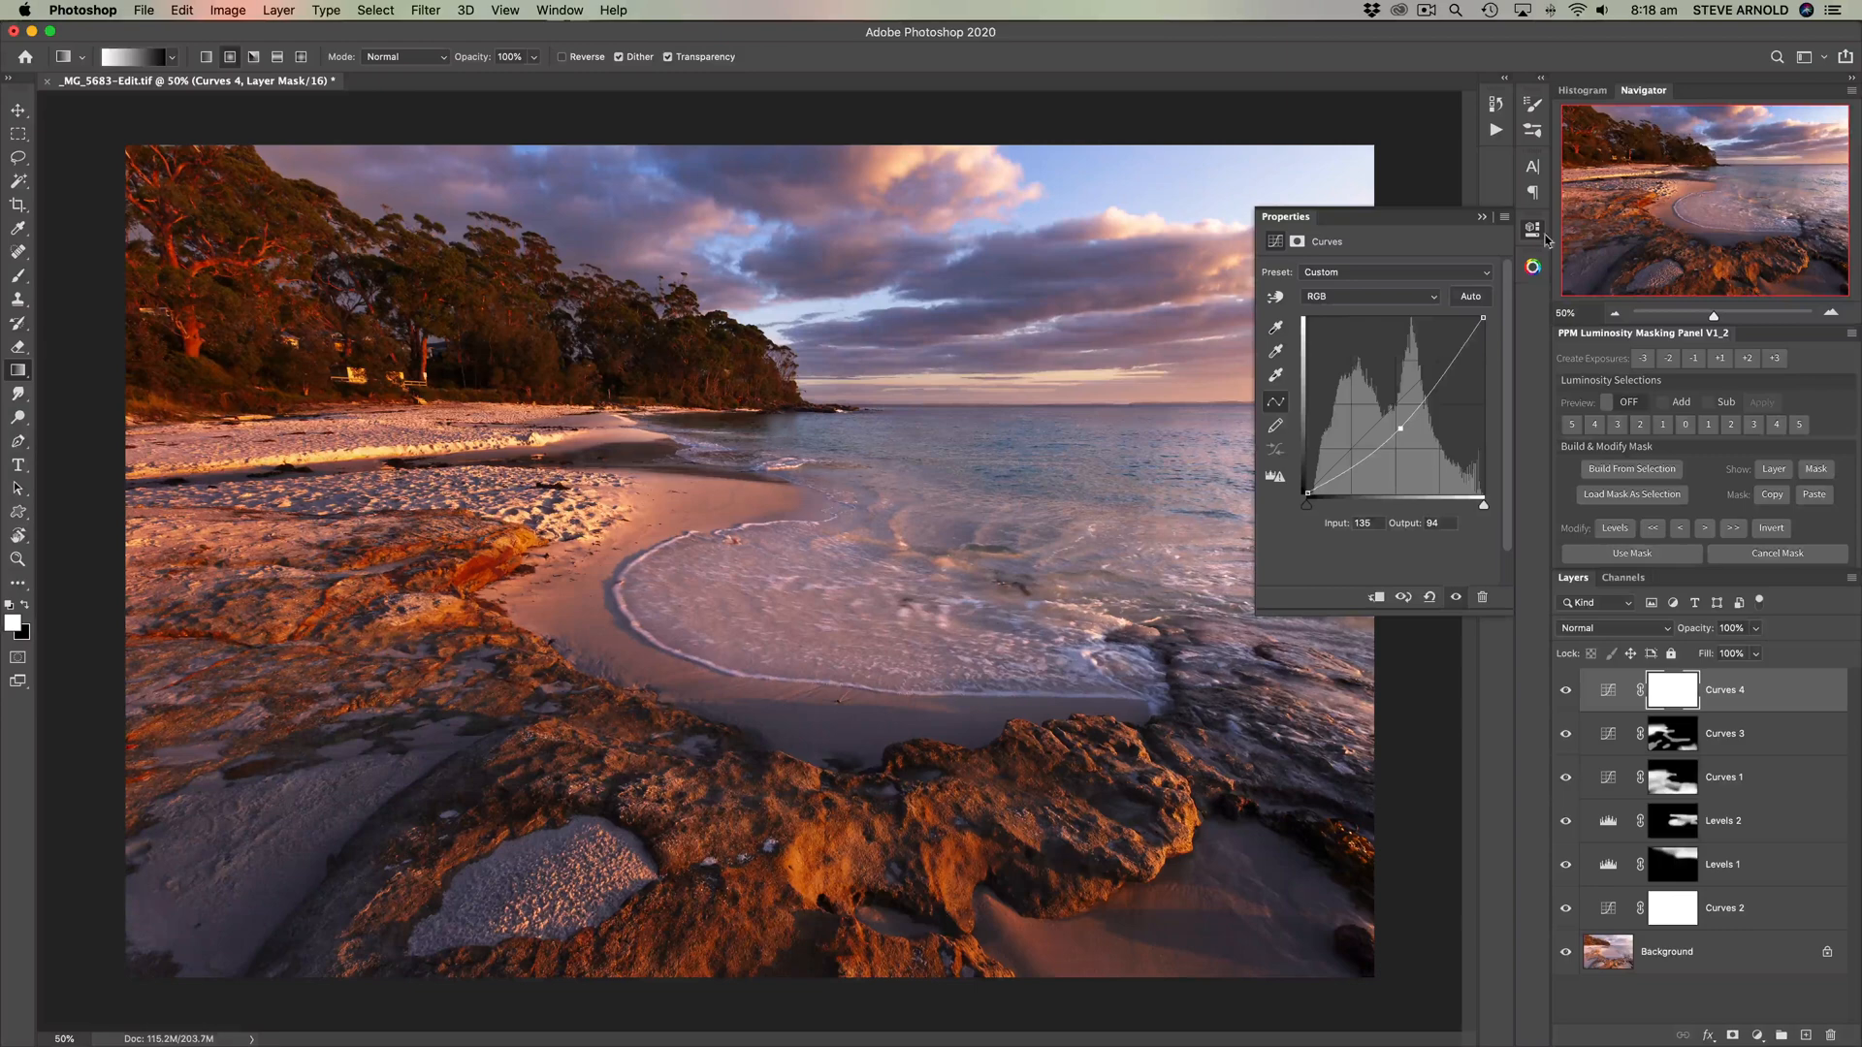
left_click(1540, 231)
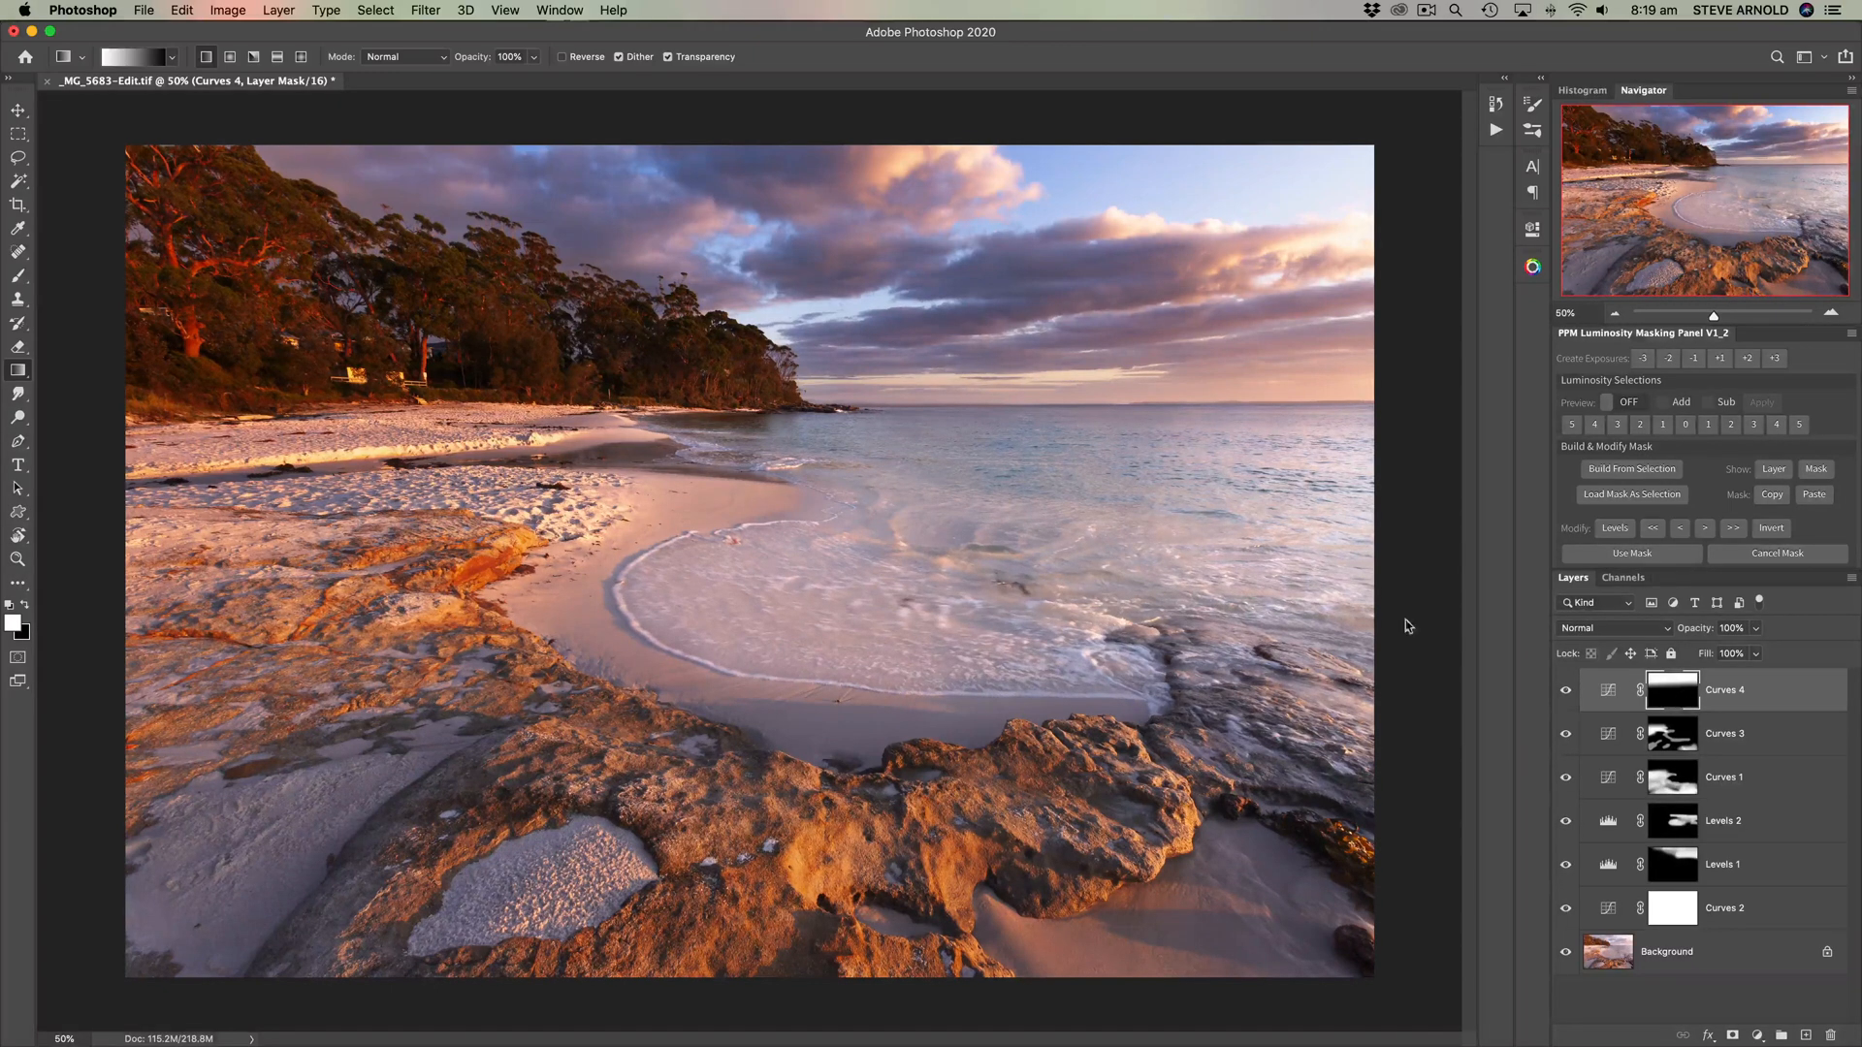
Step: Delete the Curves 4 layer and switch to the Brush tool
left_click(1566, 690)
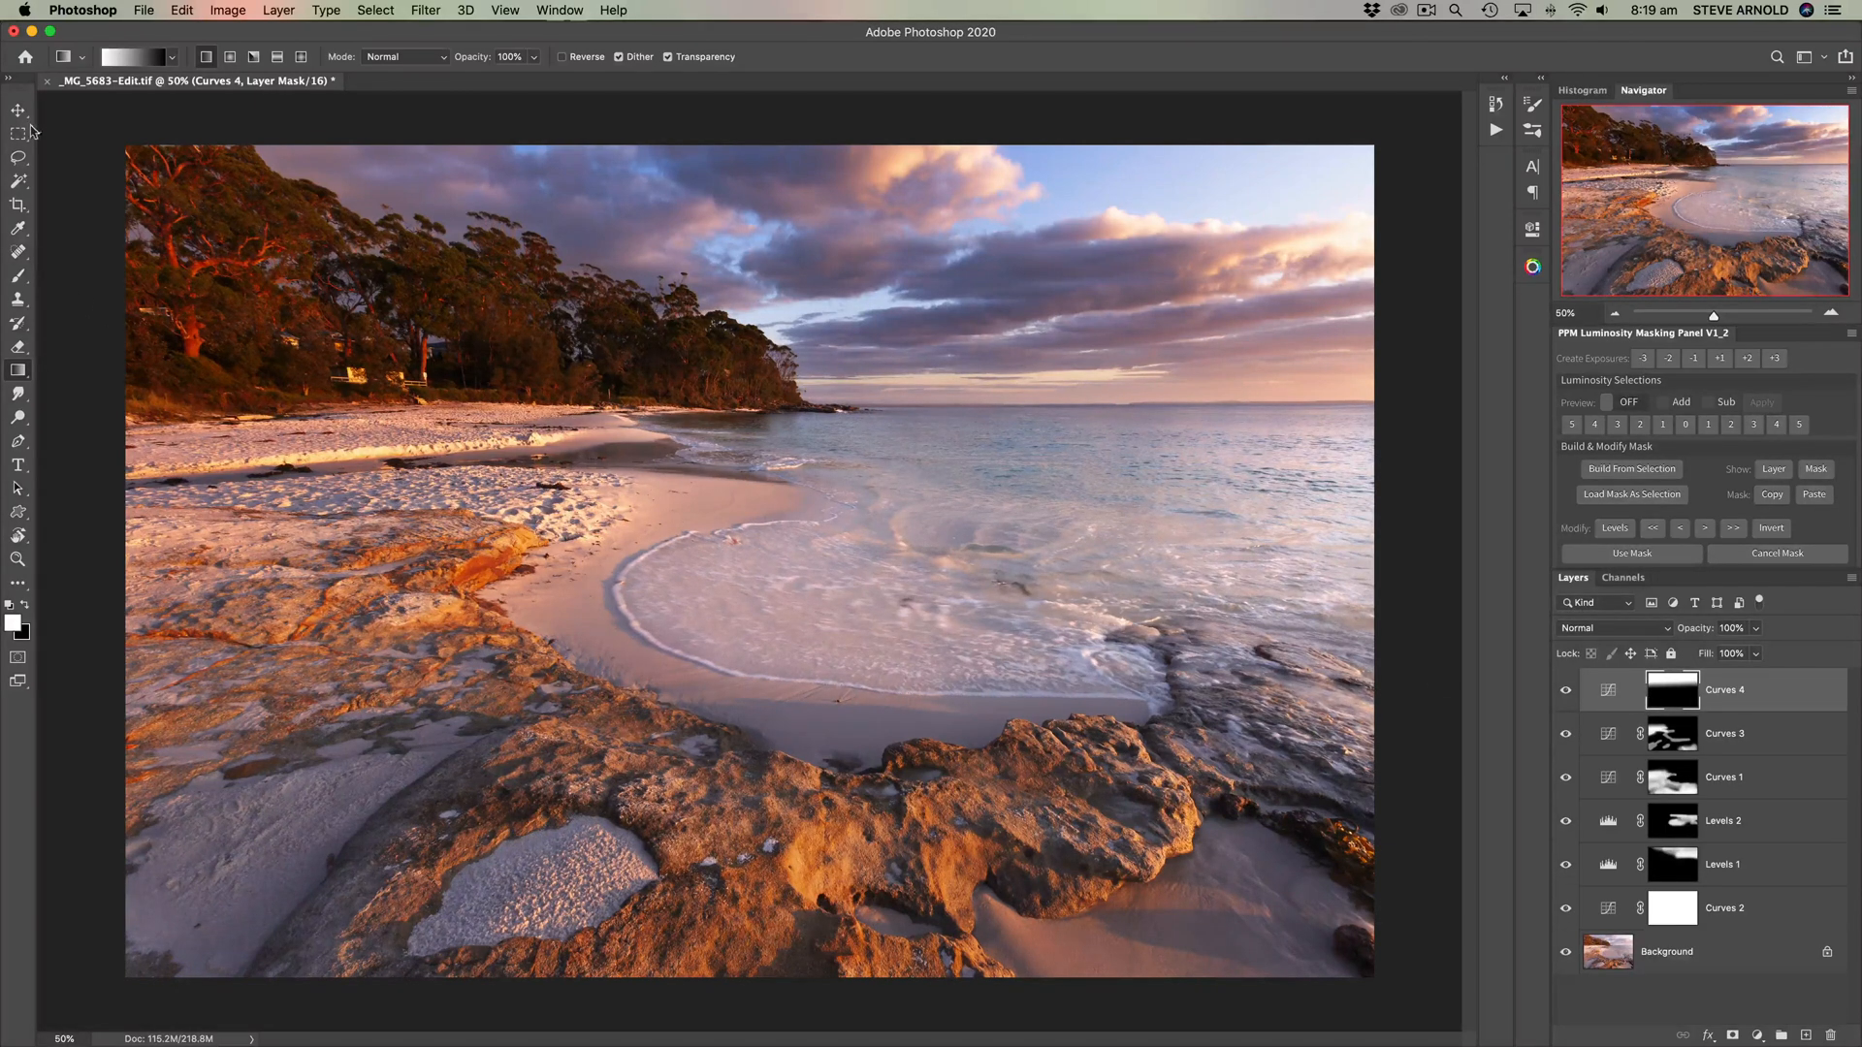
left_click(17, 111)
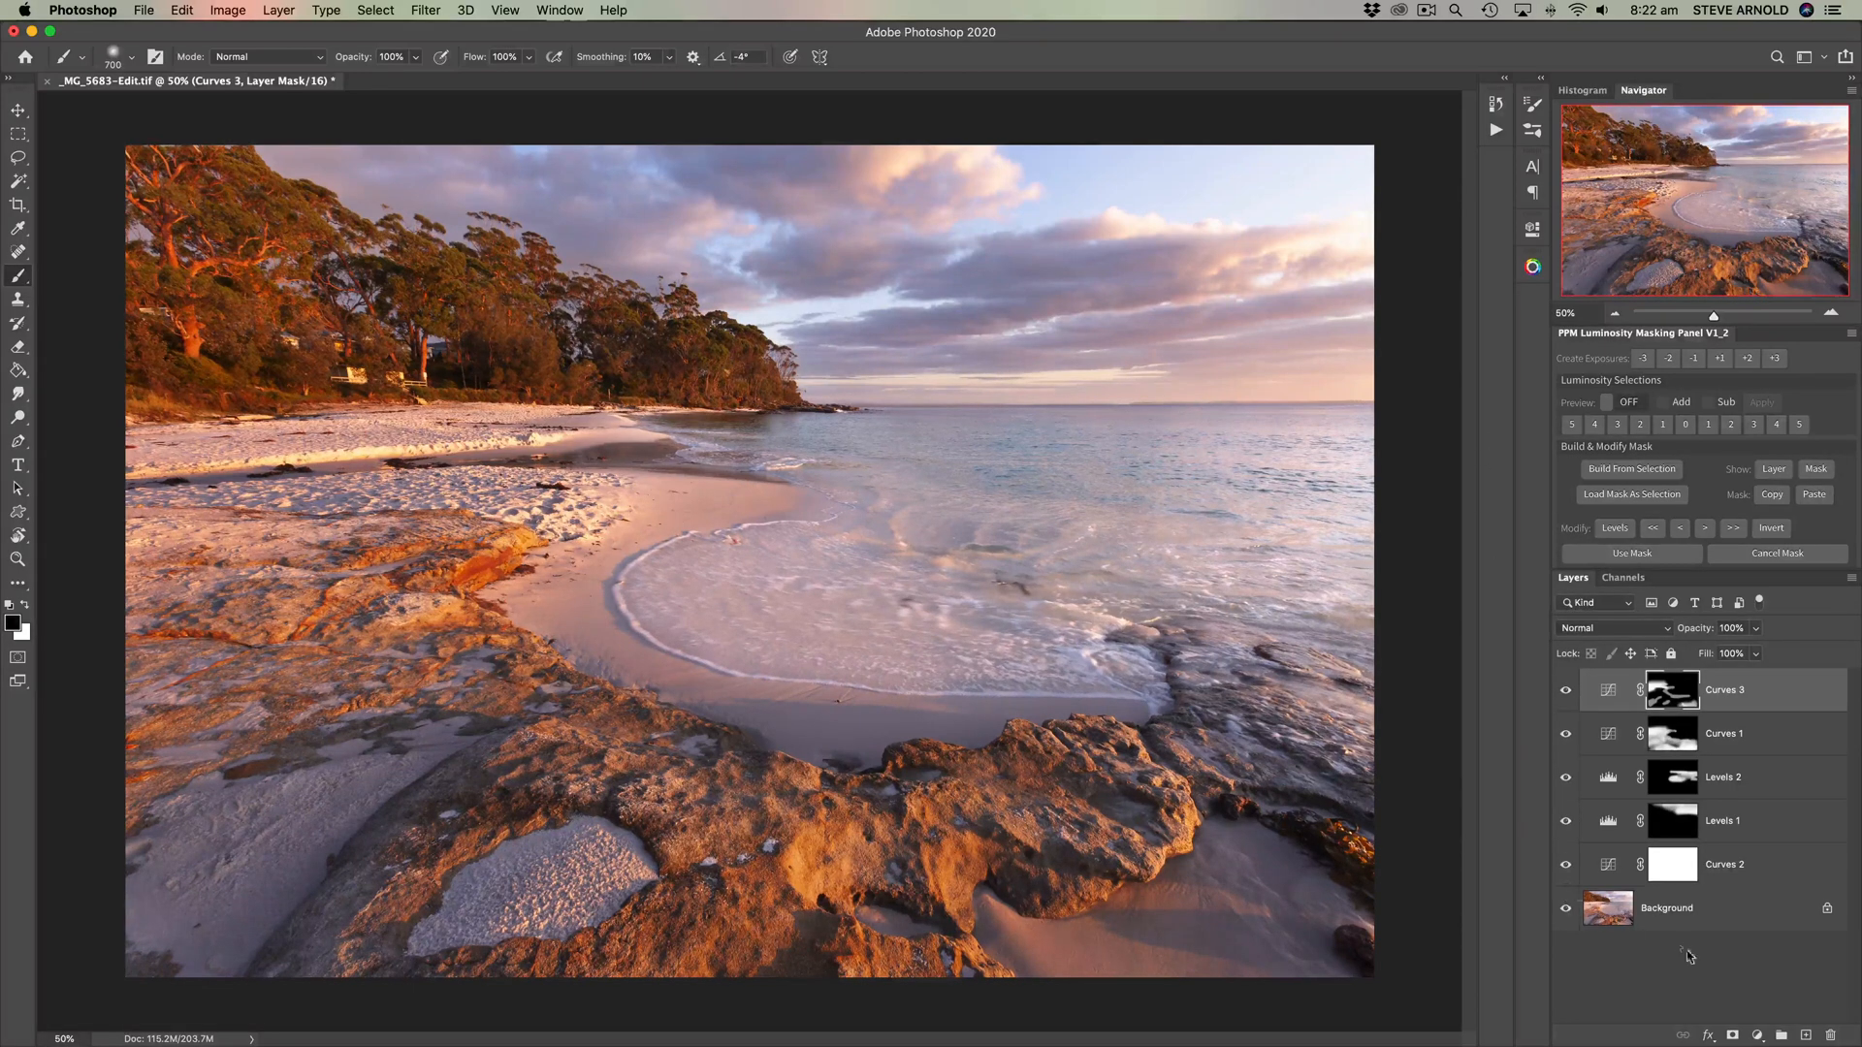
Step: Add a new Curves layer from the adjustment list and bend it into a contrast S-curve
left_click(1758, 1036)
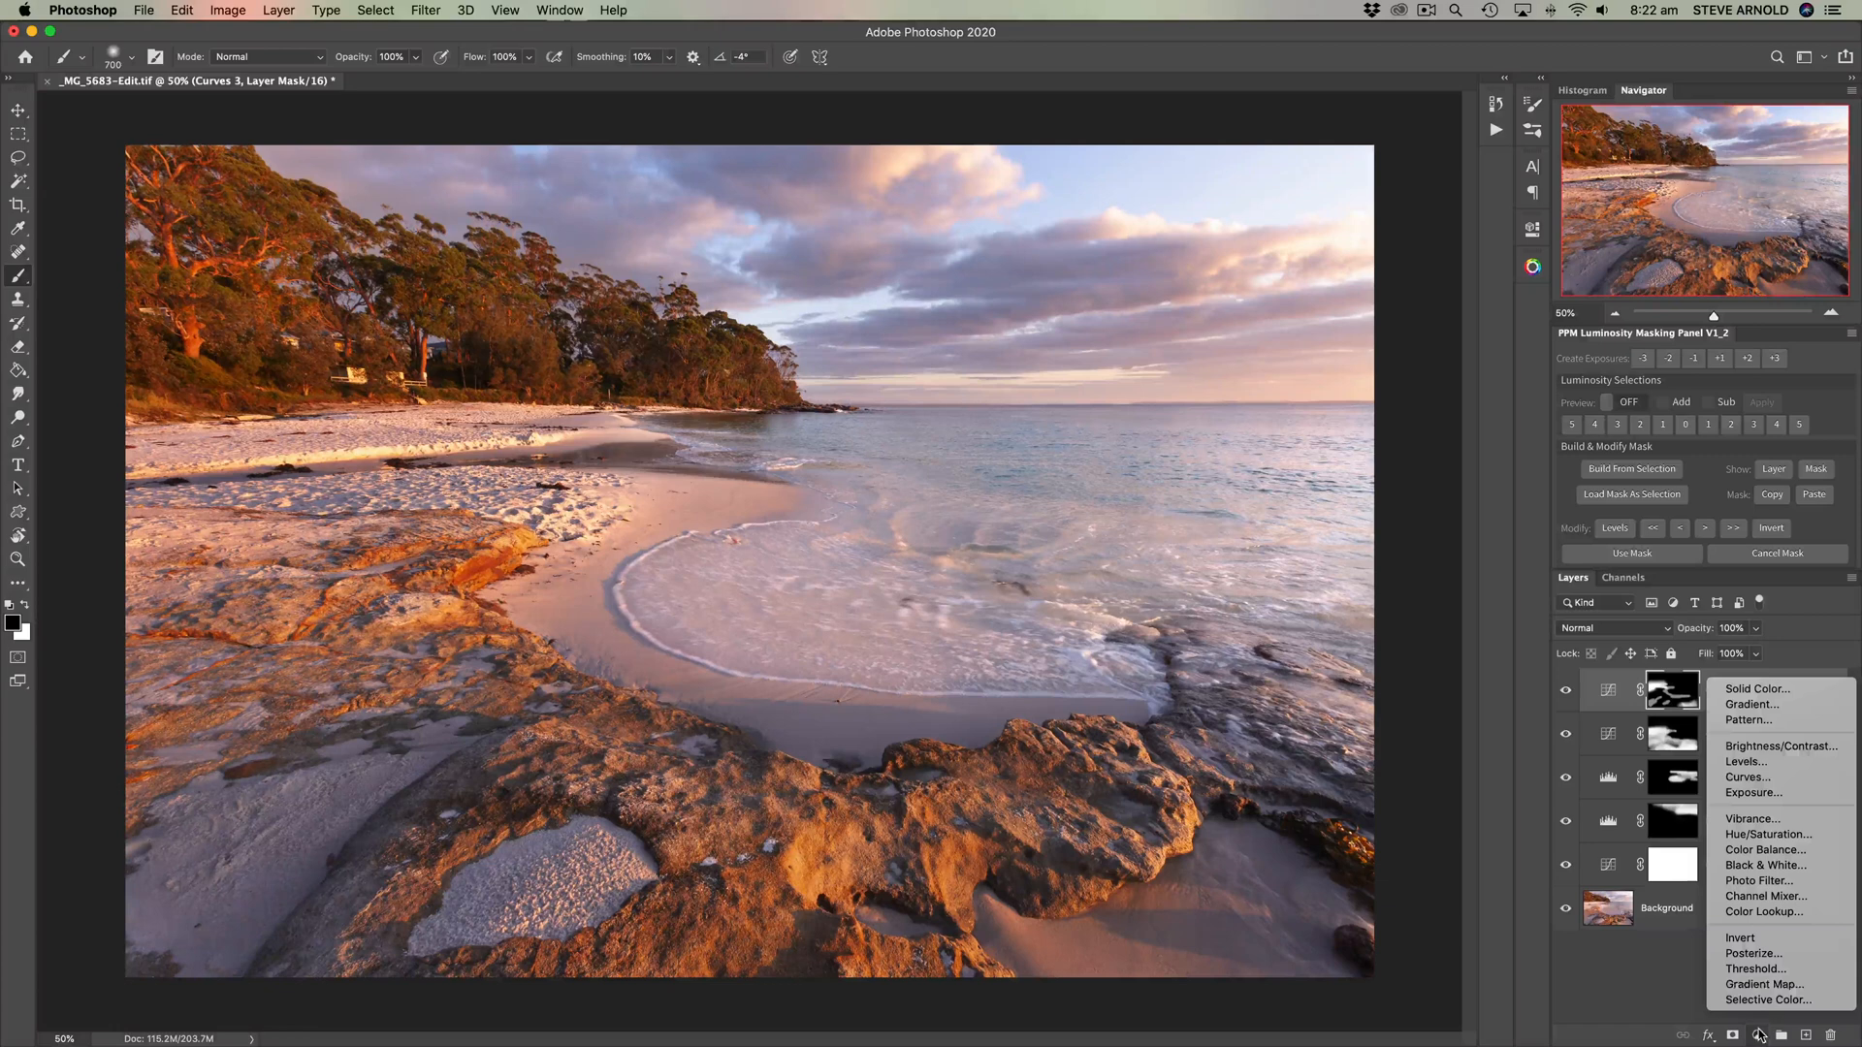
mouse_move(1761, 782)
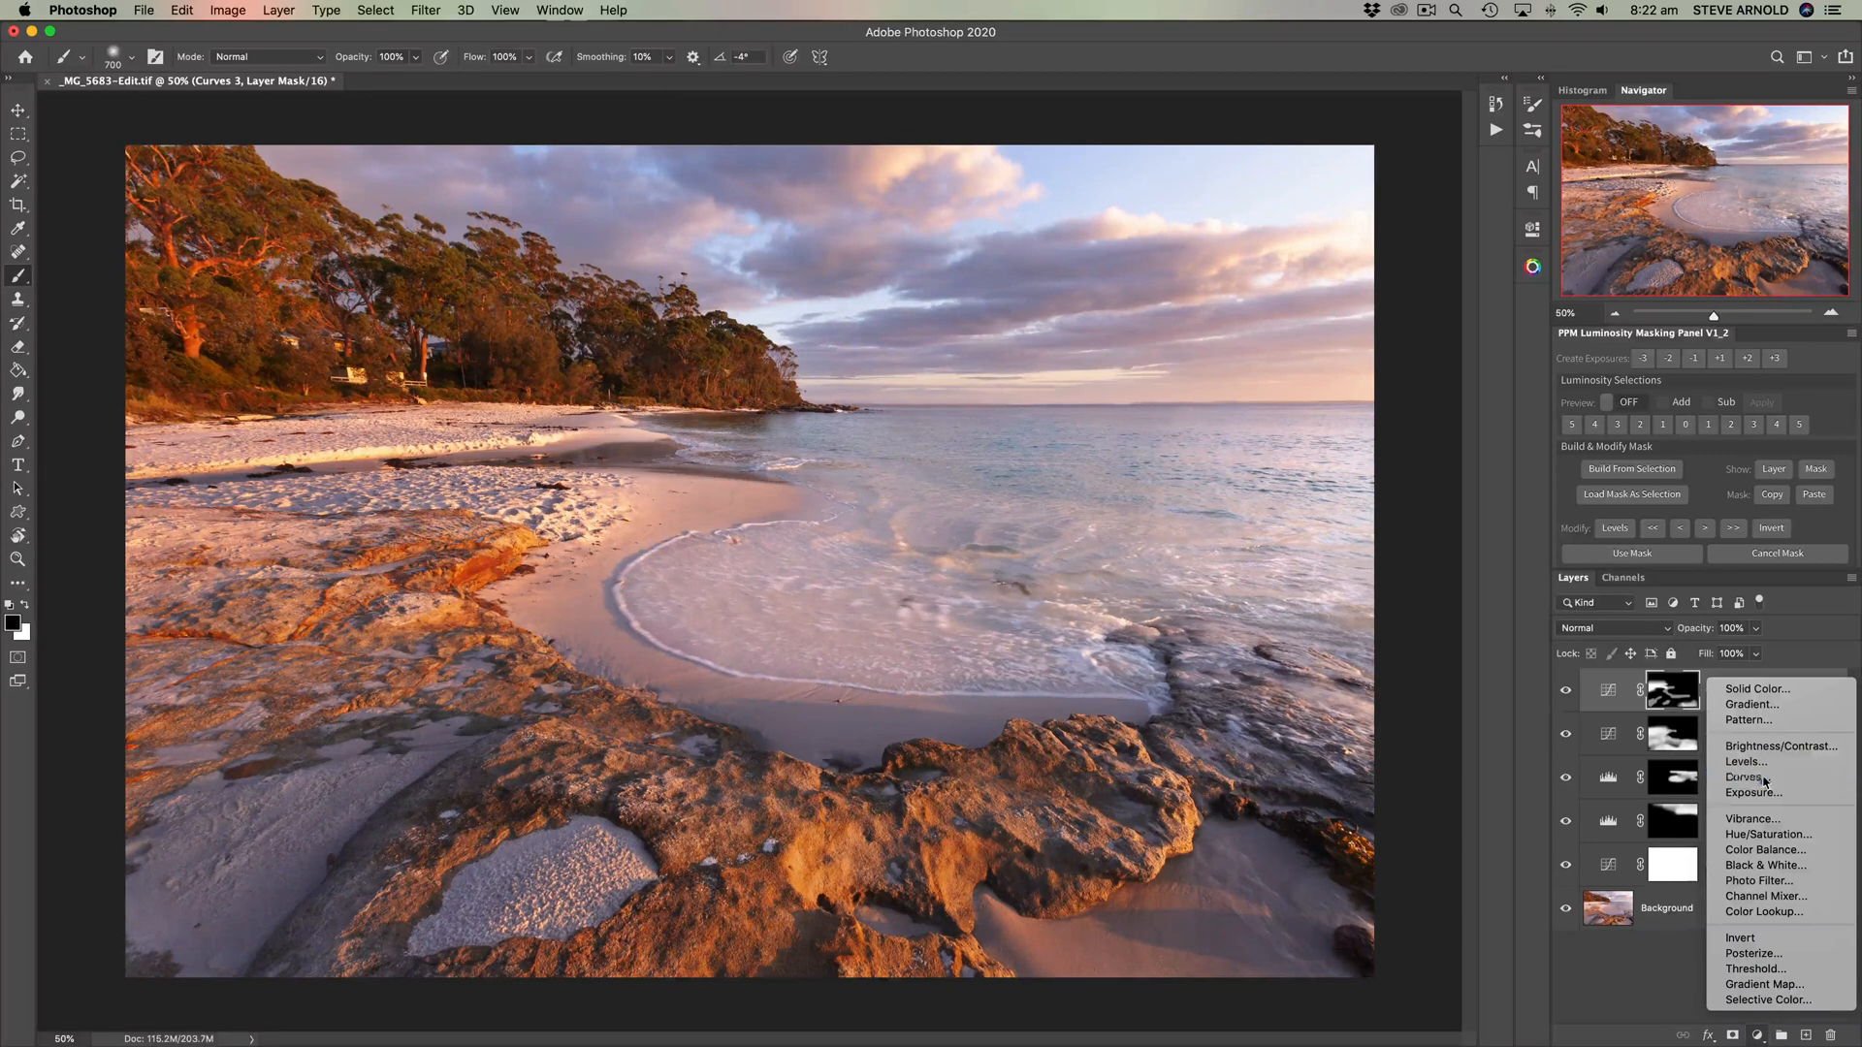
left_click(1744, 776)
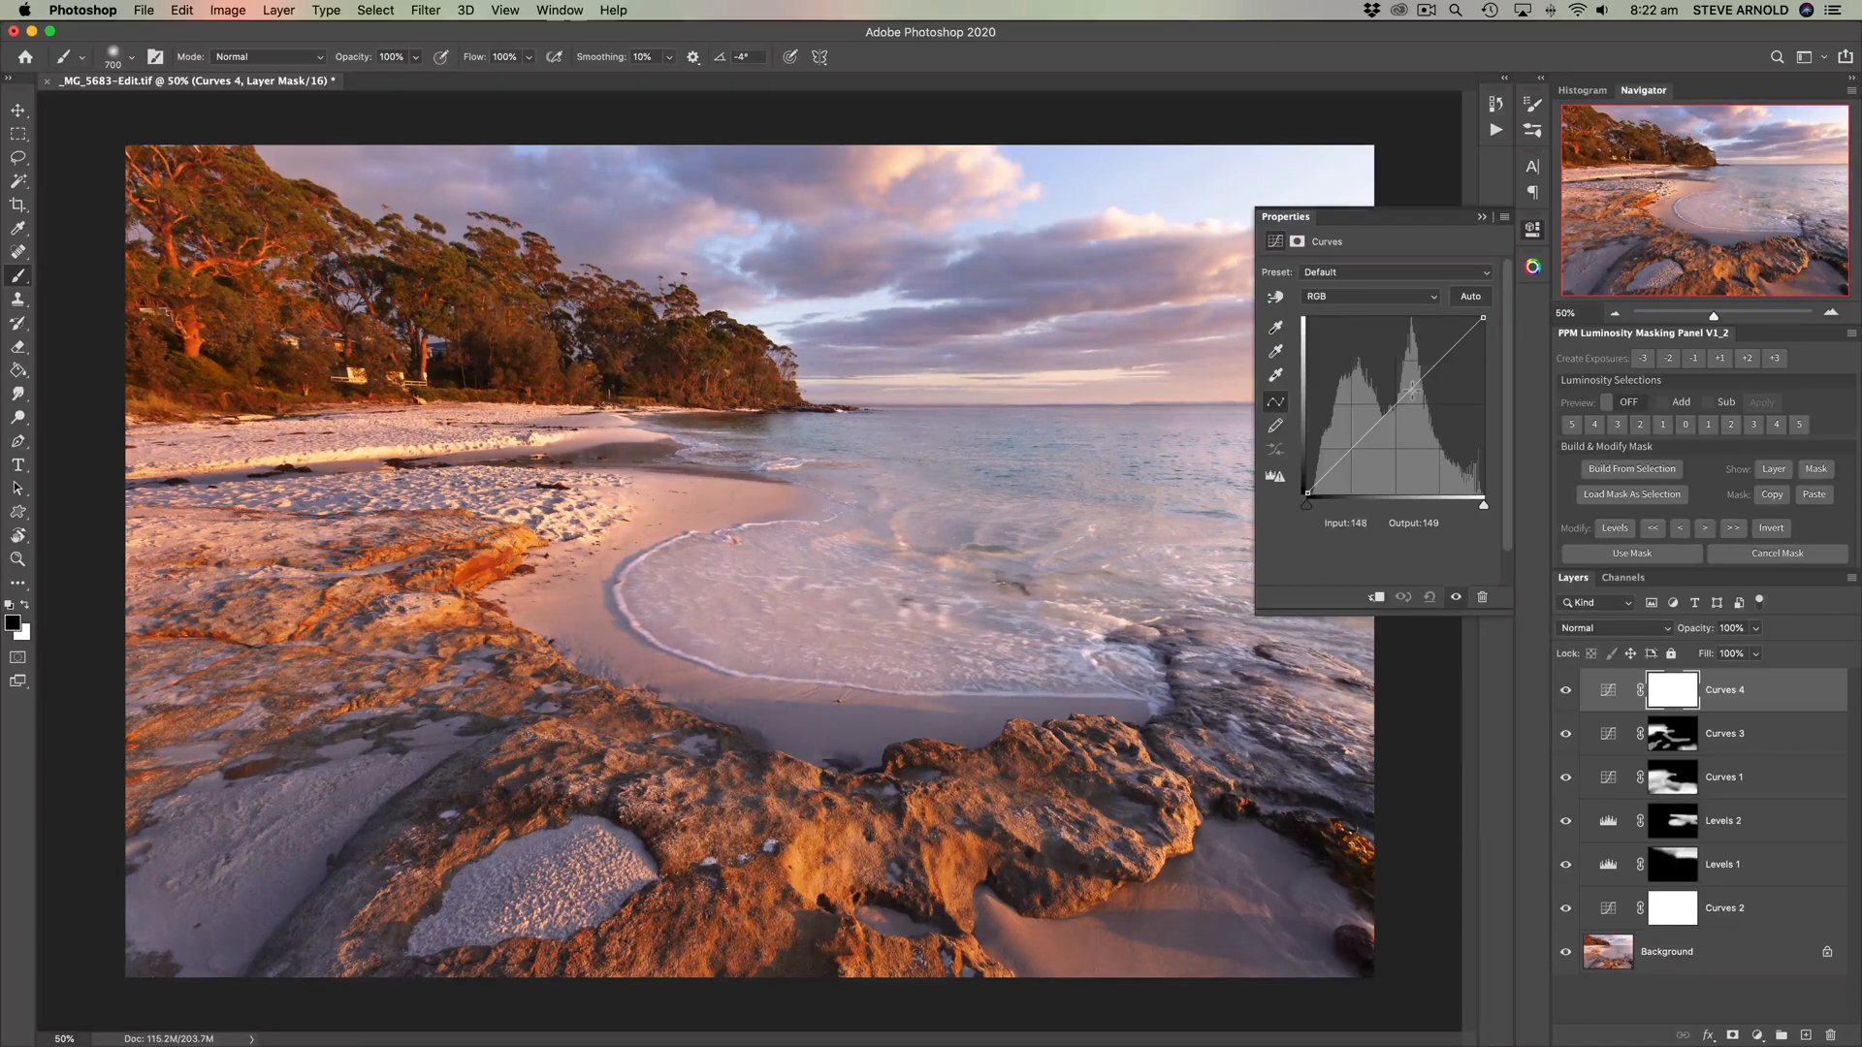
left_click_drag(1408, 385, 1364, 431)
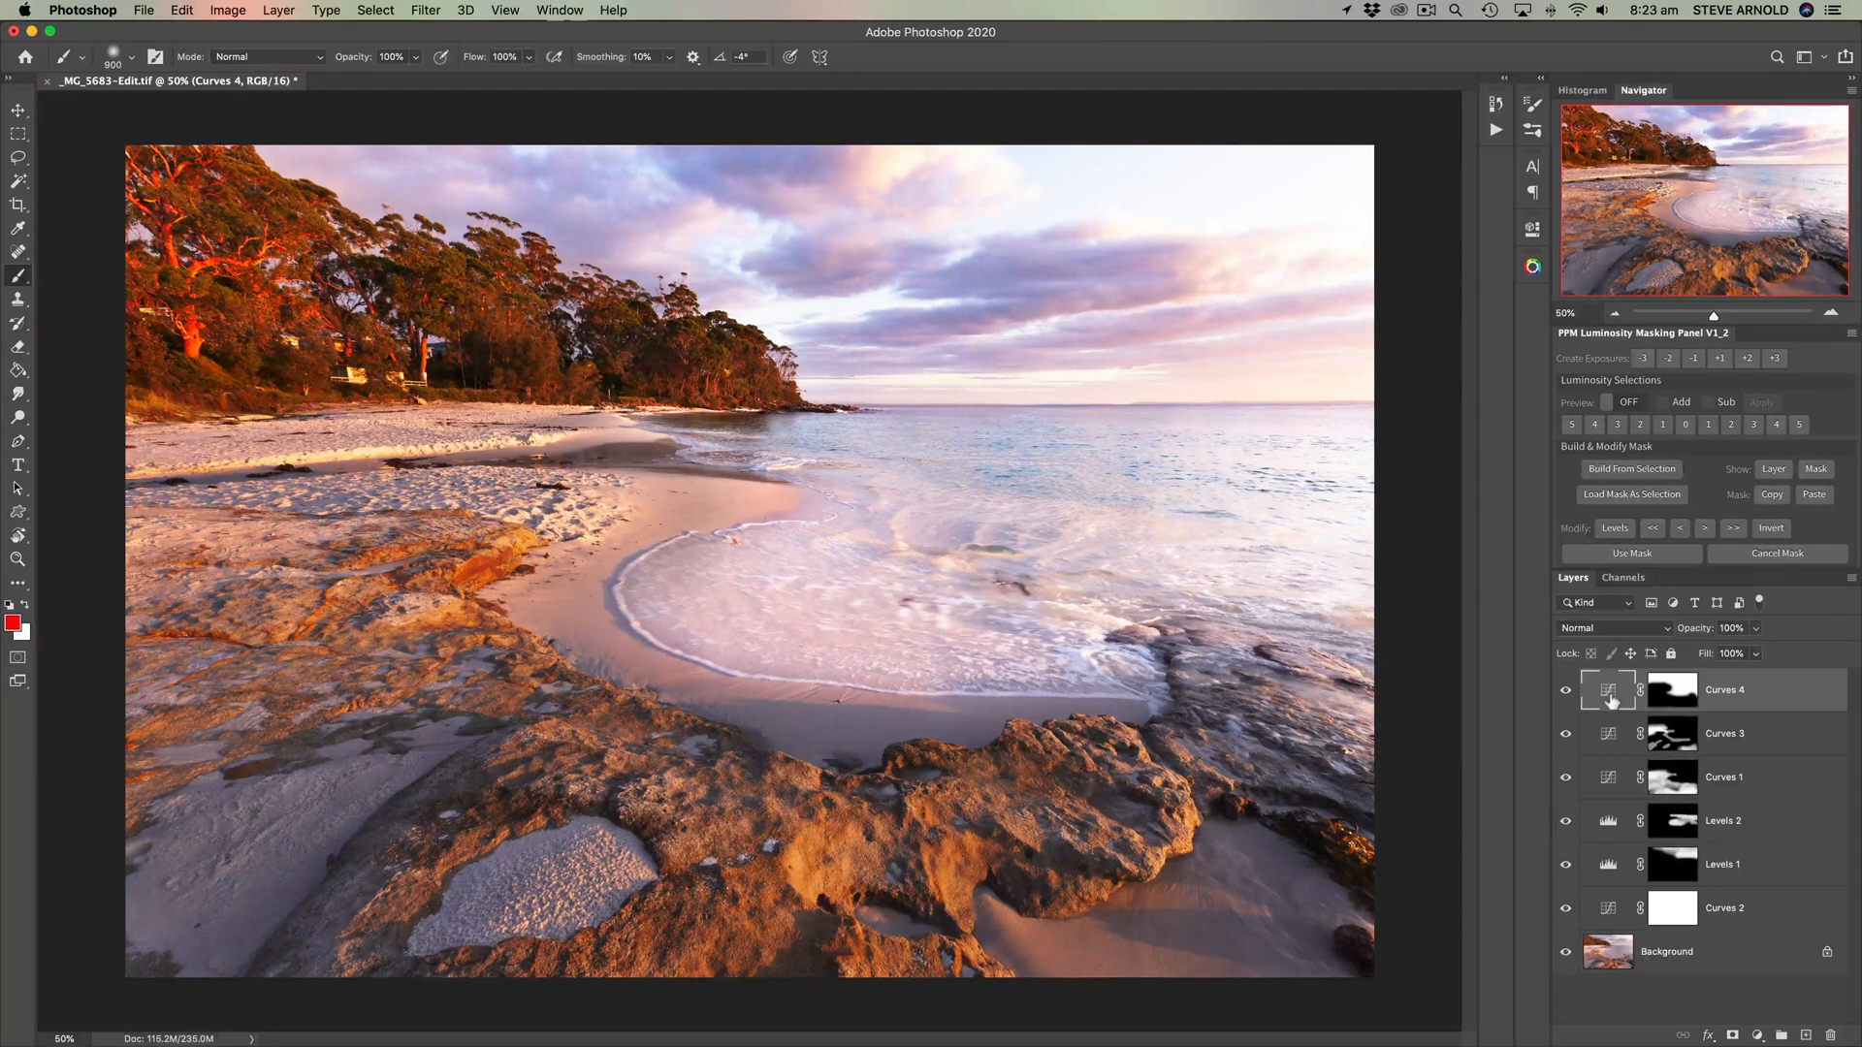
left_click(1566, 690)
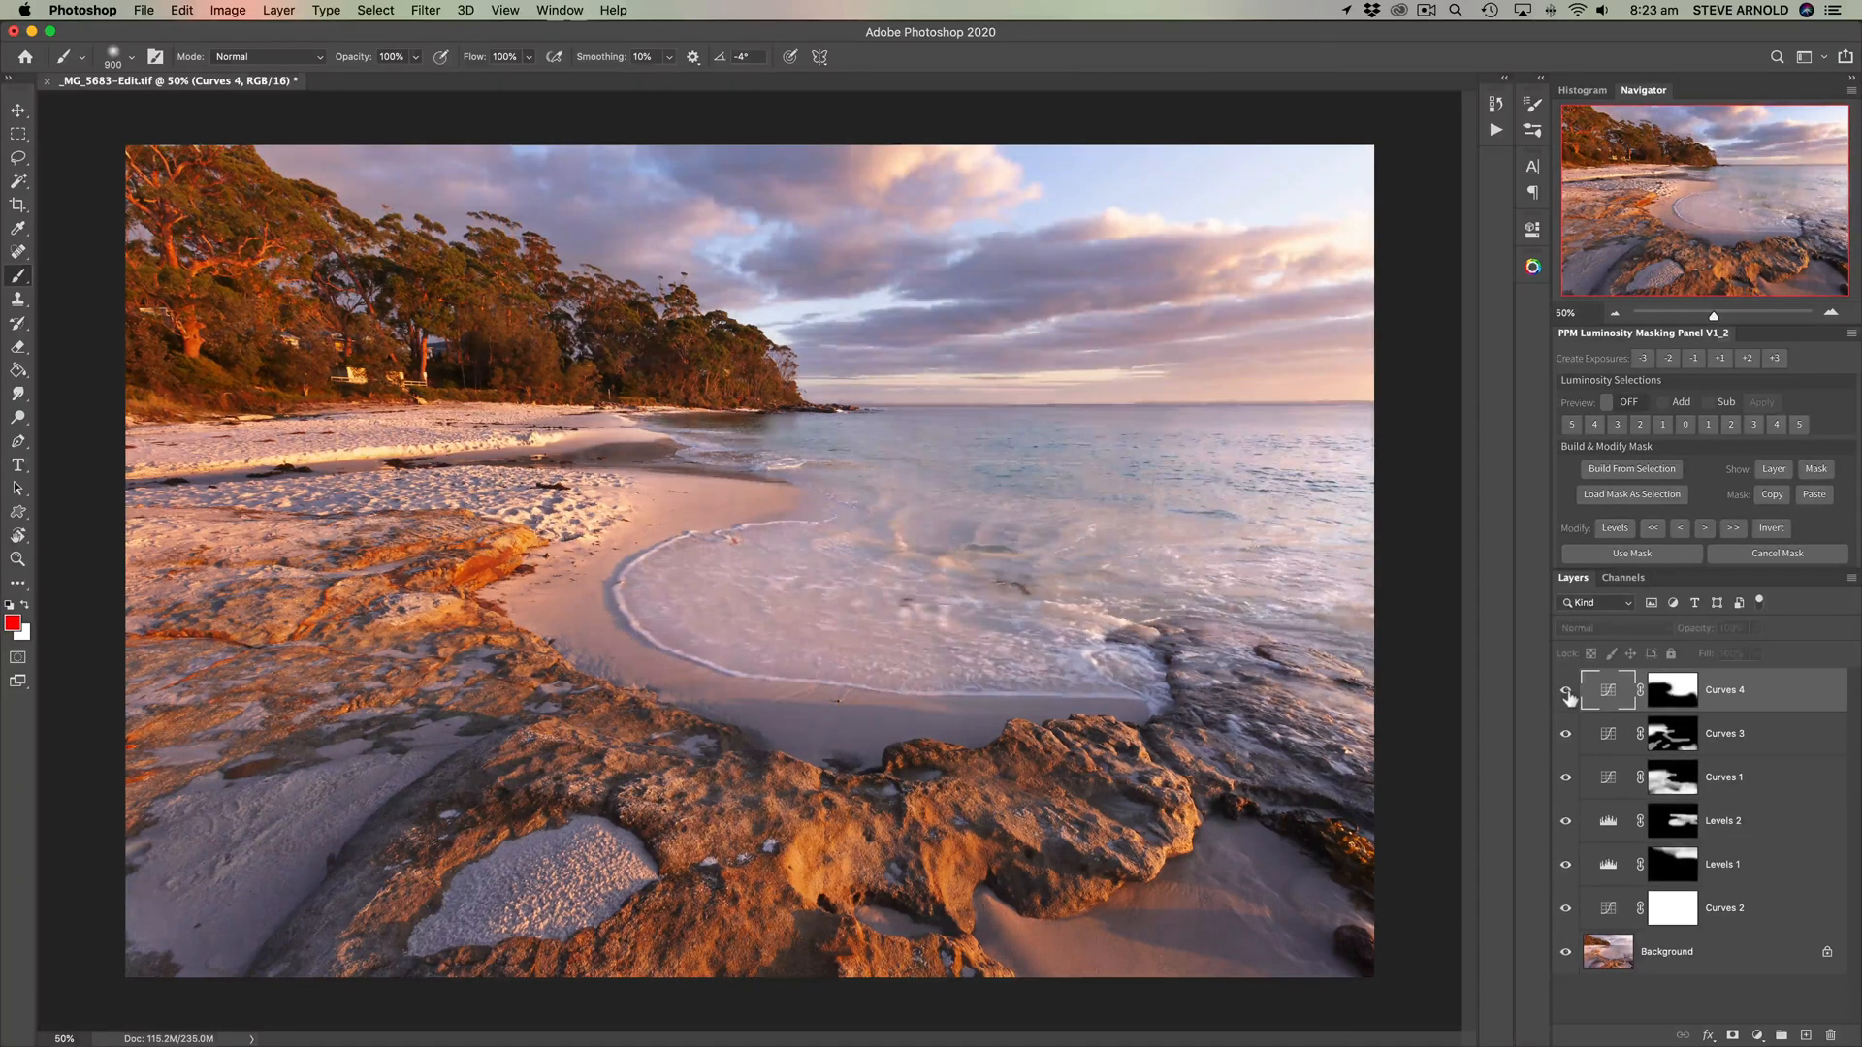
left_click(1565, 690)
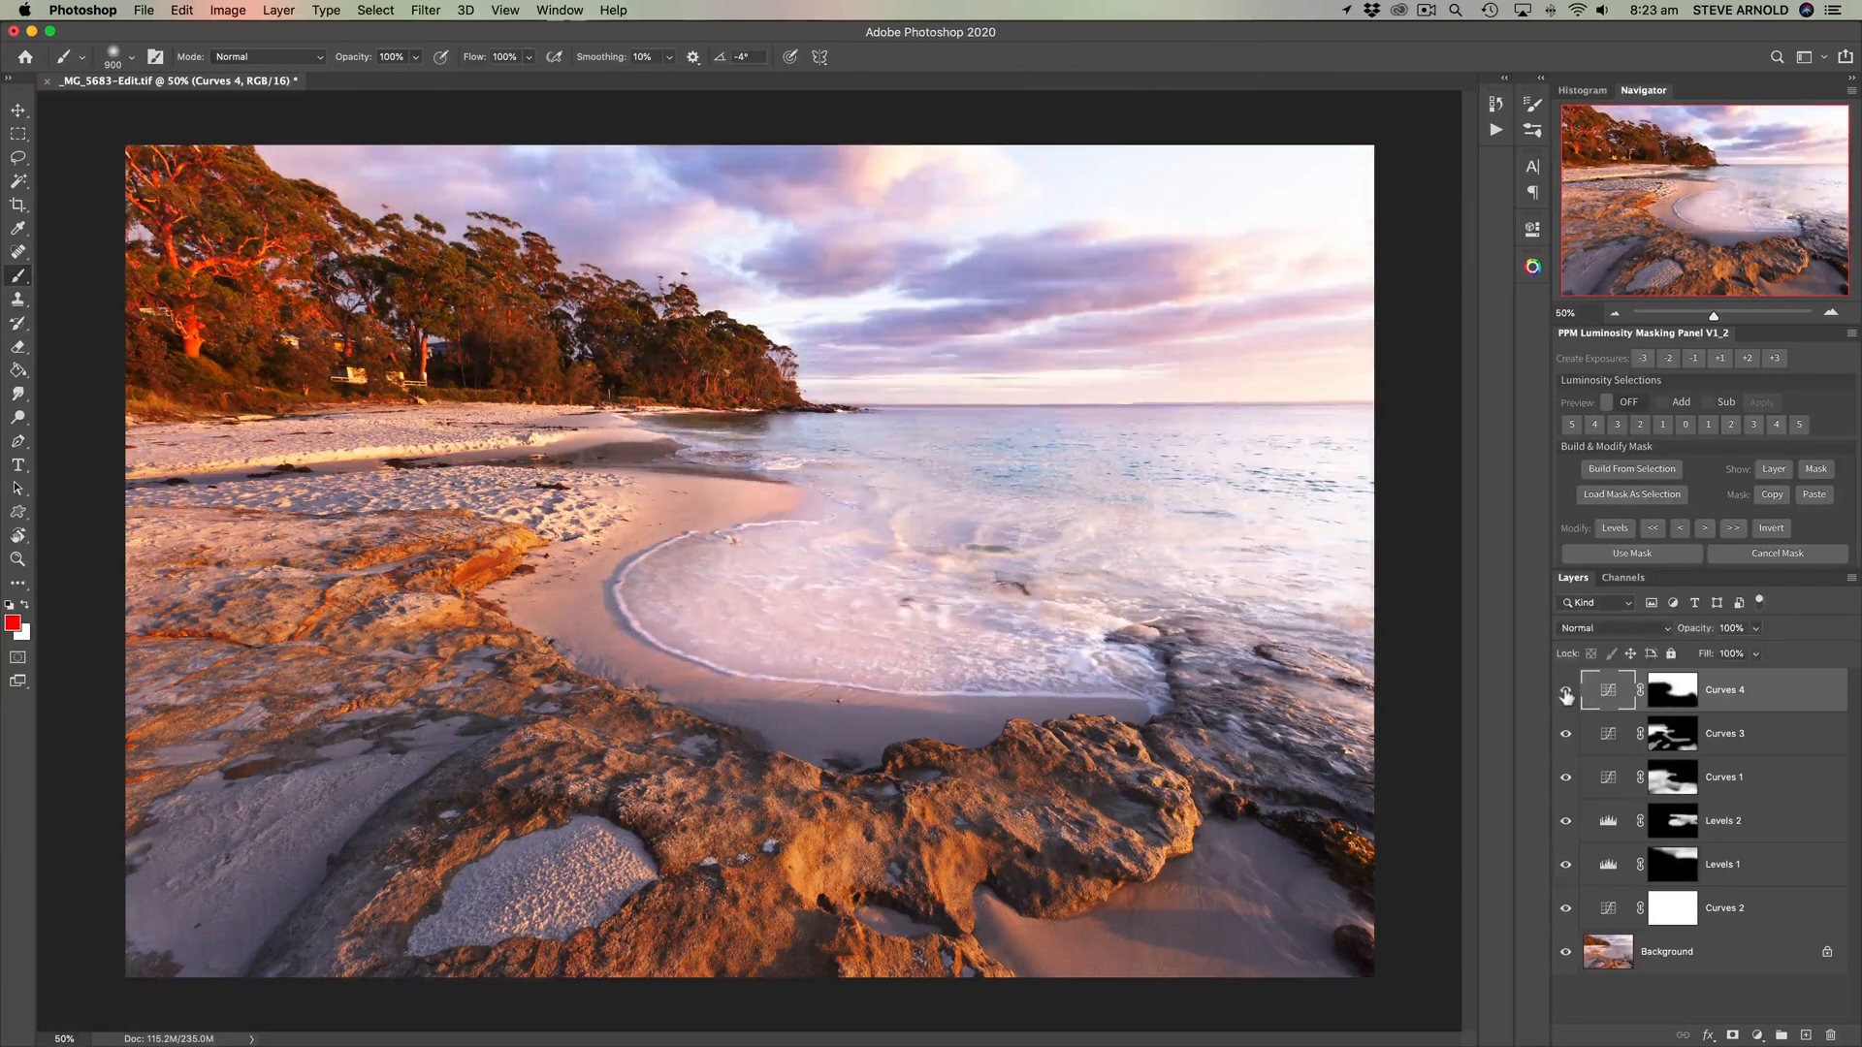
left_click(1566, 689)
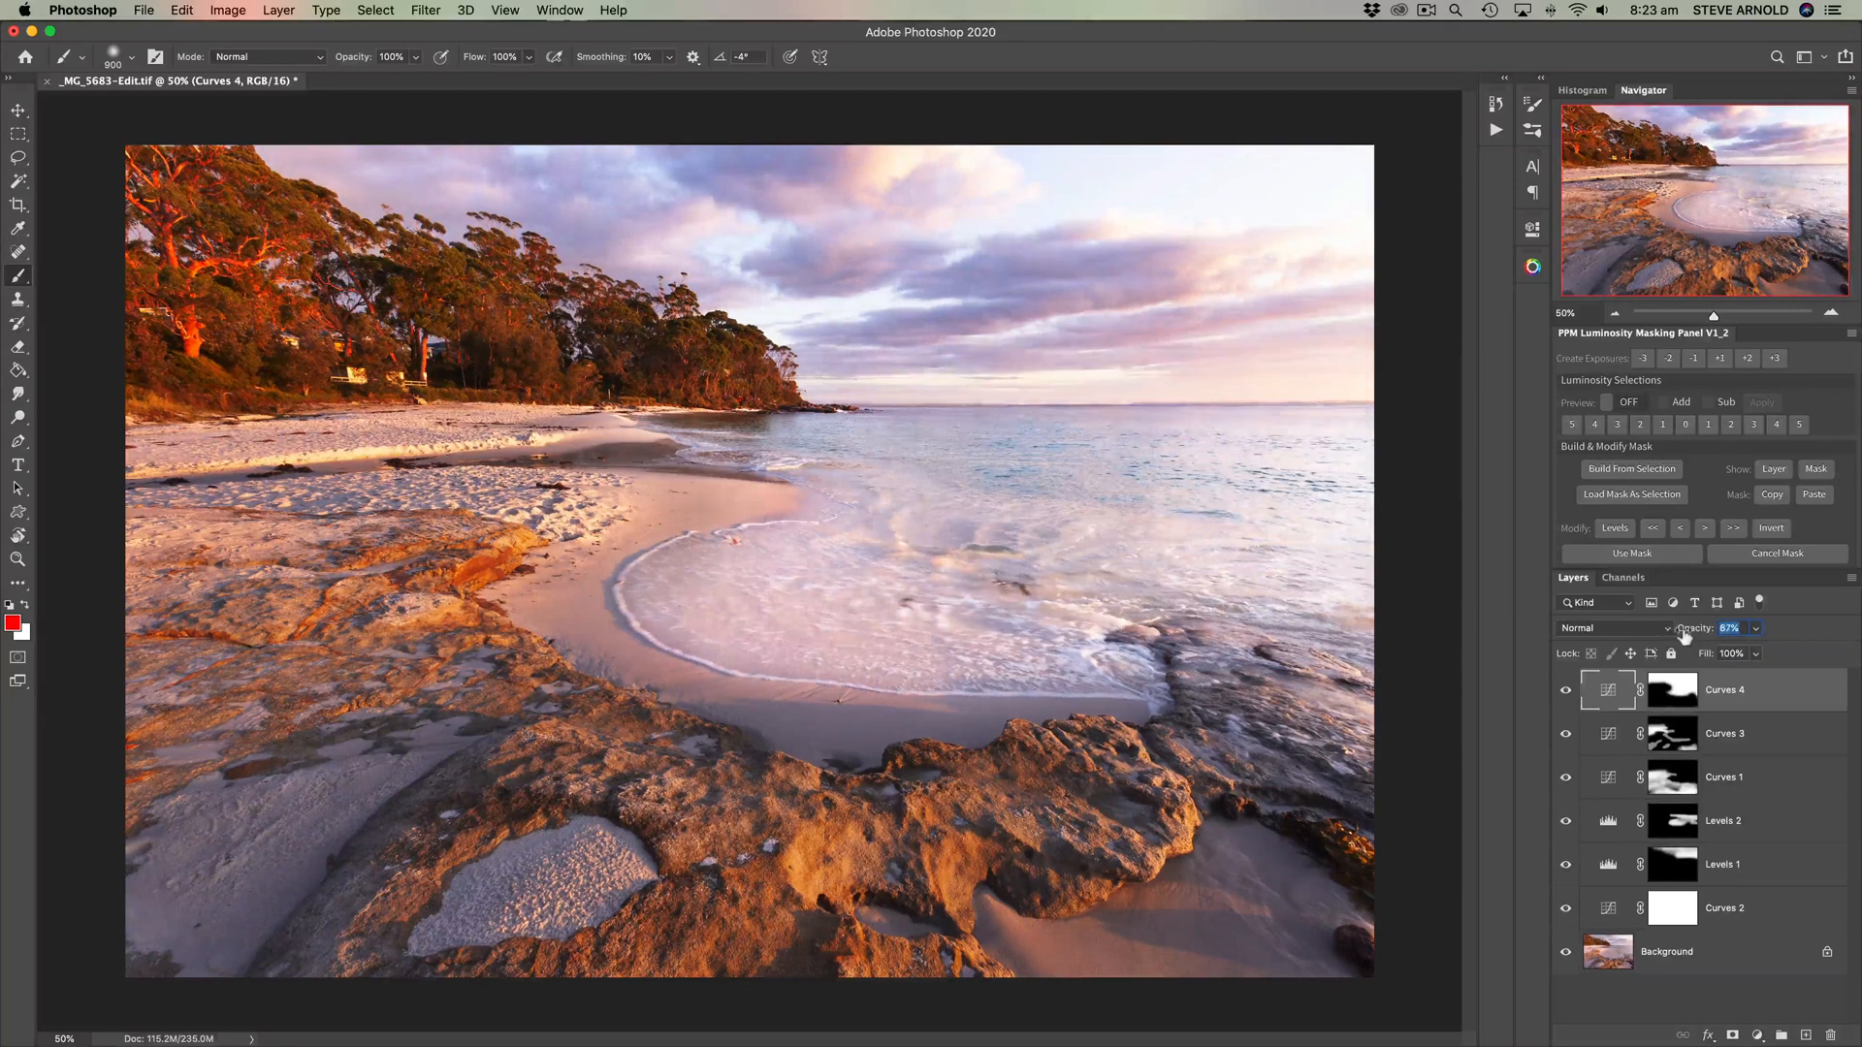
left_click_drag(1709, 627, 1674, 628)
type("100")
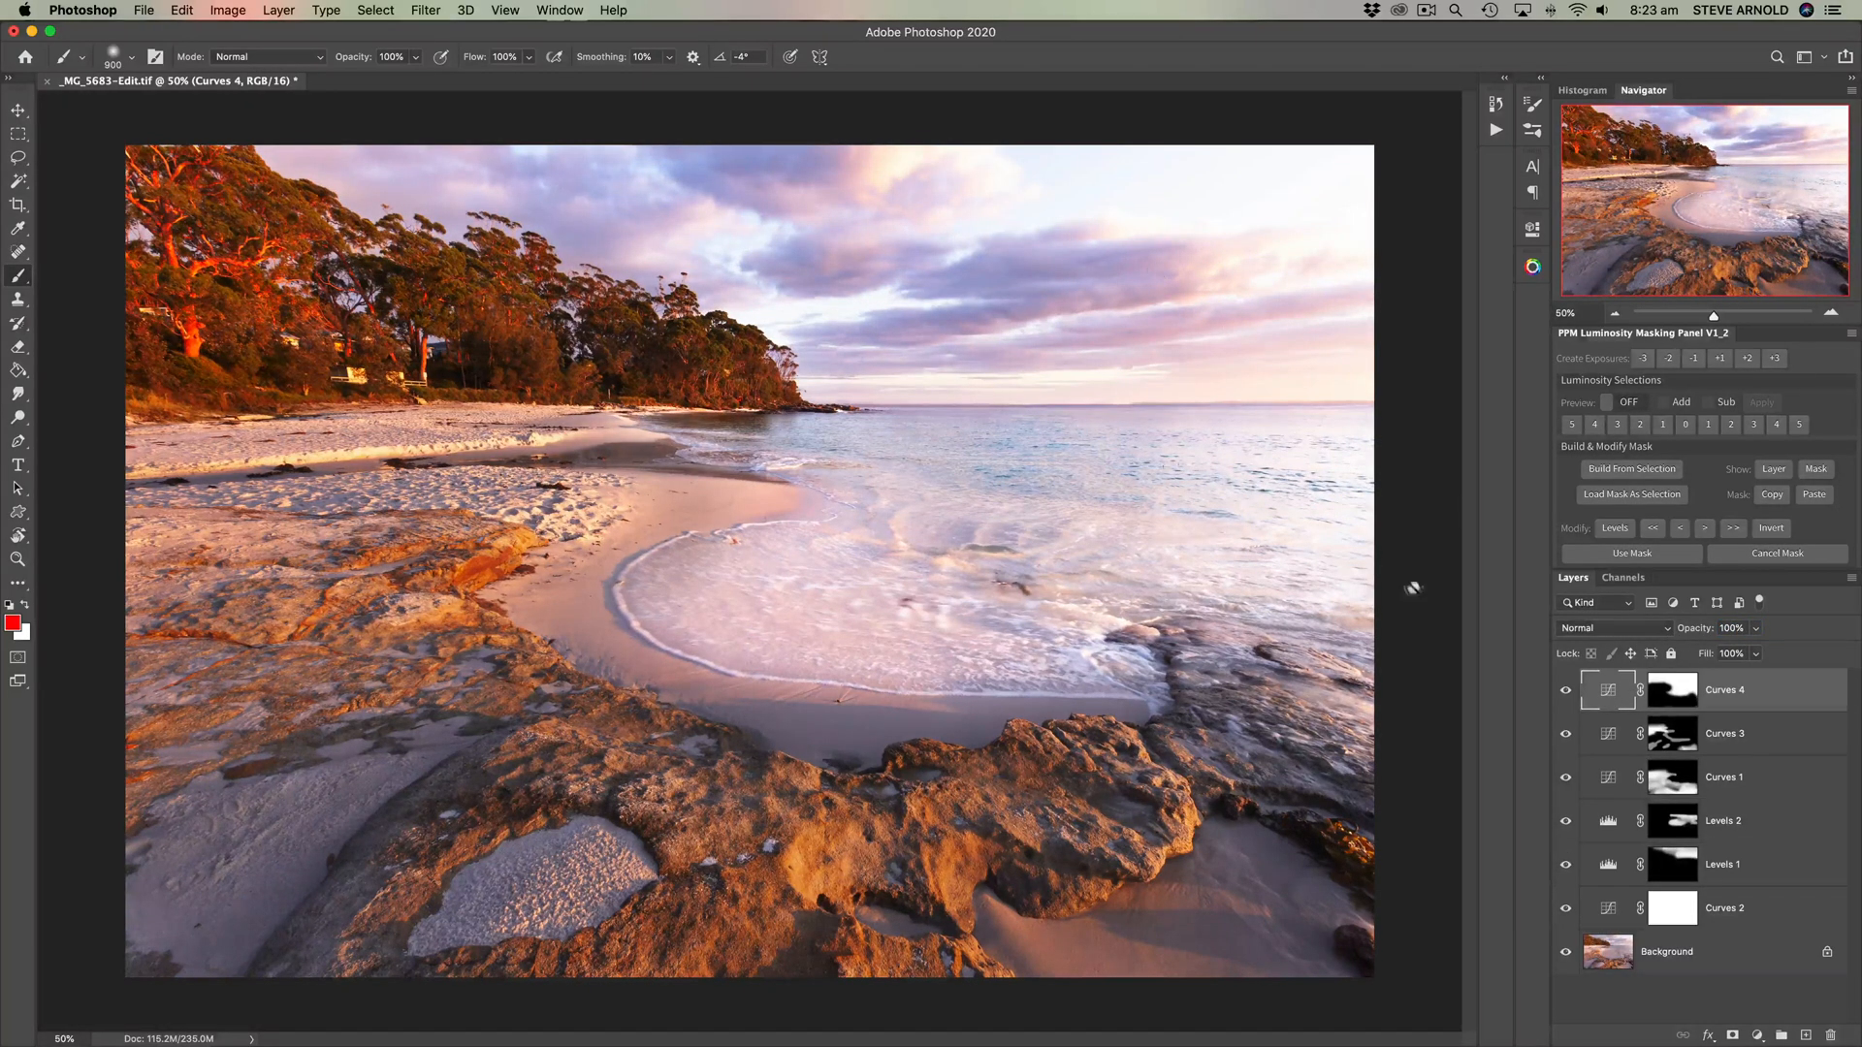
left_click(1730, 628)
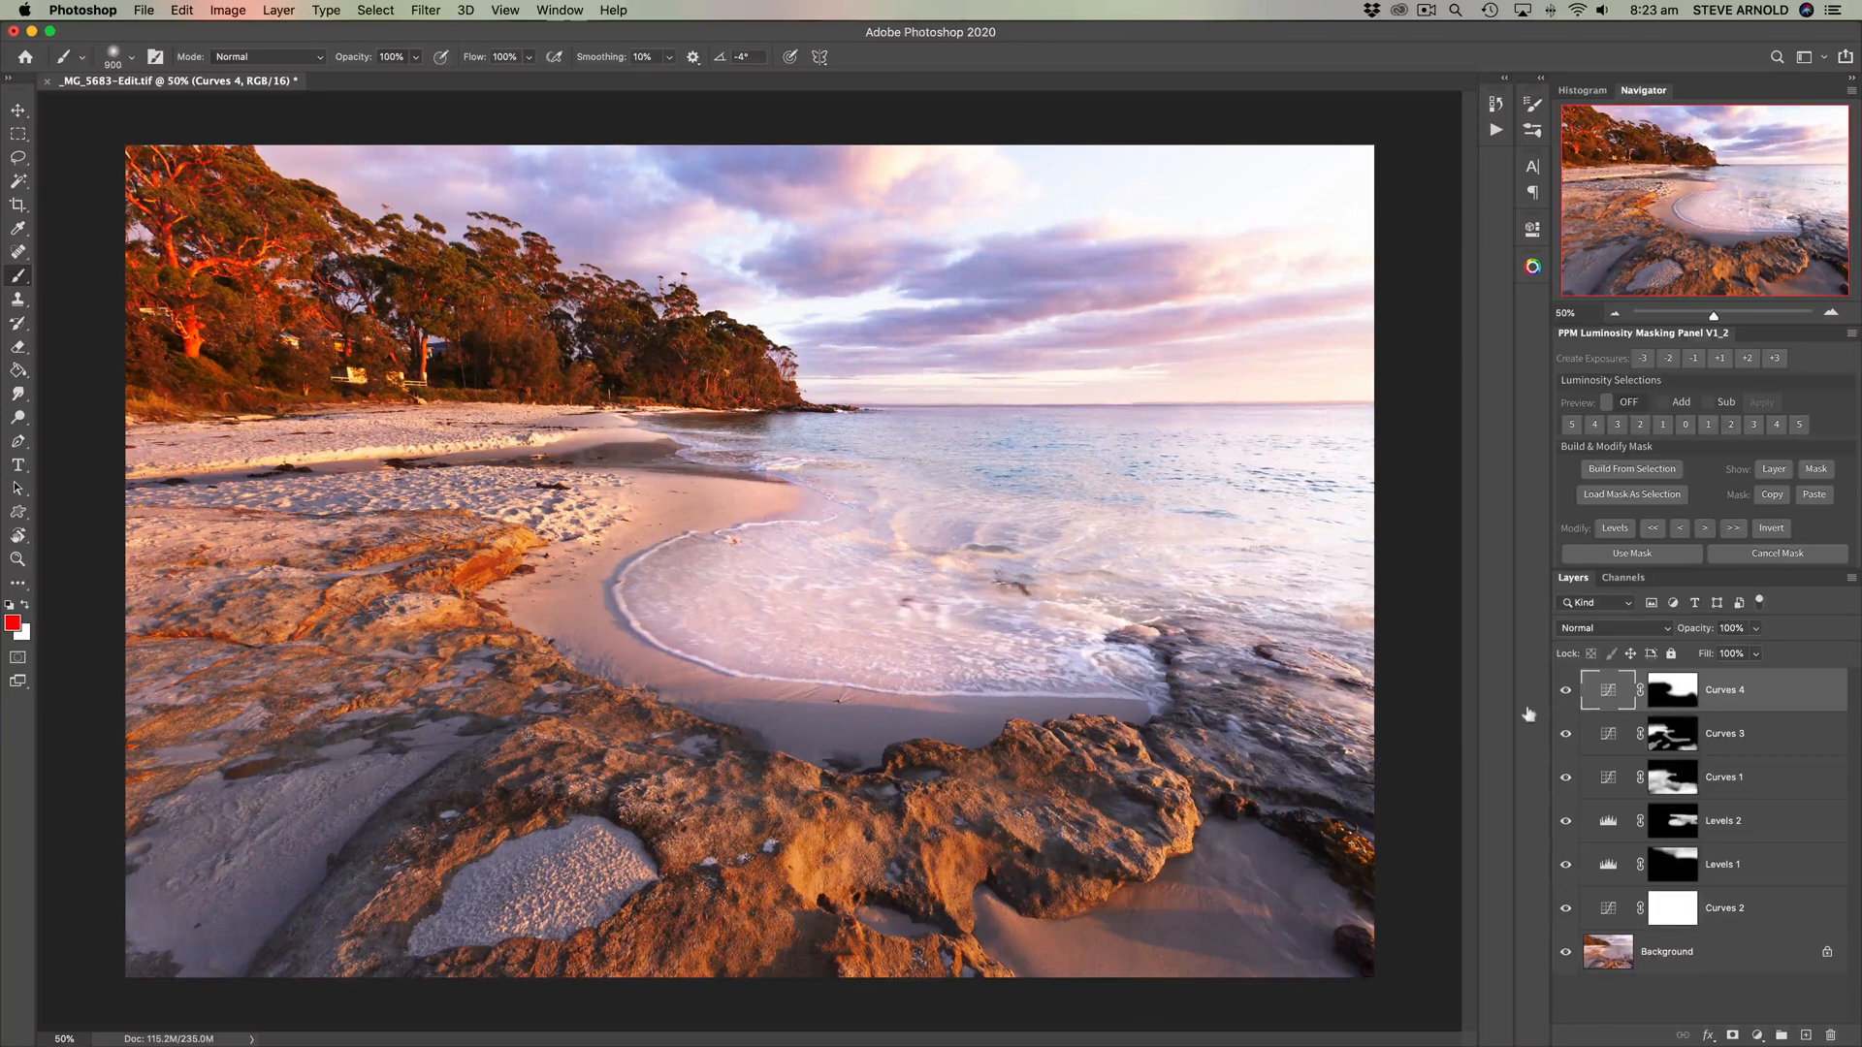
left_click(1672, 689)
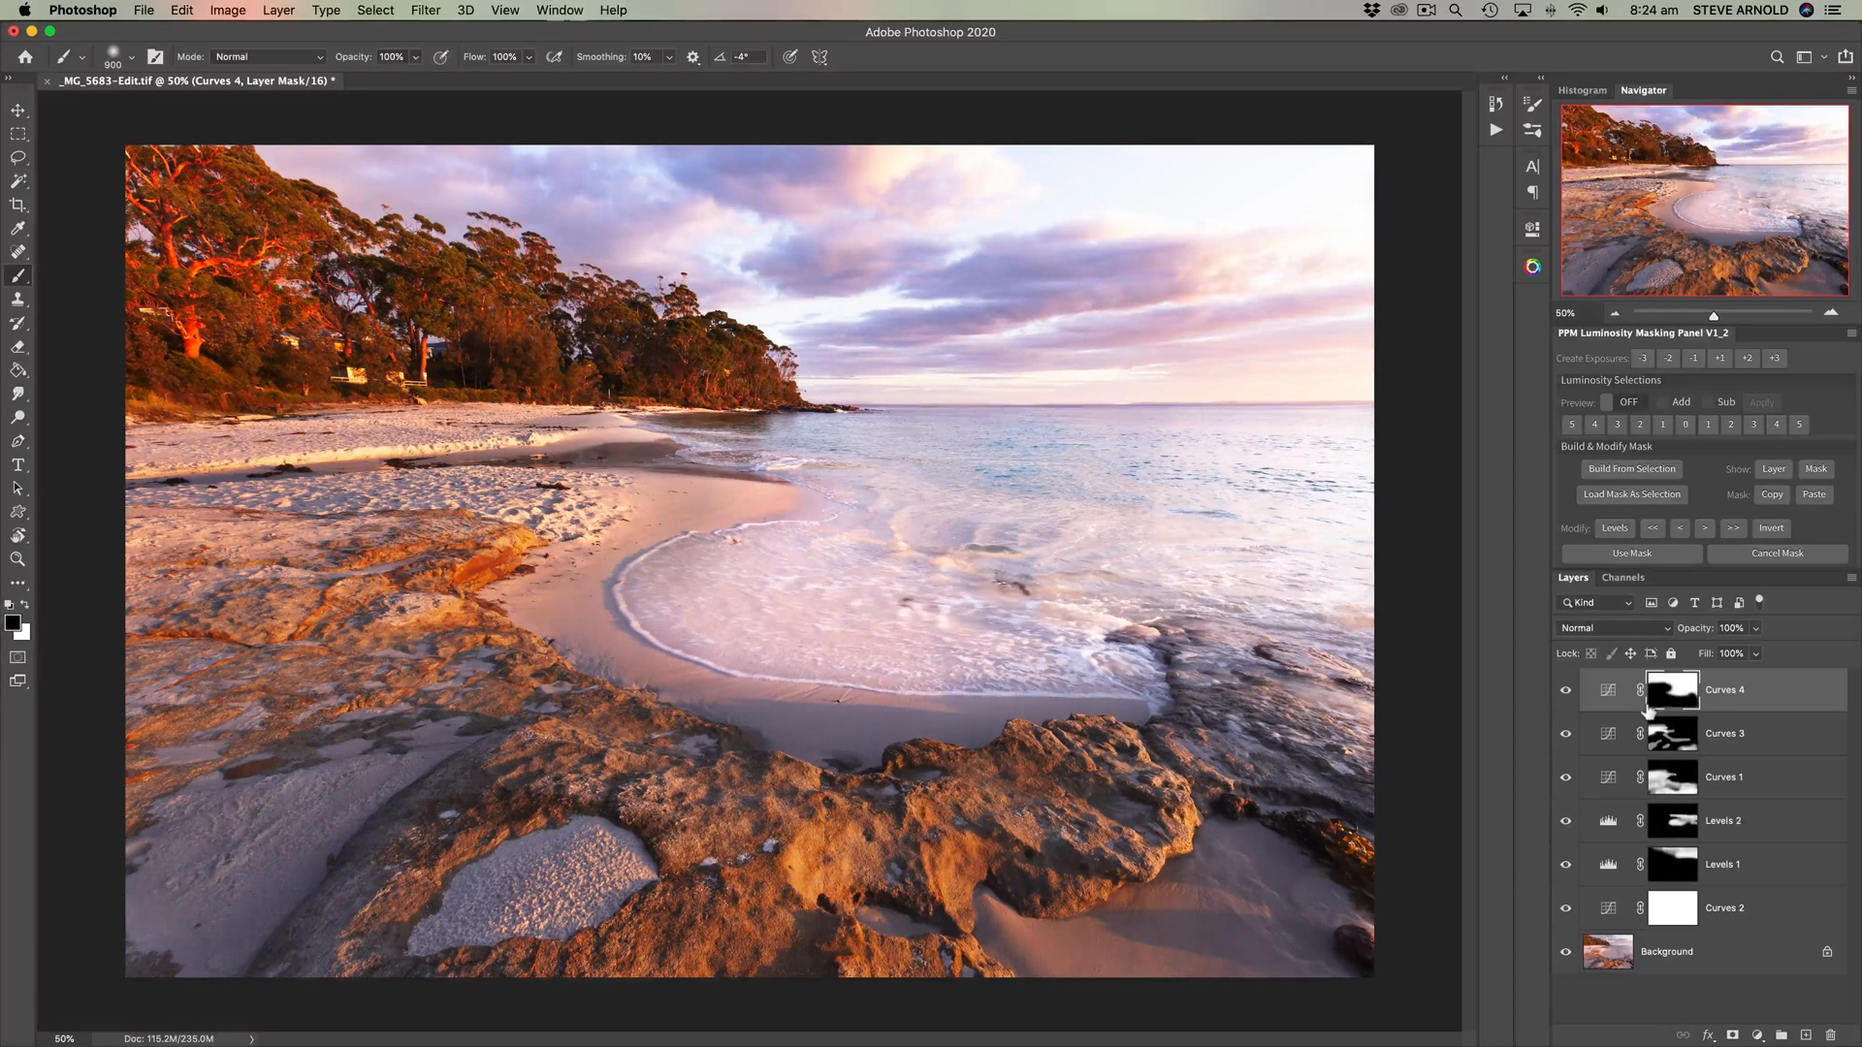
mouse_move(1670, 692)
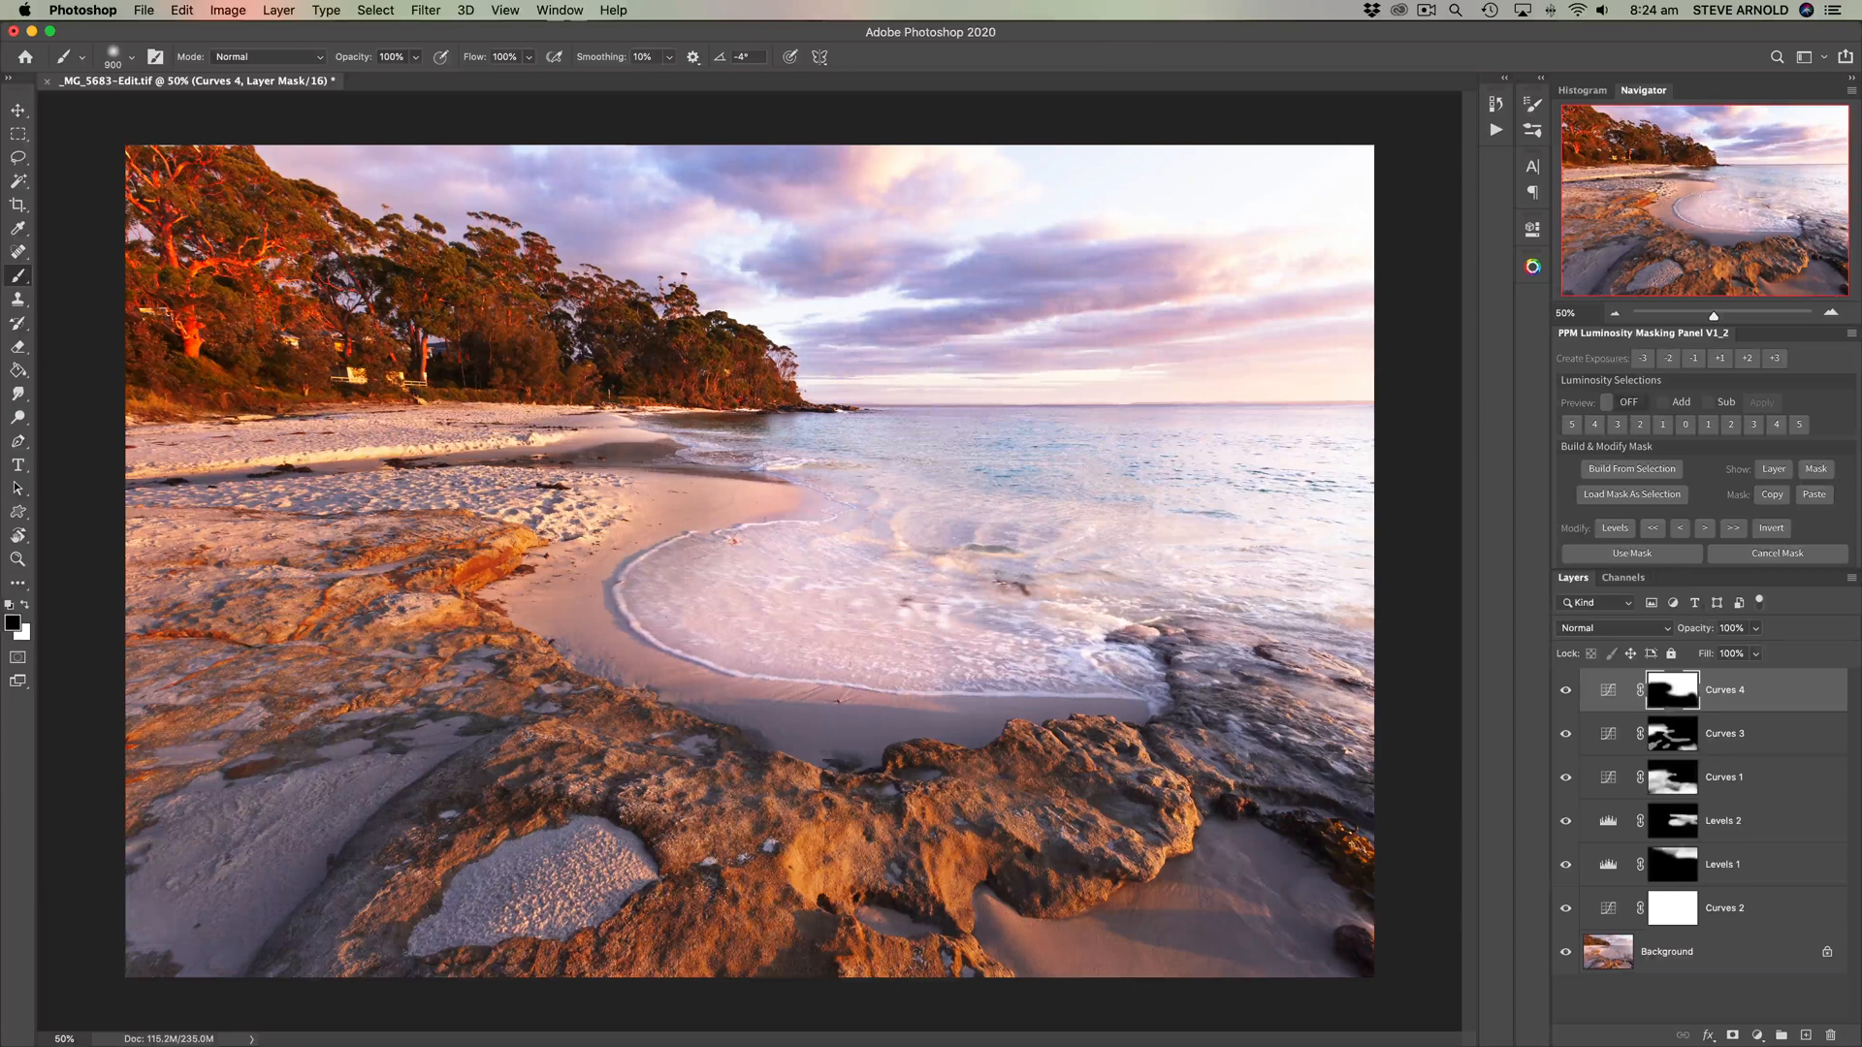
mouse_move(879, 851)
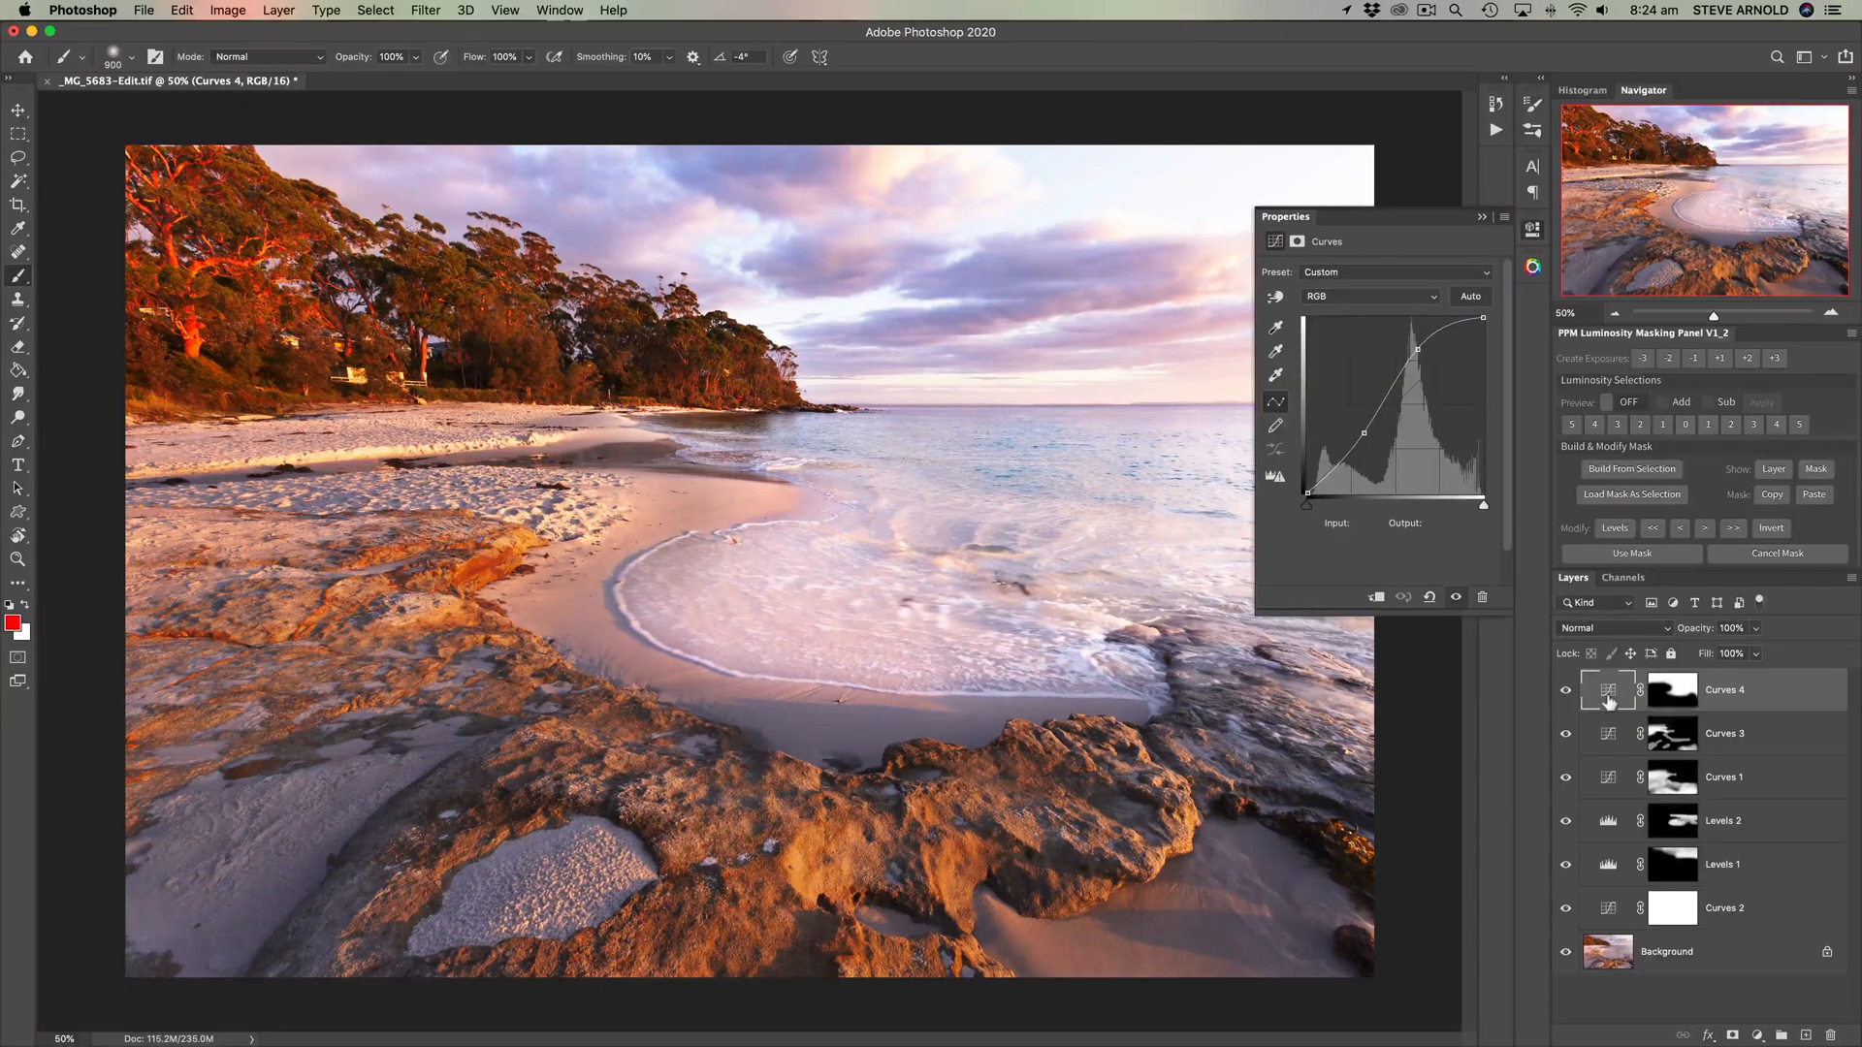
mouse_move(1609, 695)
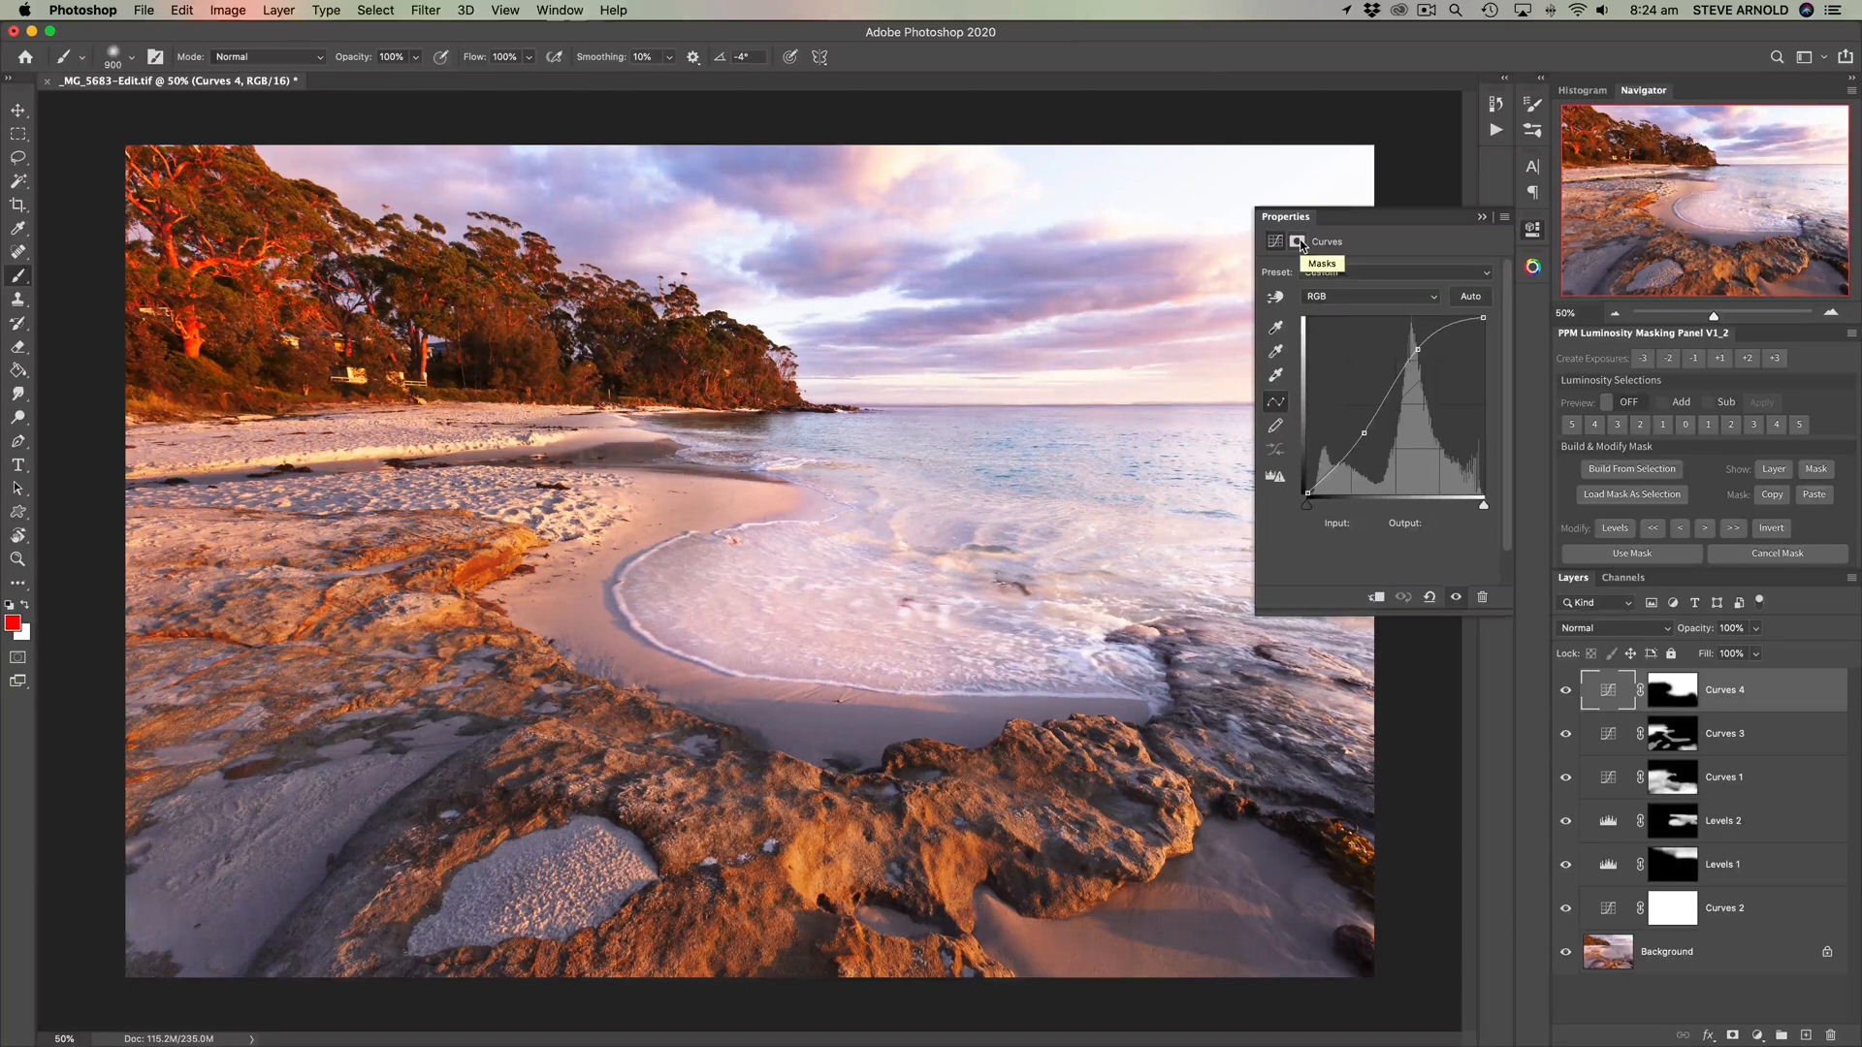
Step: Show the Masks settings in Properties and target the Curves 4 layer mask
left_click(1298, 242)
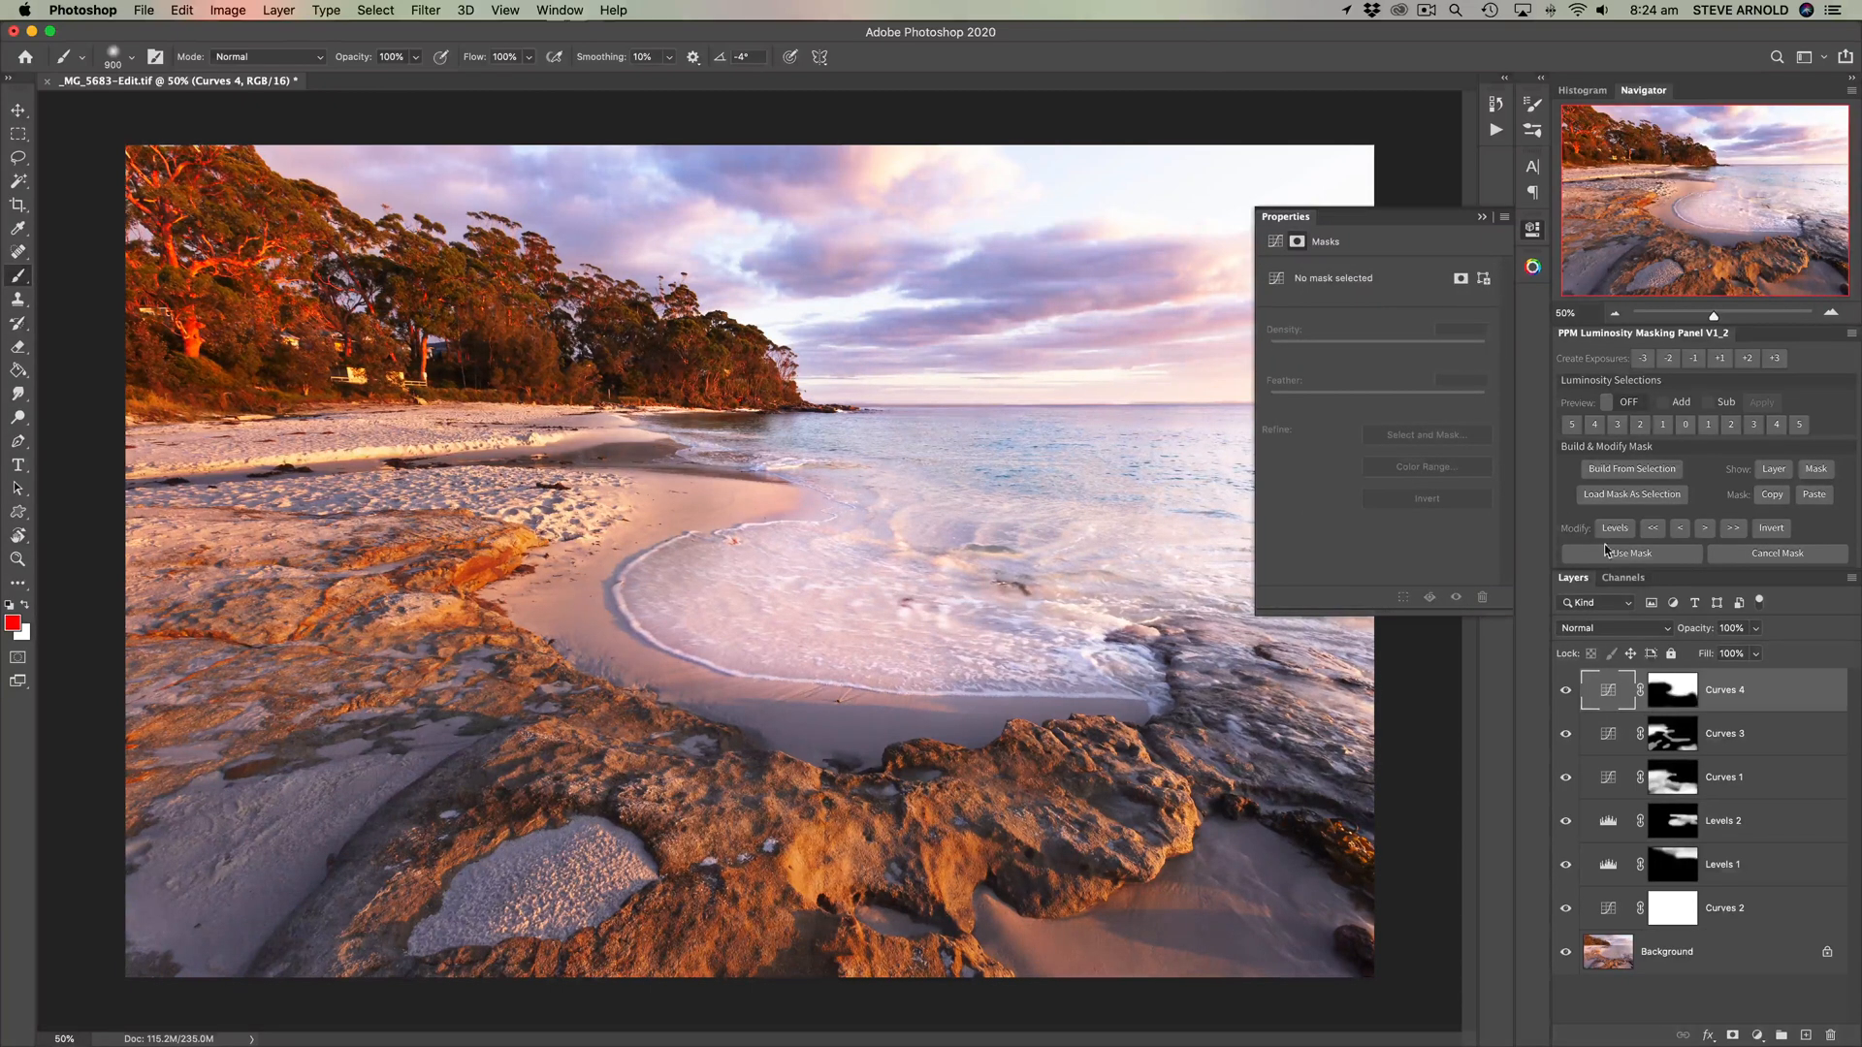
left_click(1672, 689)
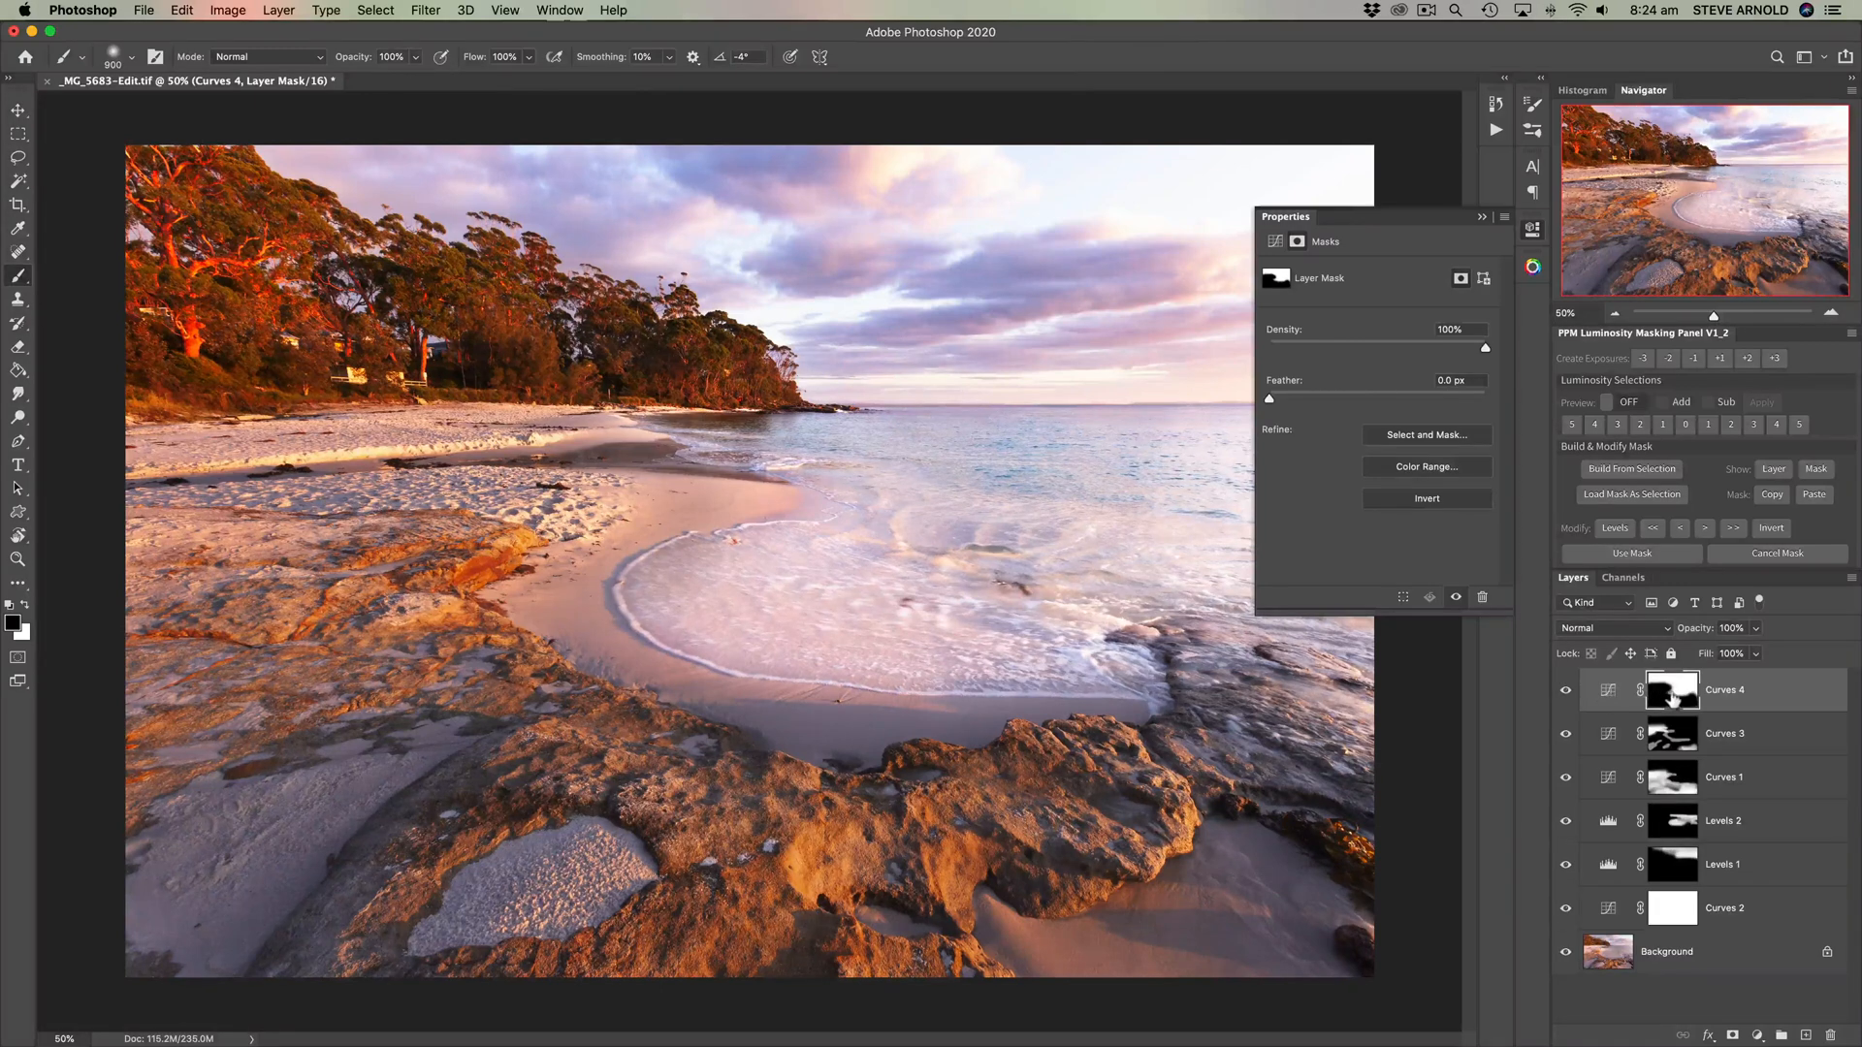
mouse_move(1672, 690)
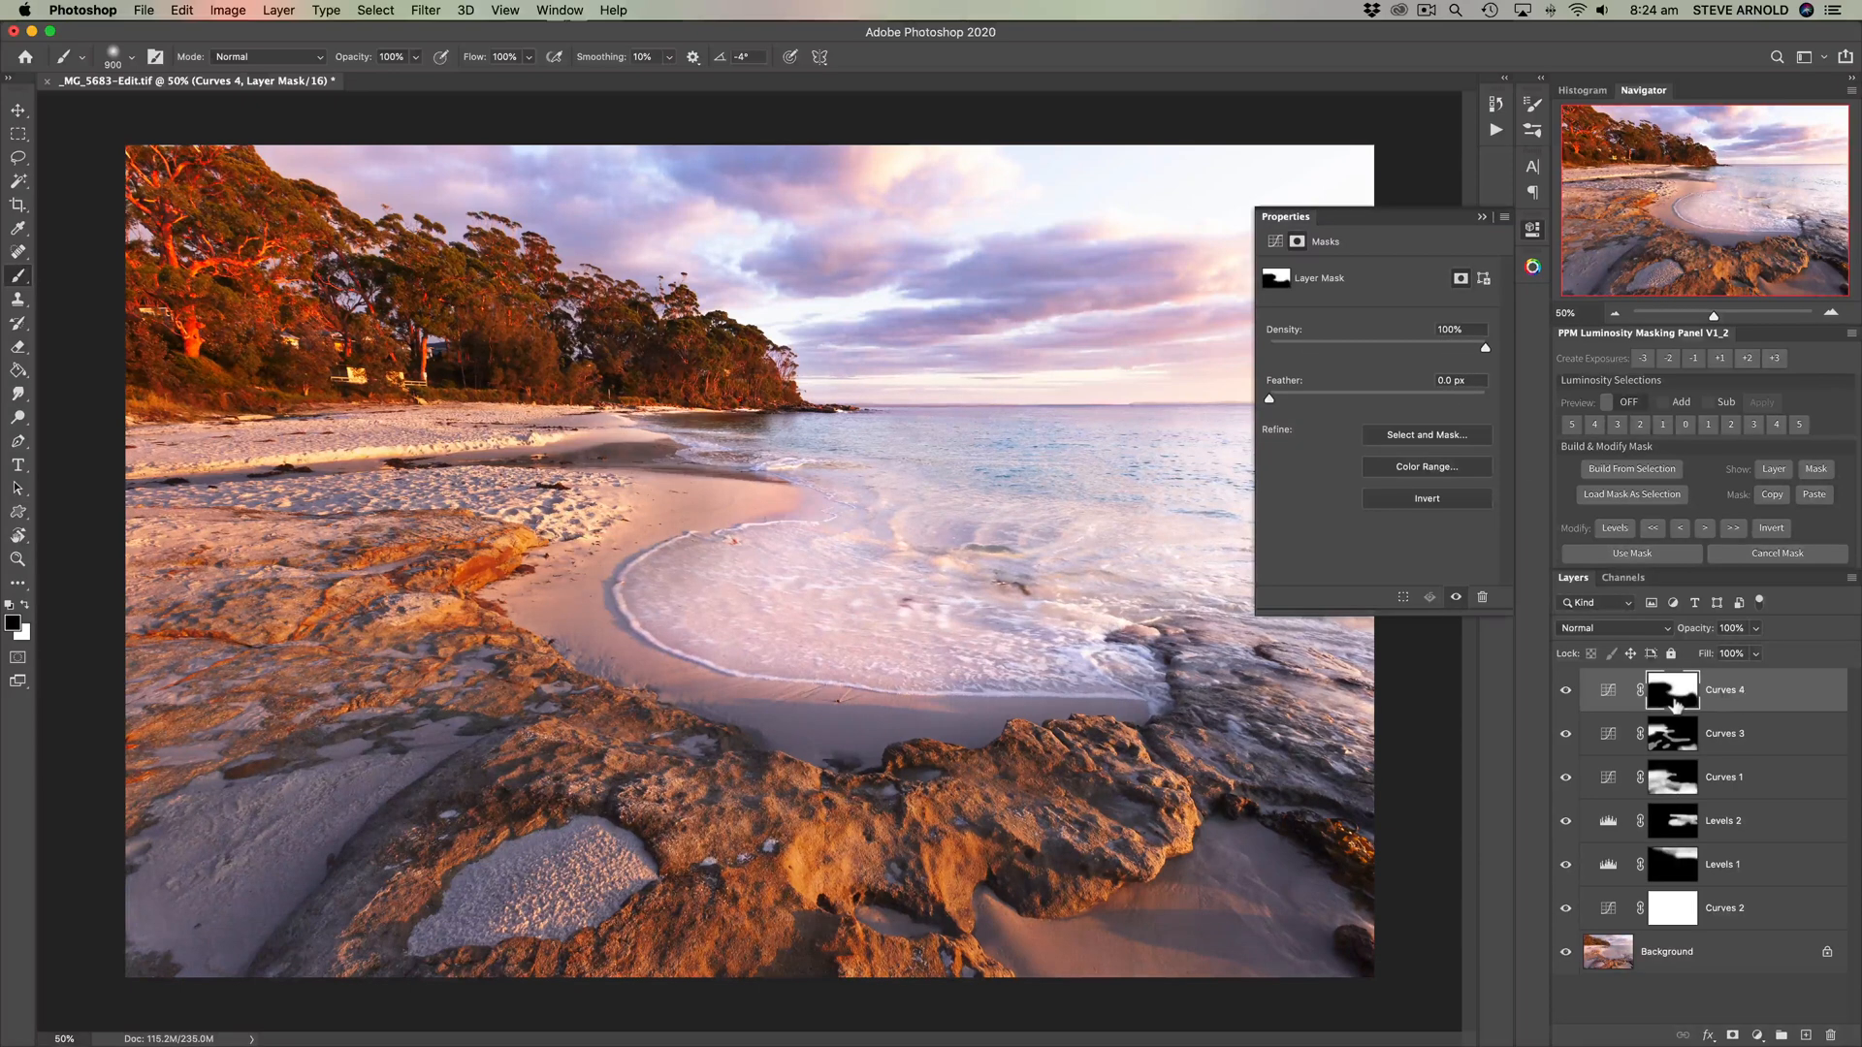
mouse_move(1672, 690)
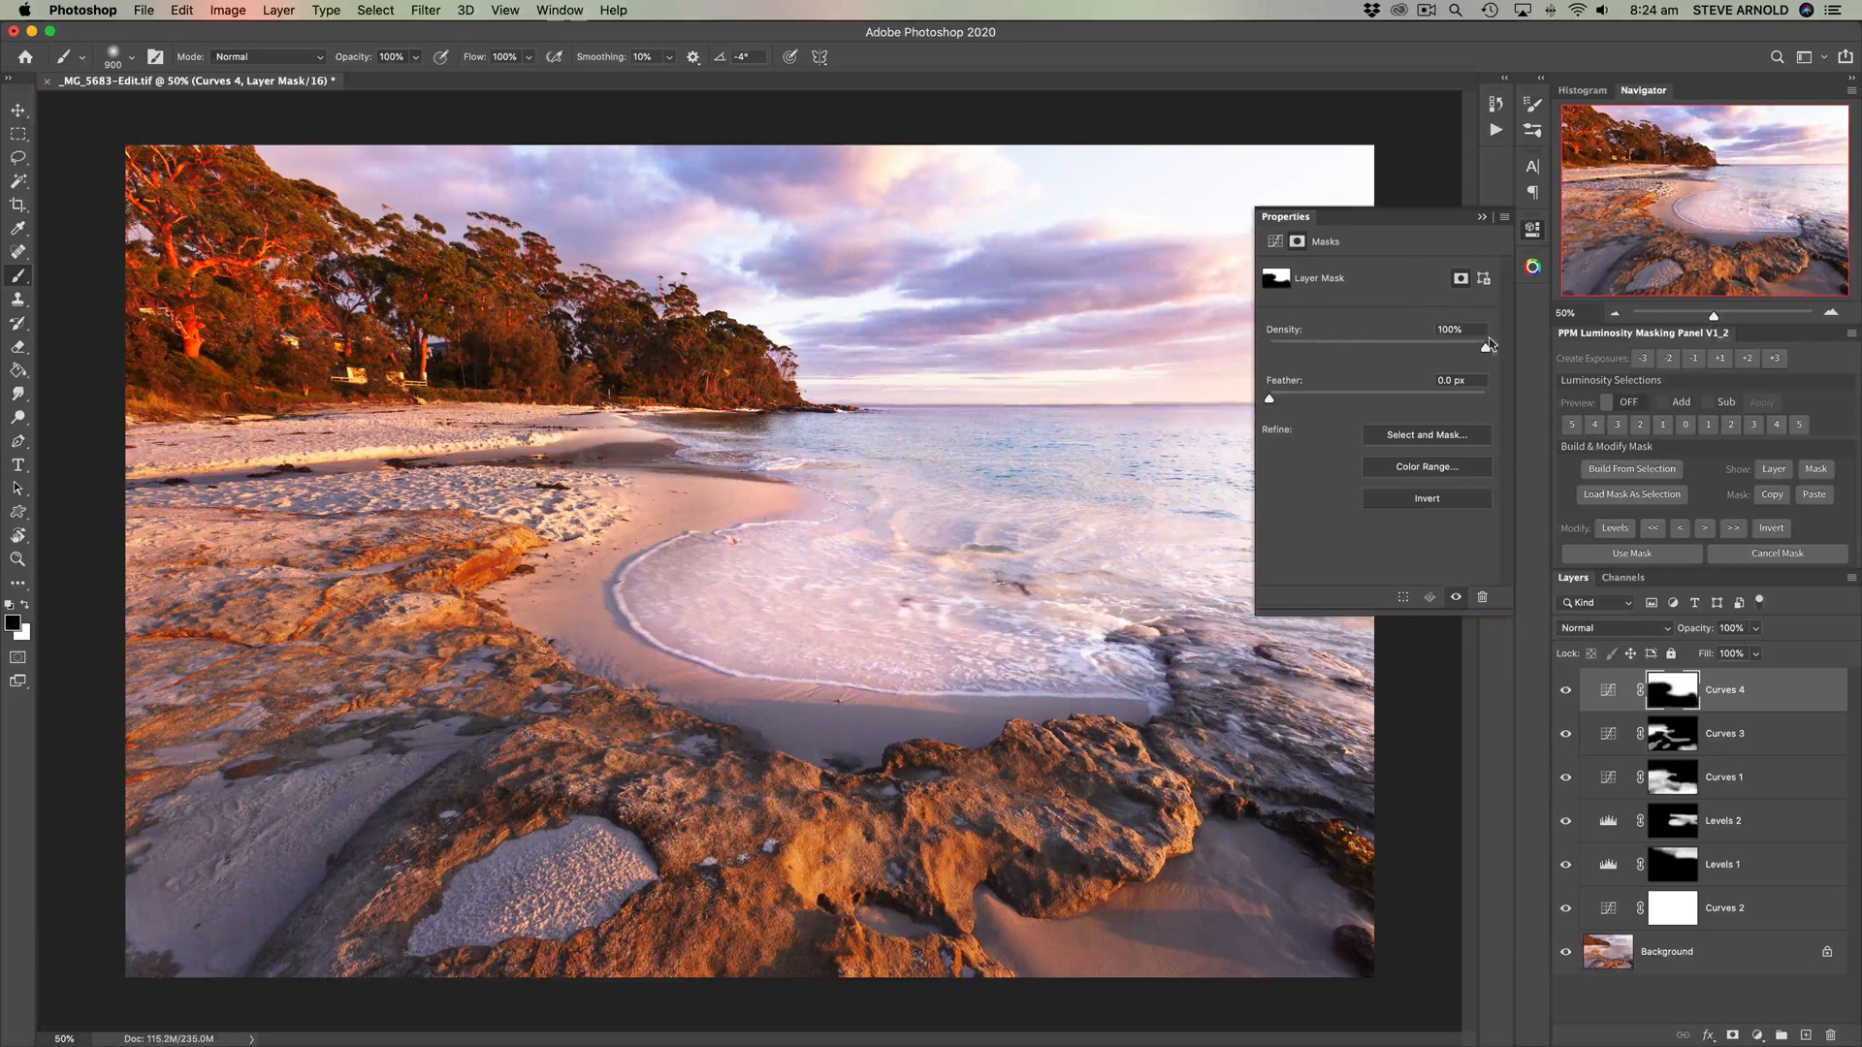
Step: Try mask densities of about 45% and 67%, restore 100%, and close Properties
left_click_drag(1477, 343, 1460, 343)
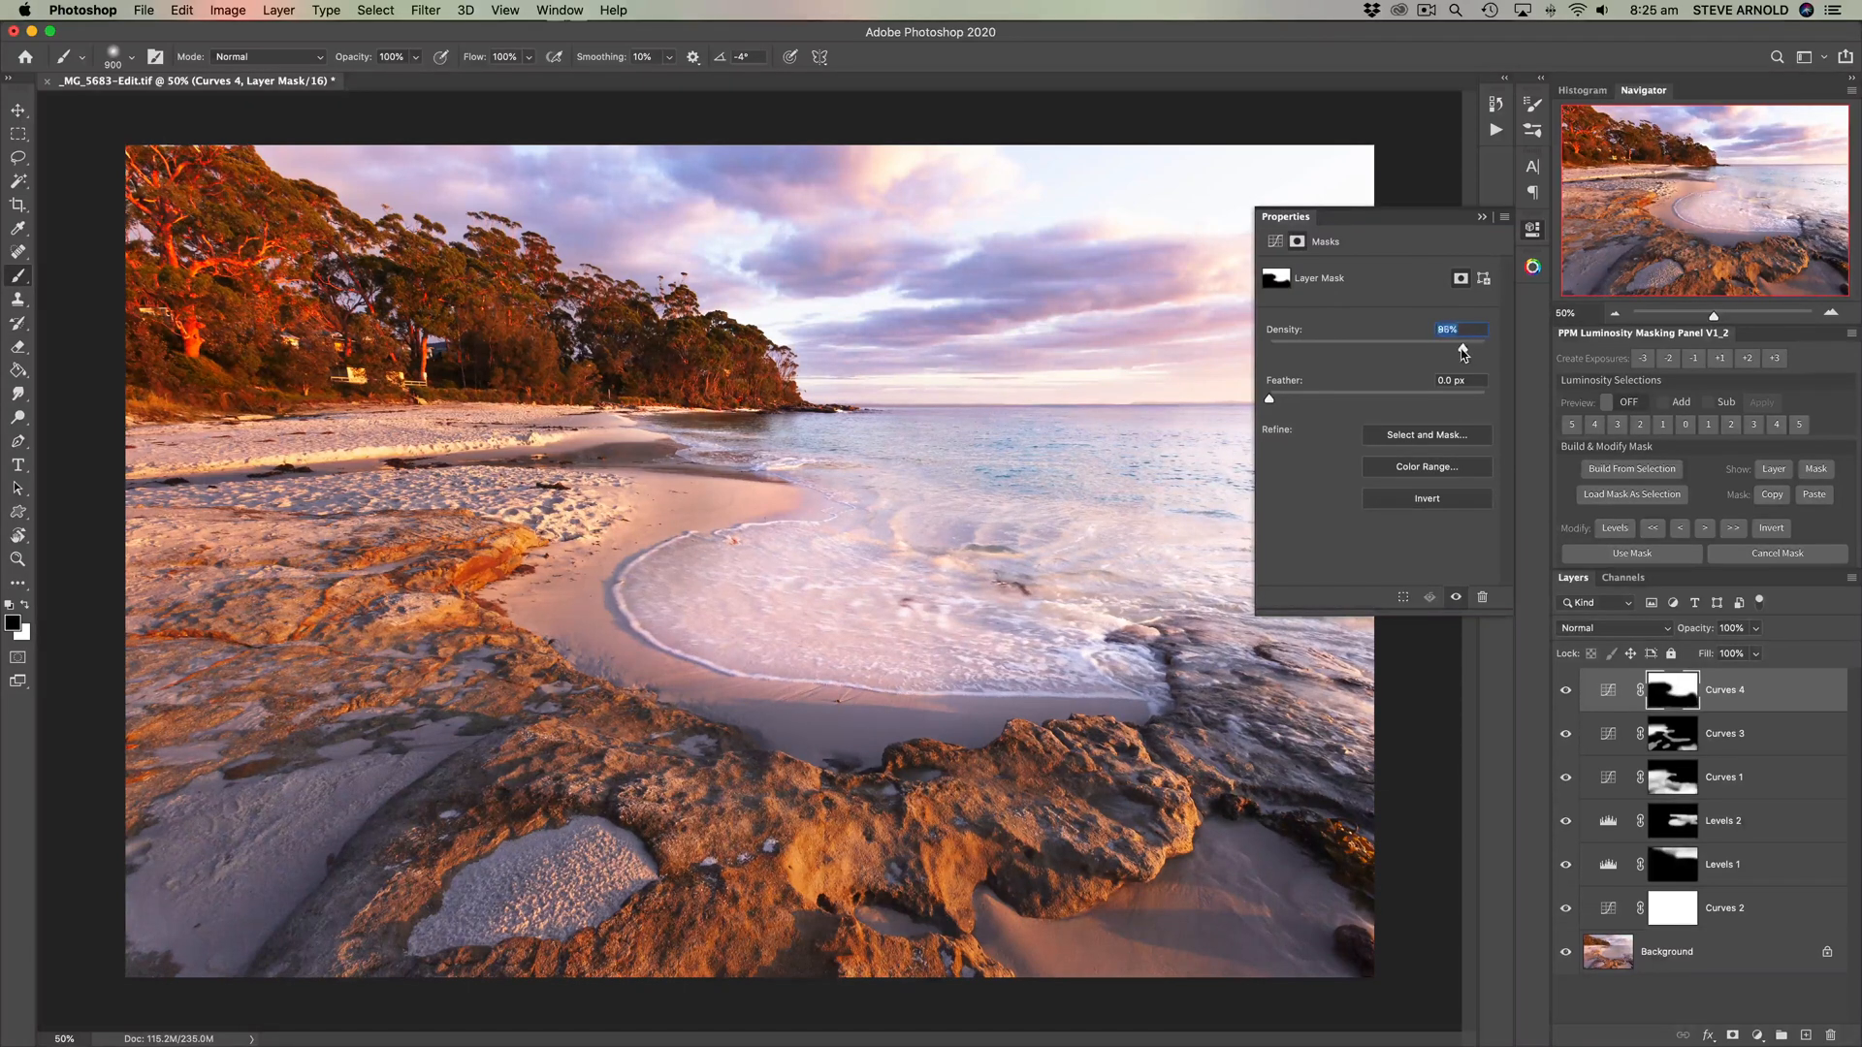
left_click_drag(1463, 348, 1422, 348)
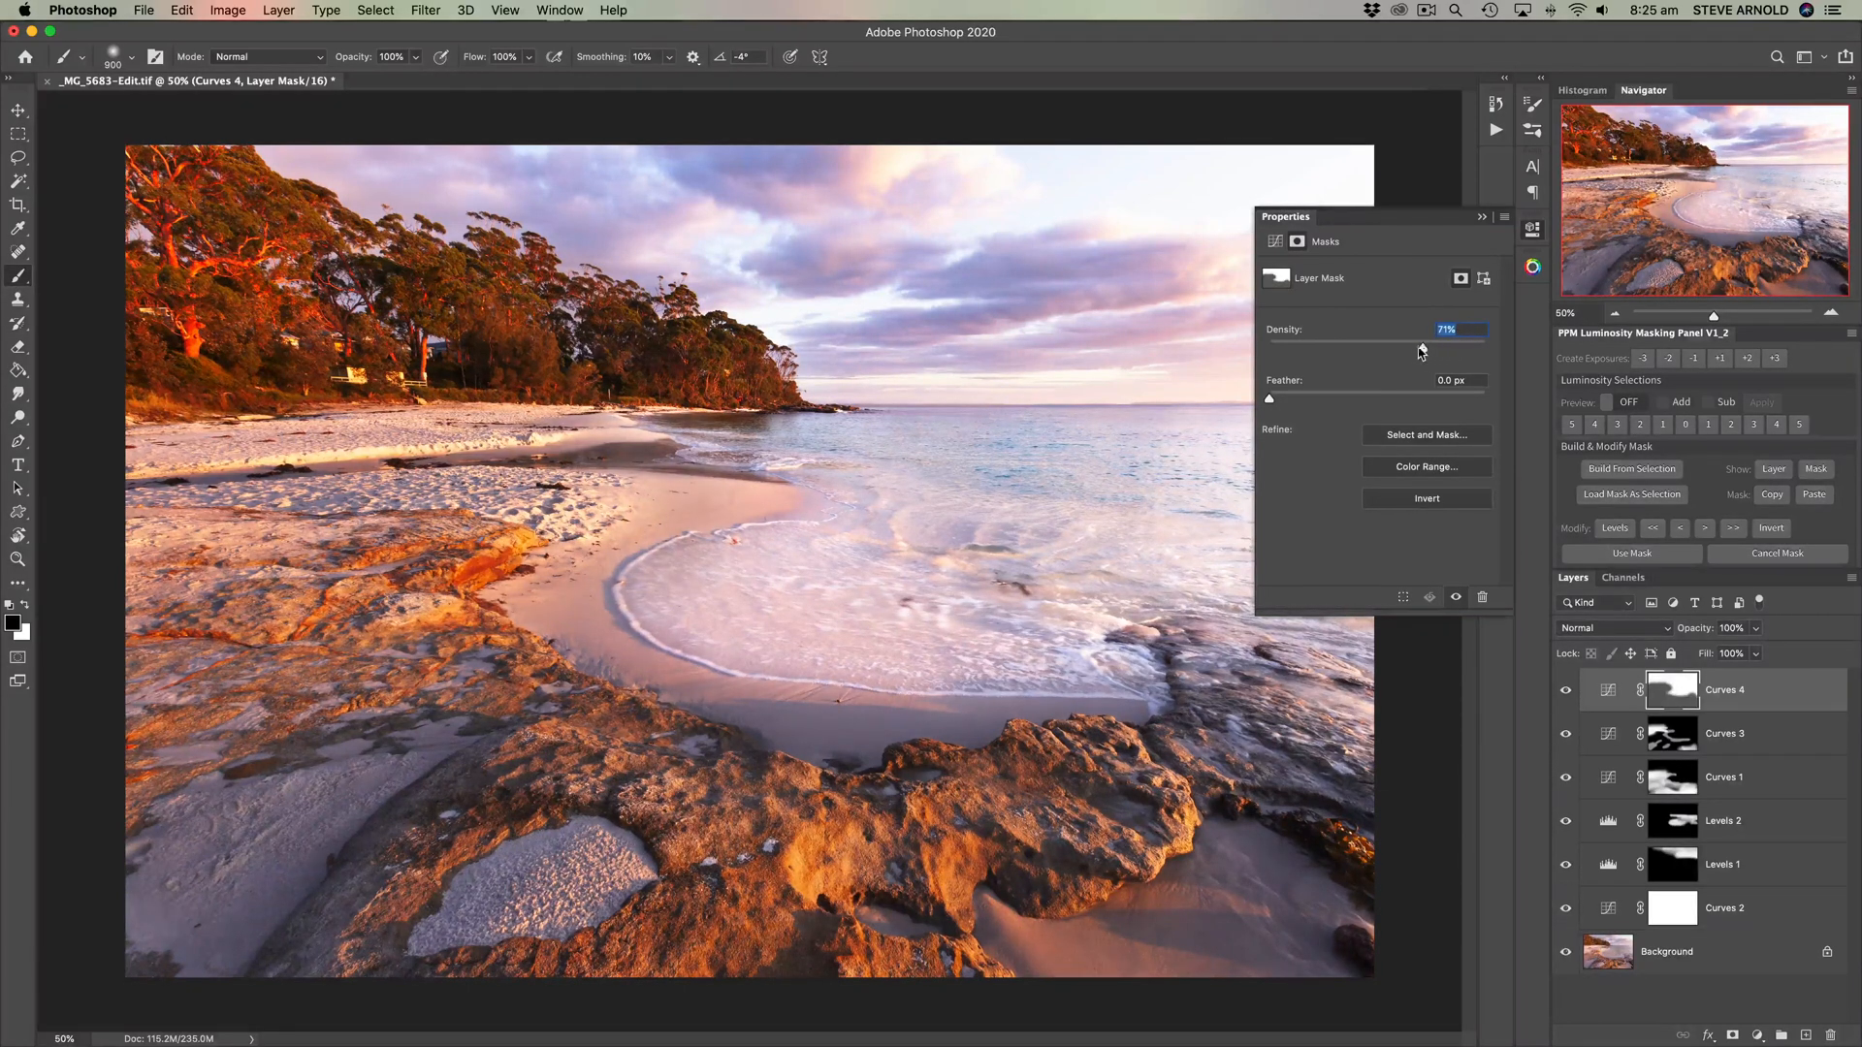
left_click_drag(1421, 349, 1364, 348)
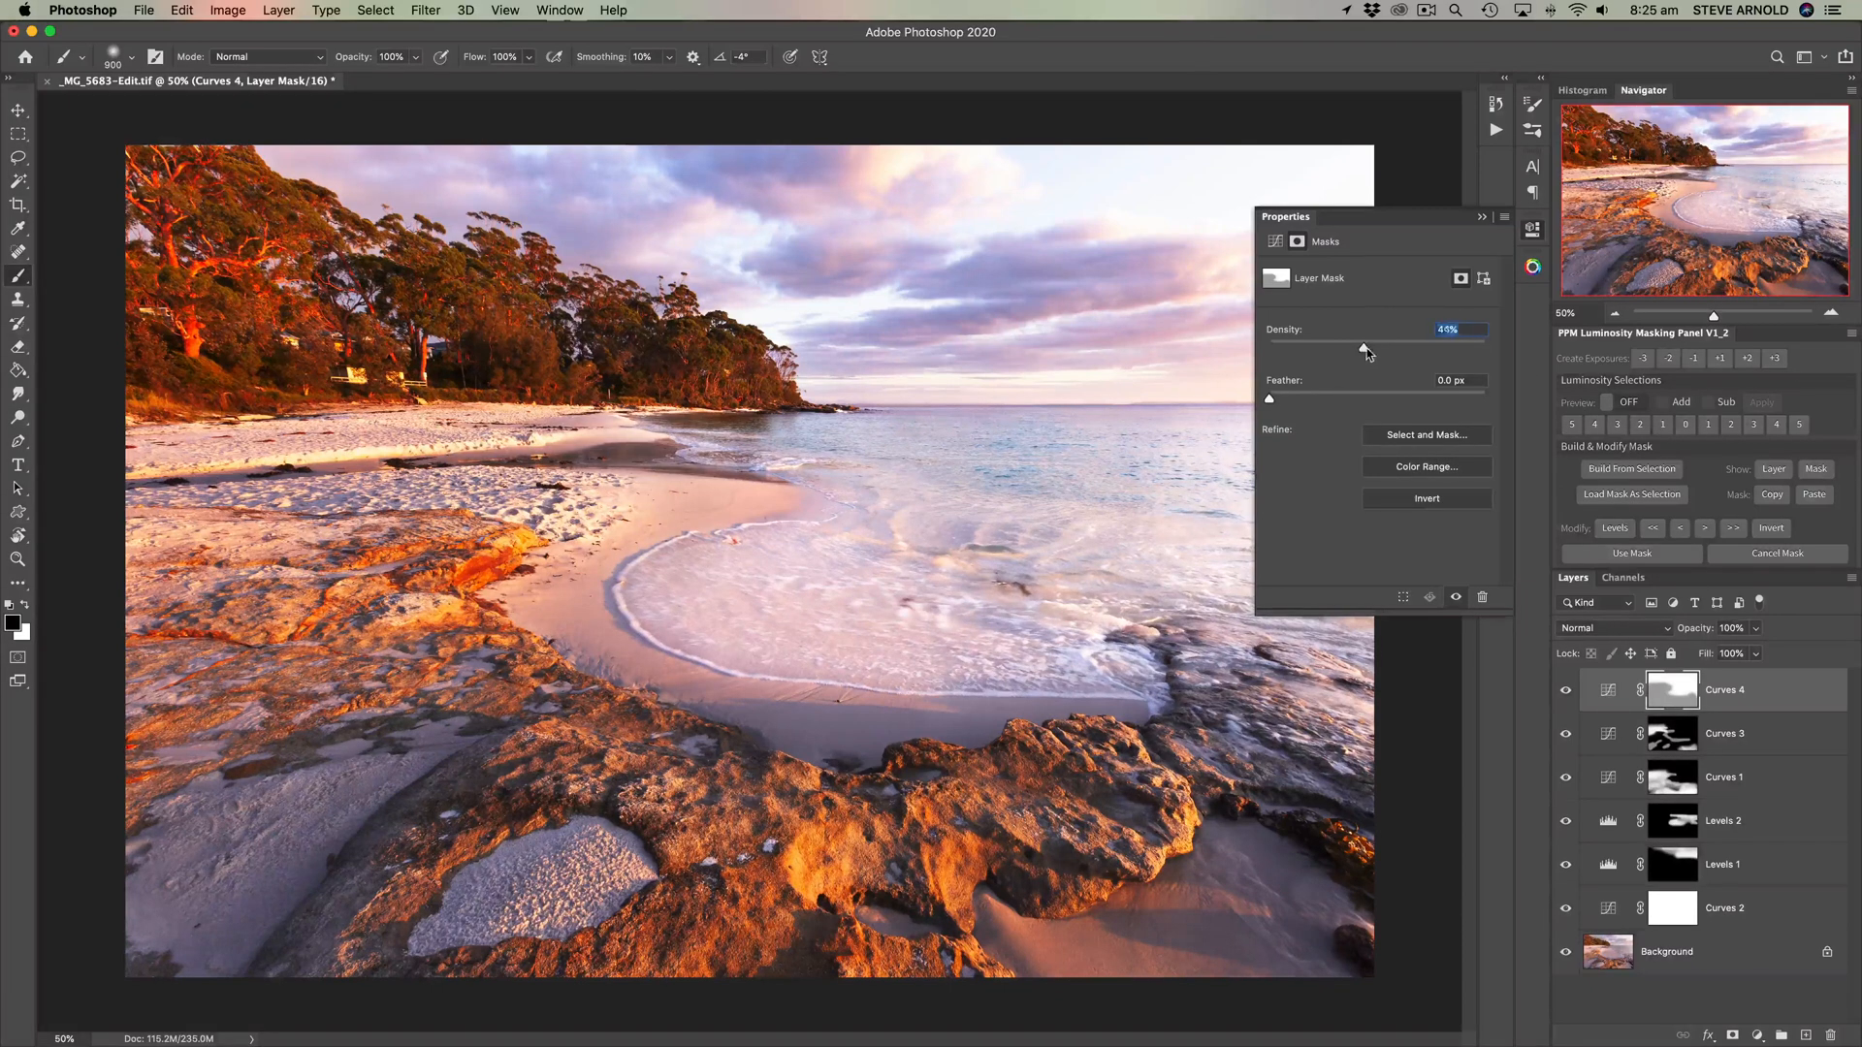
left_click_drag(1363, 345, 1482, 345)
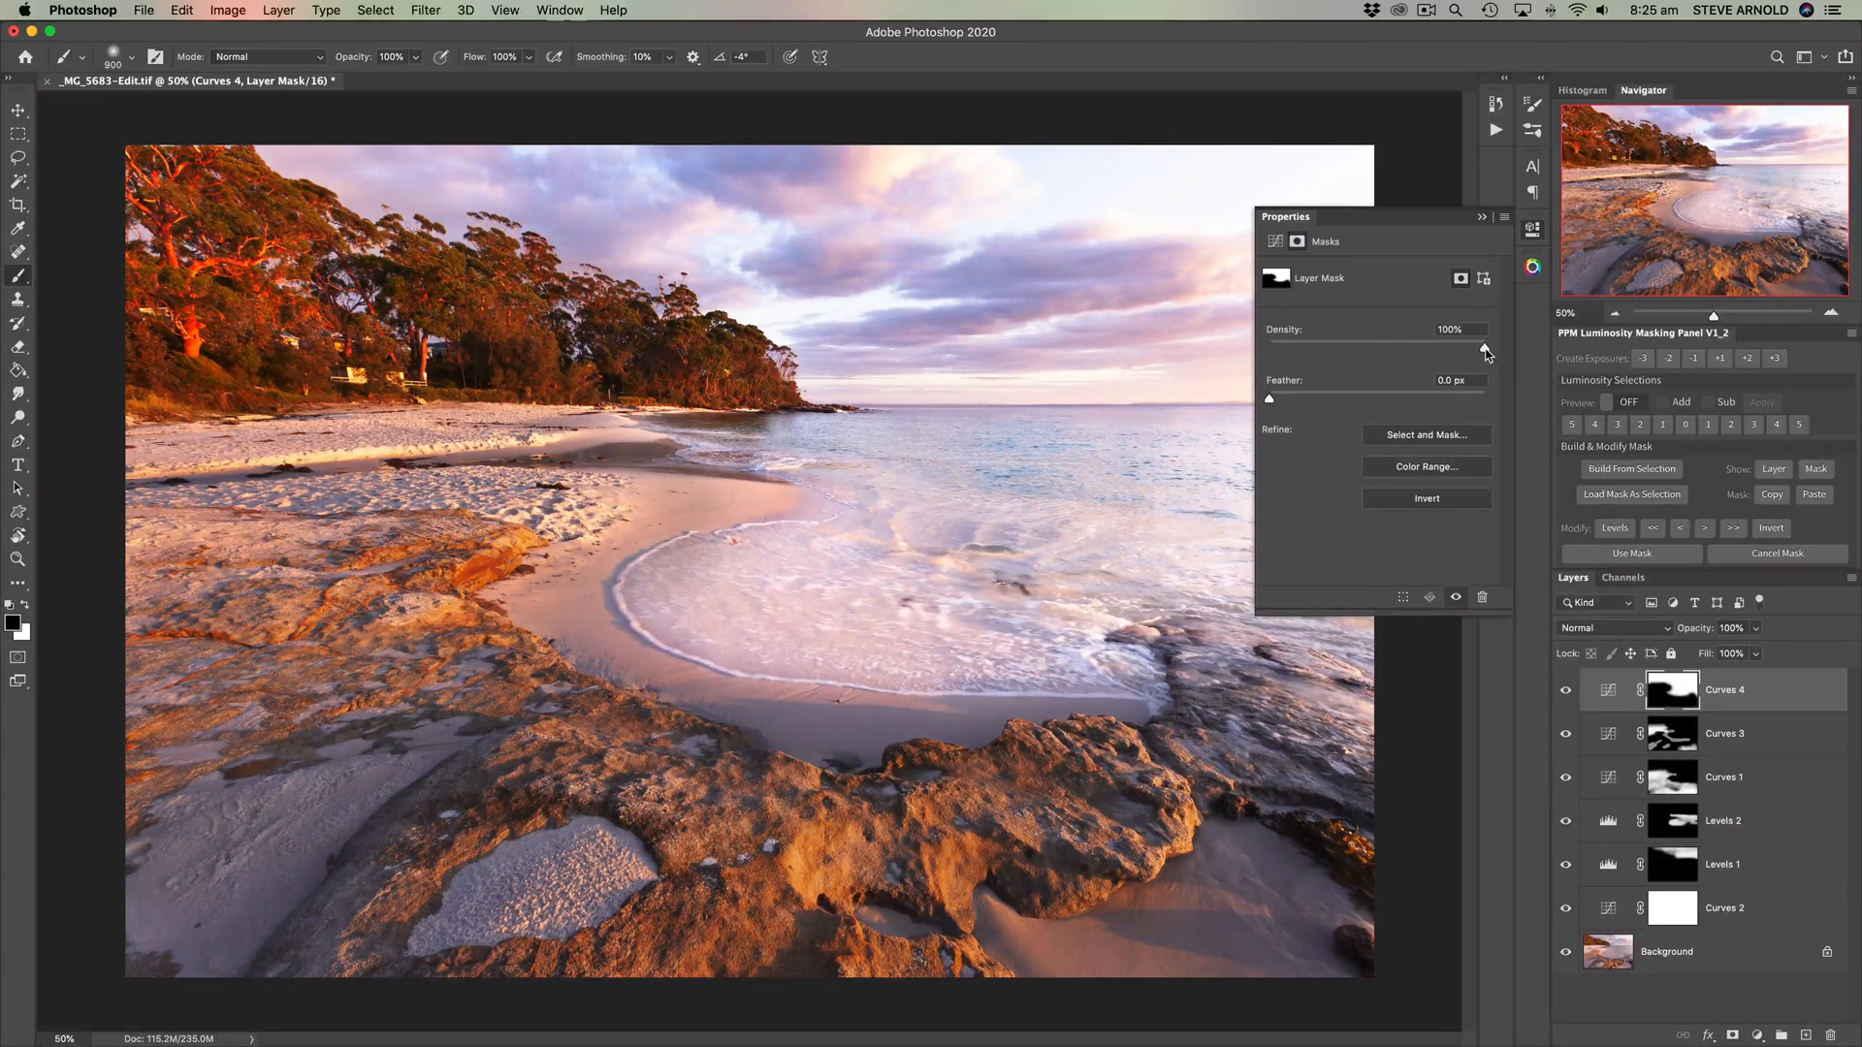
left_click_drag(1482, 345, 1433, 345)
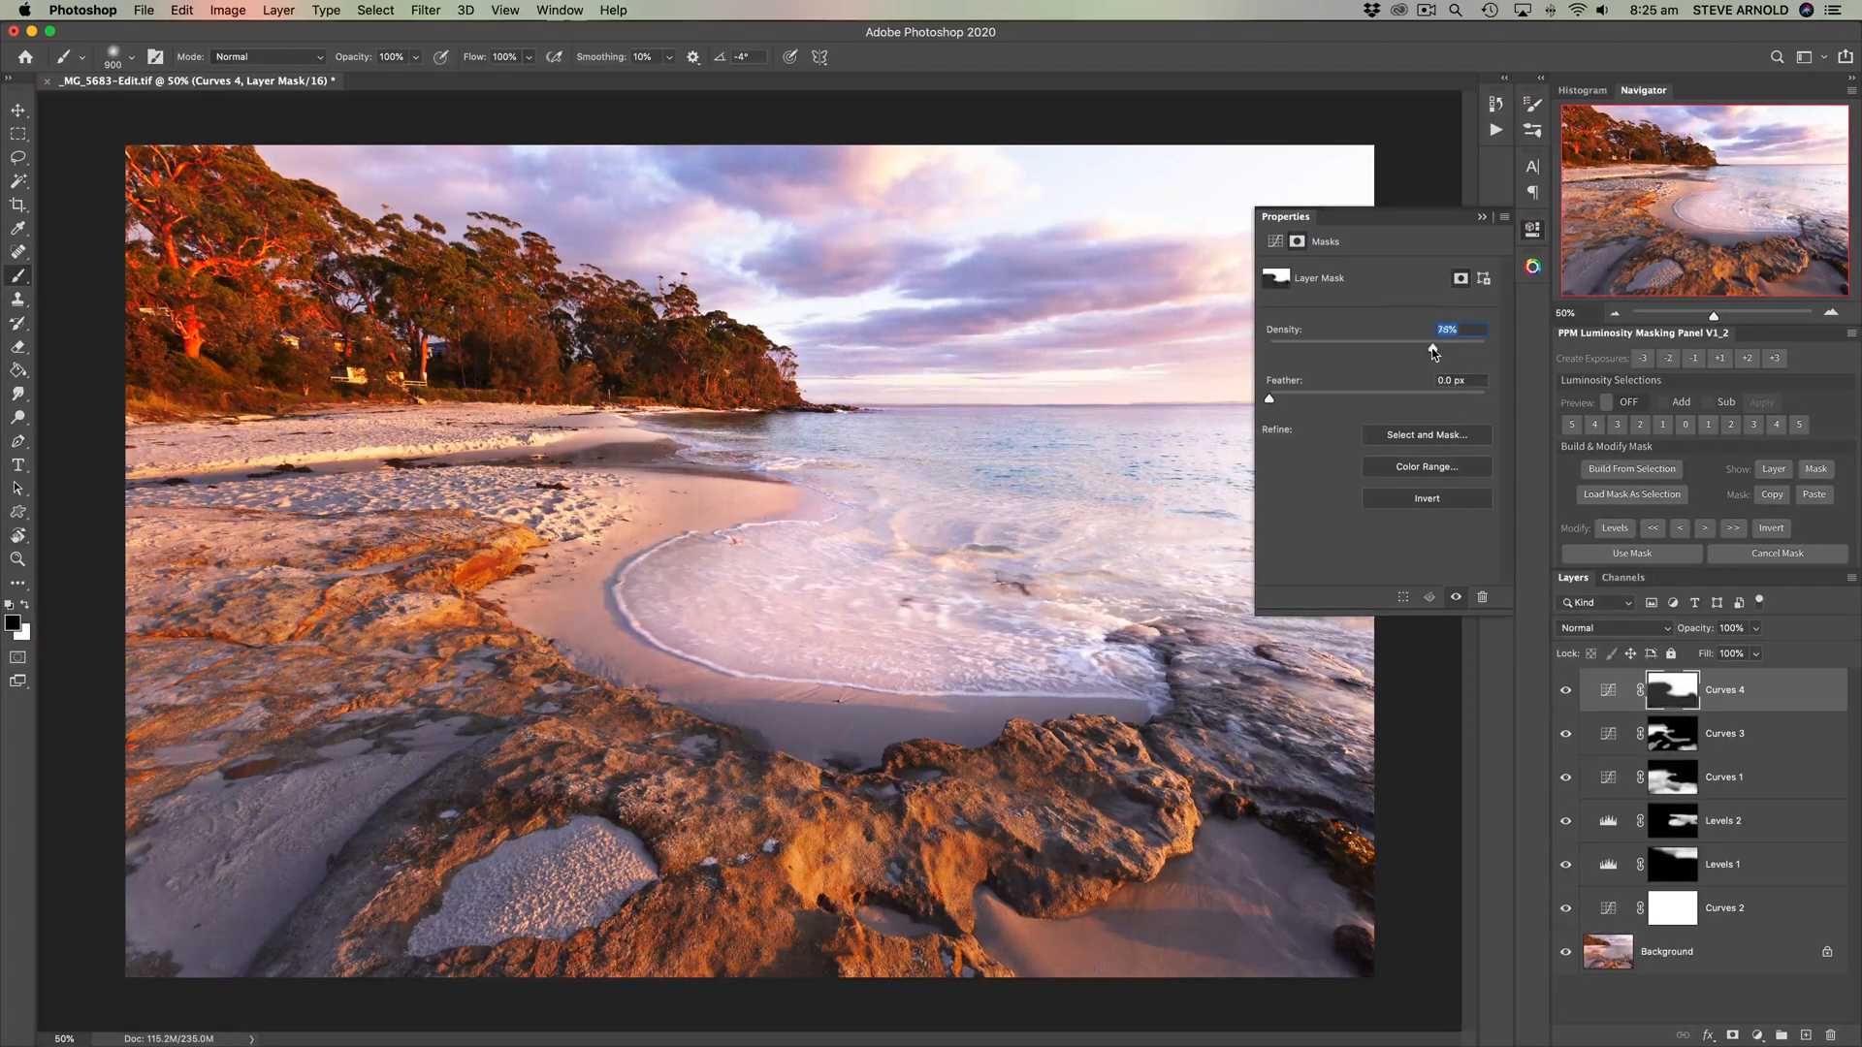
left_click_drag(1445, 350, 1416, 349)
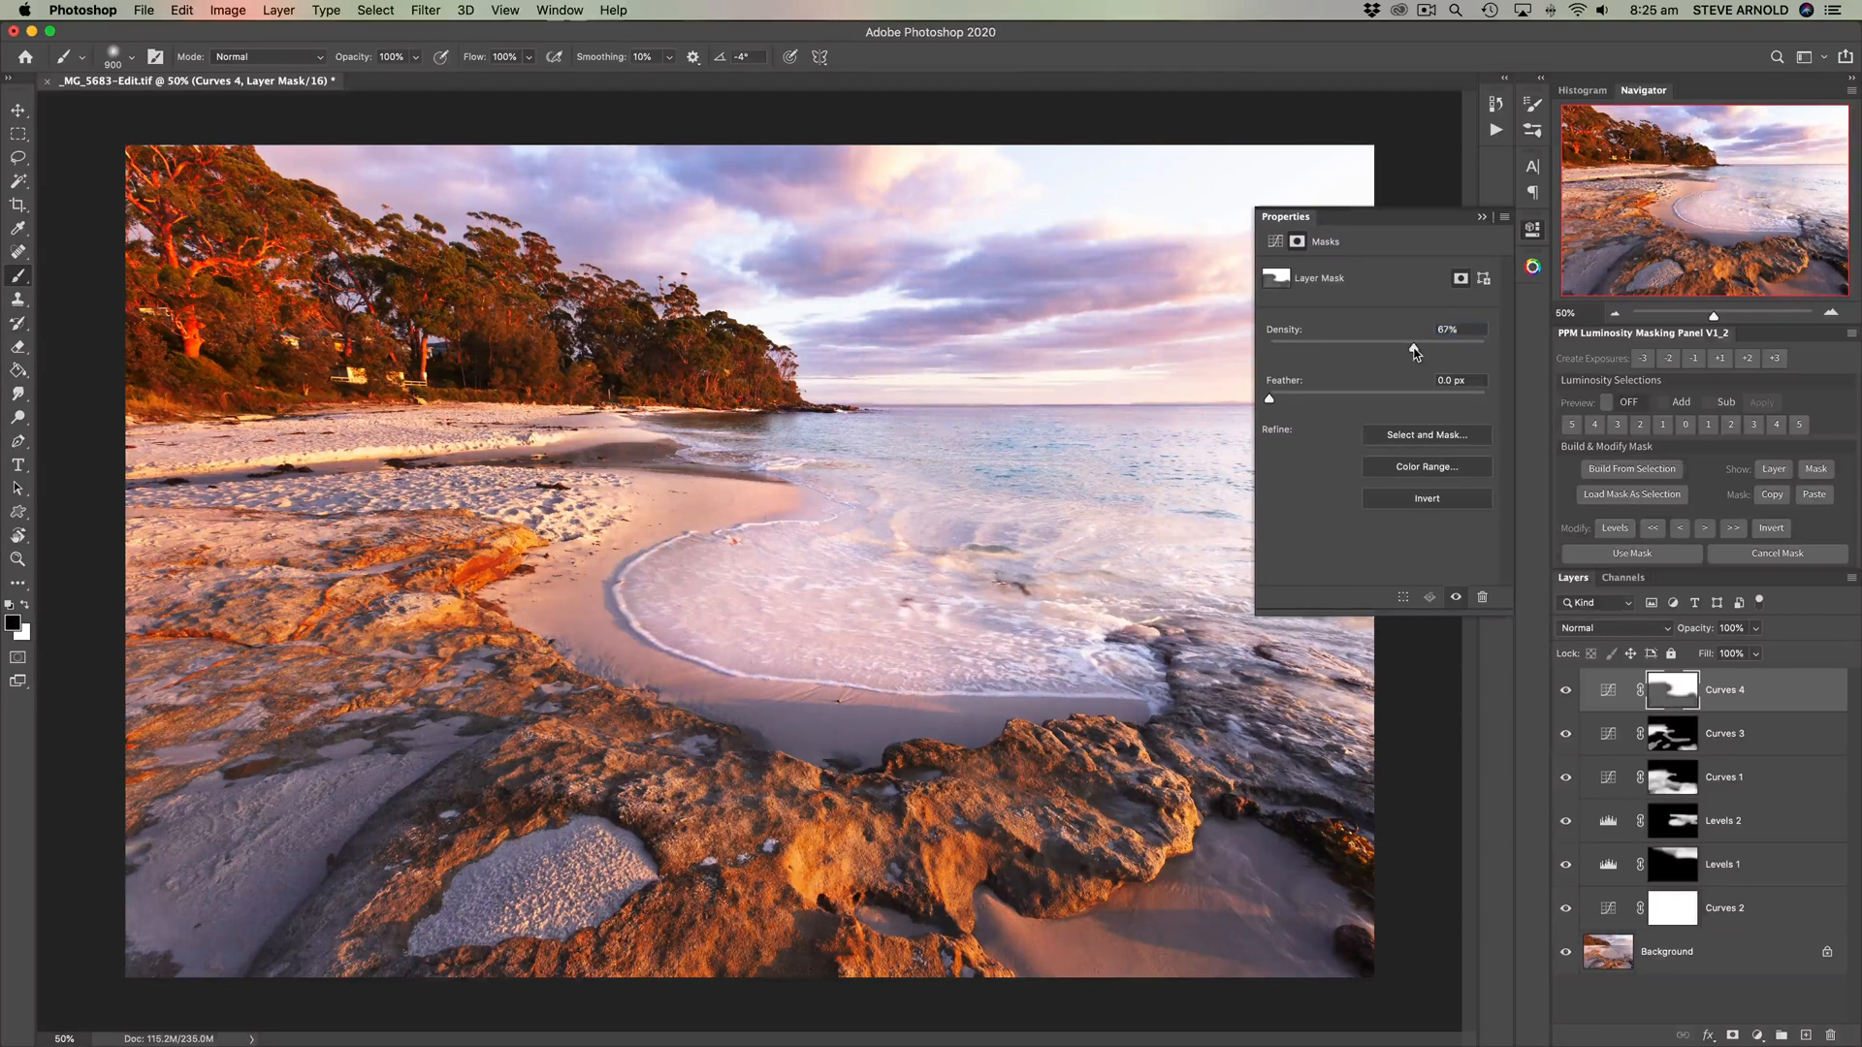
left_click_drag(1413, 349, 1484, 349)
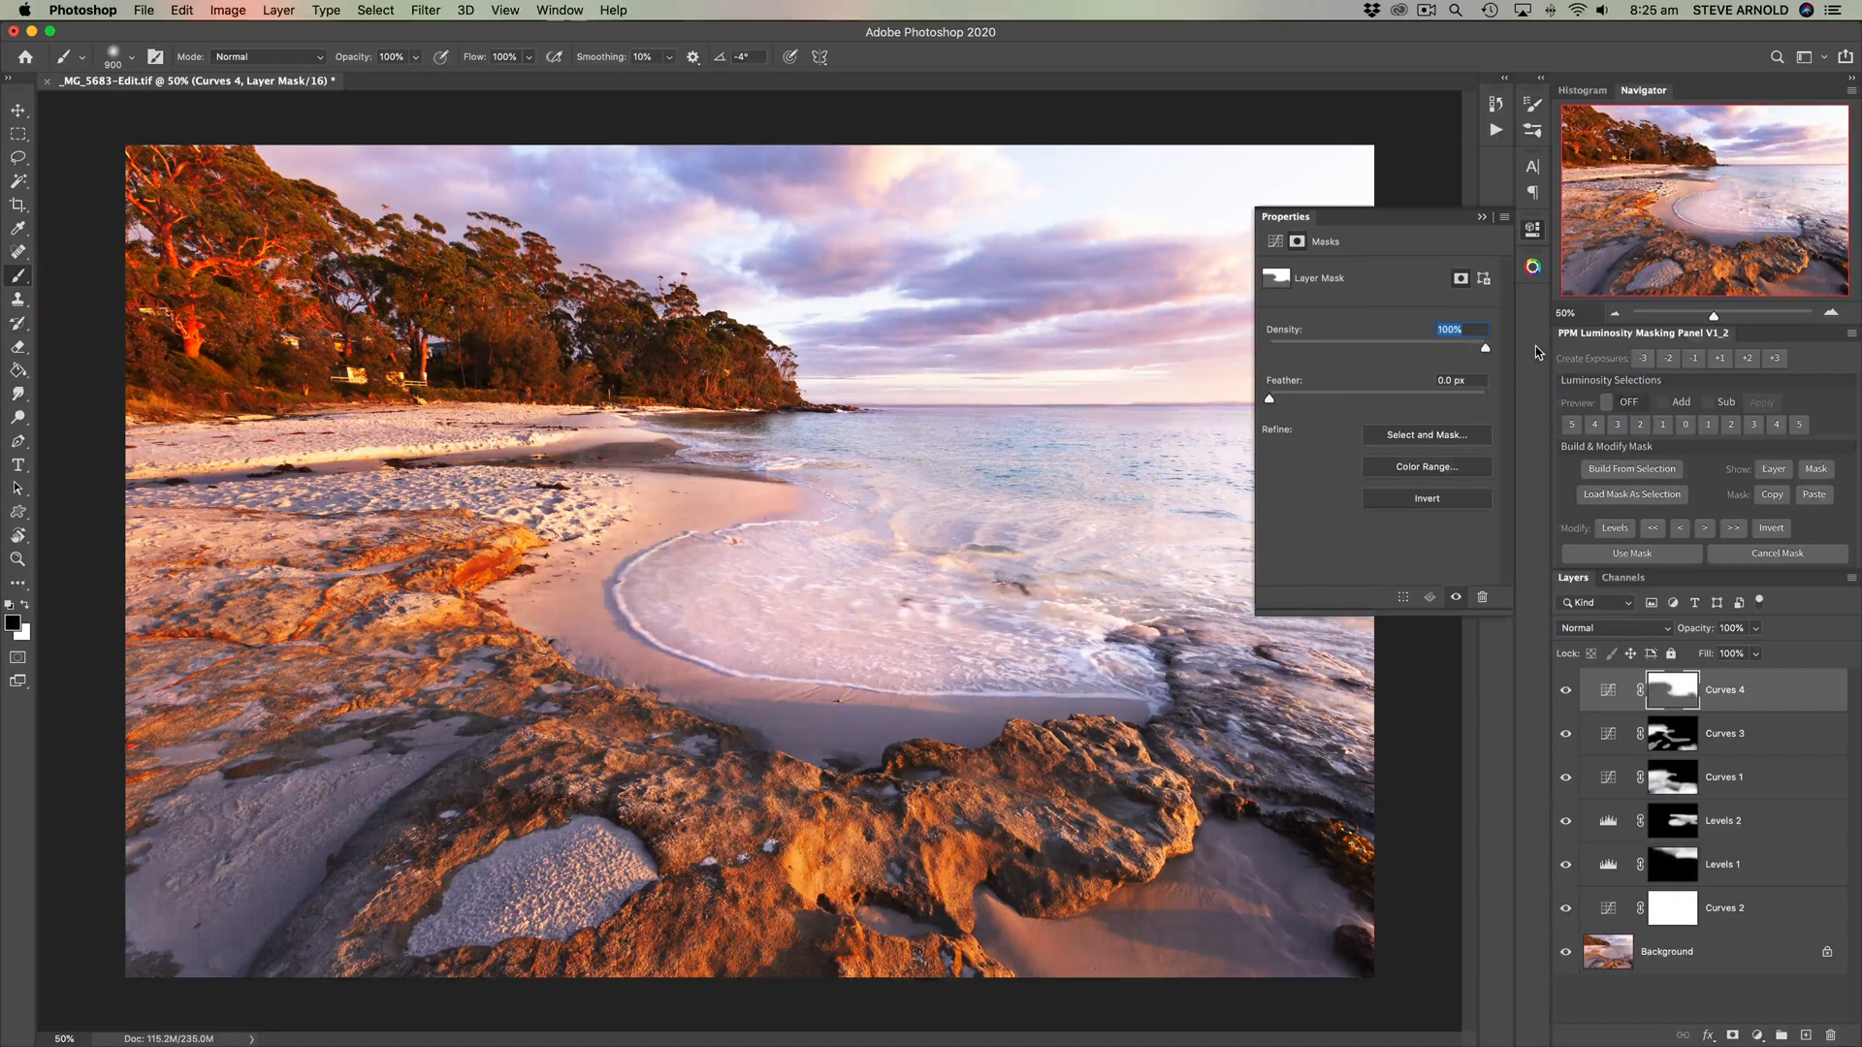
left_click(1504, 217)
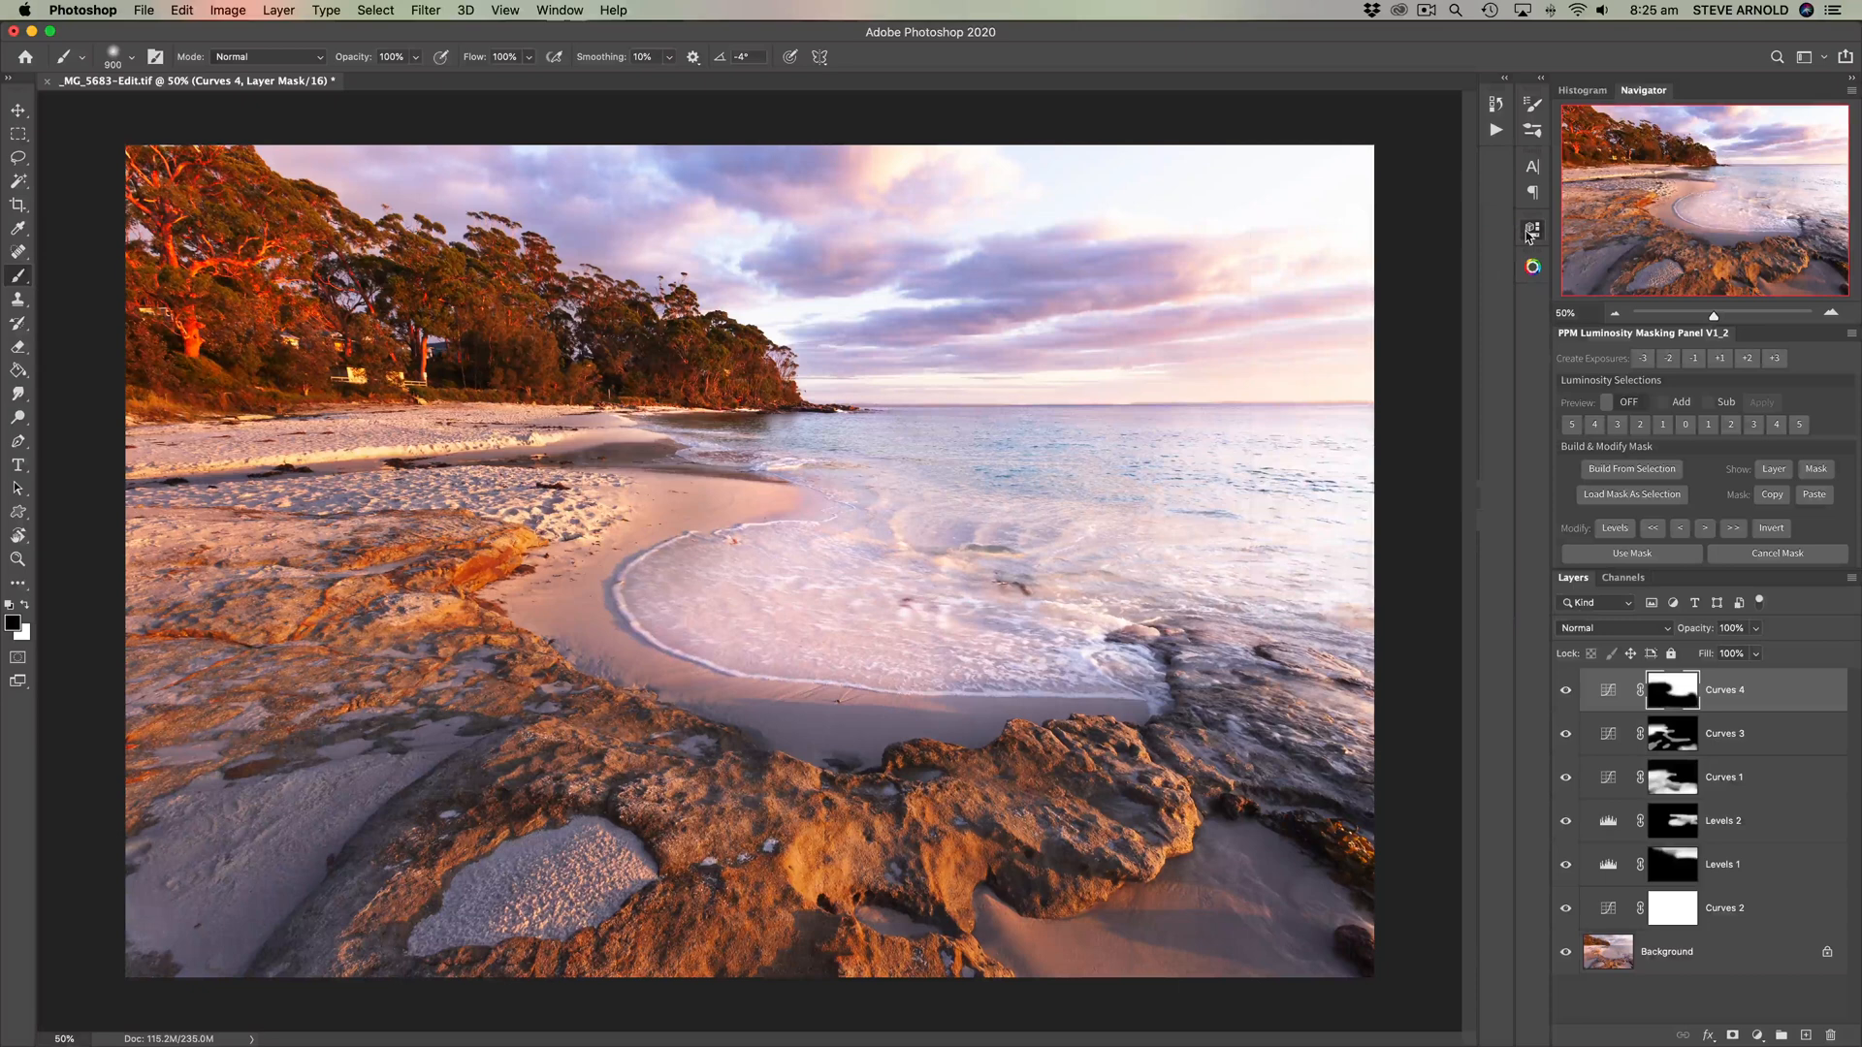